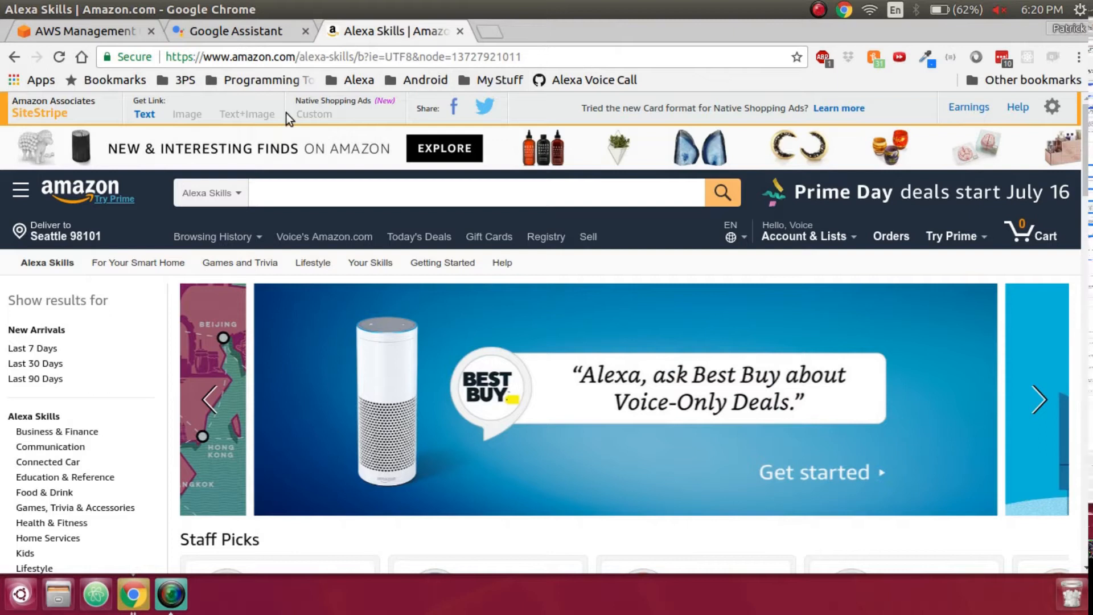
mouse_move(258, 35)
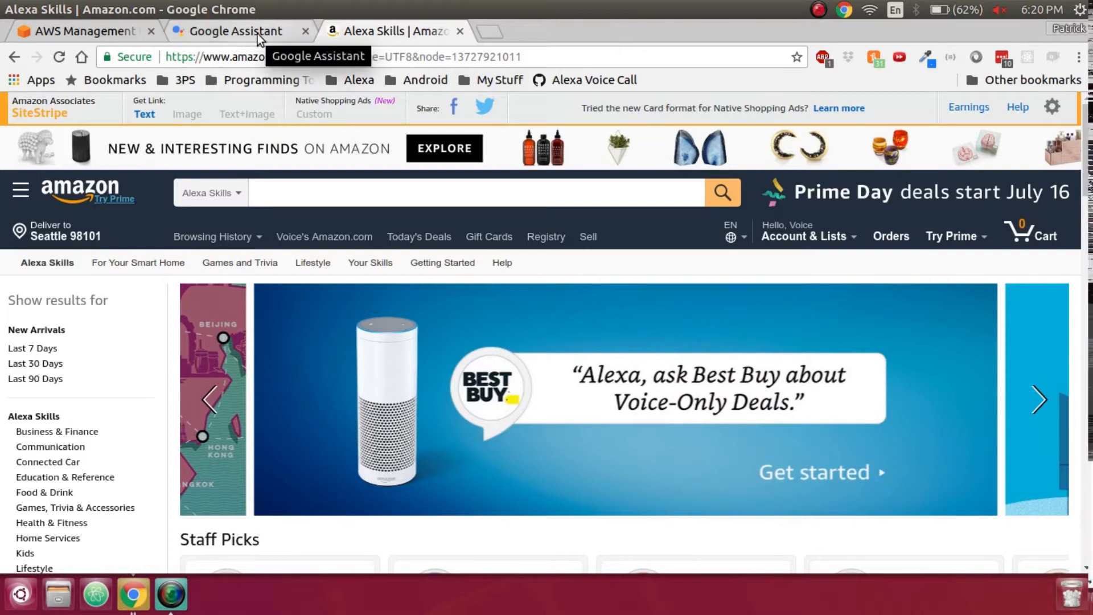
Step: Browse the Google Assistant and Alexa Skills store tabs, then land on the AWS Management Console
left_click(237, 30)
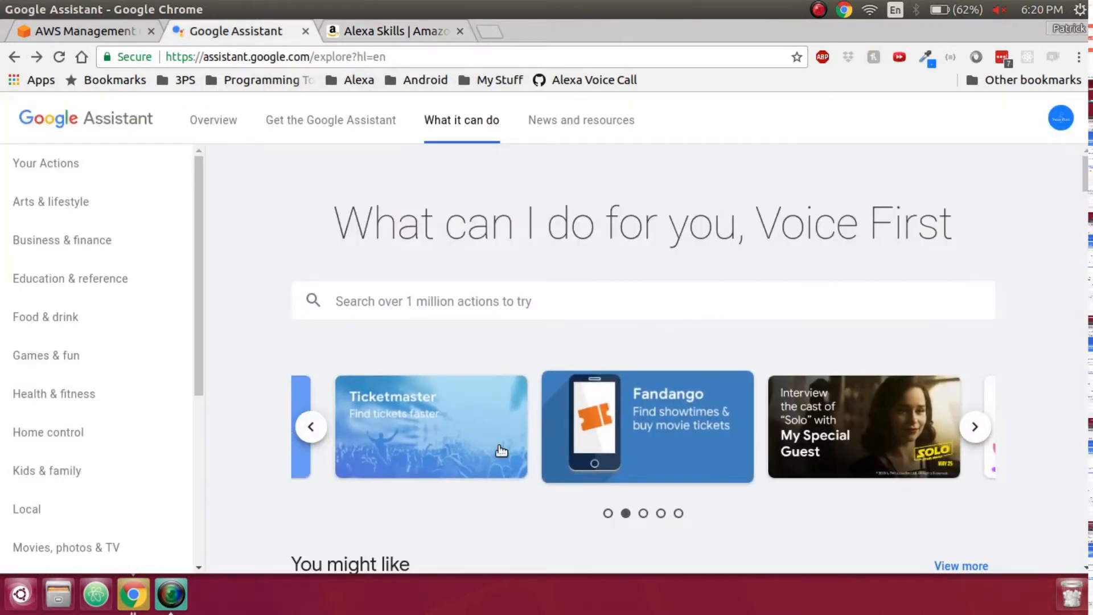
scroll("down", 3)
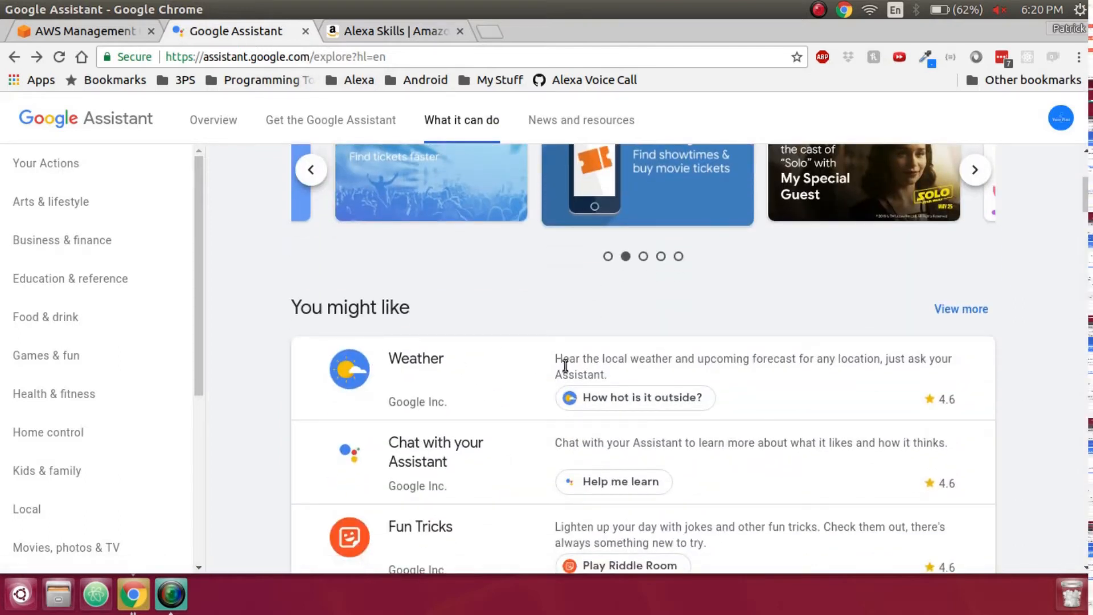
left_click(391, 30)
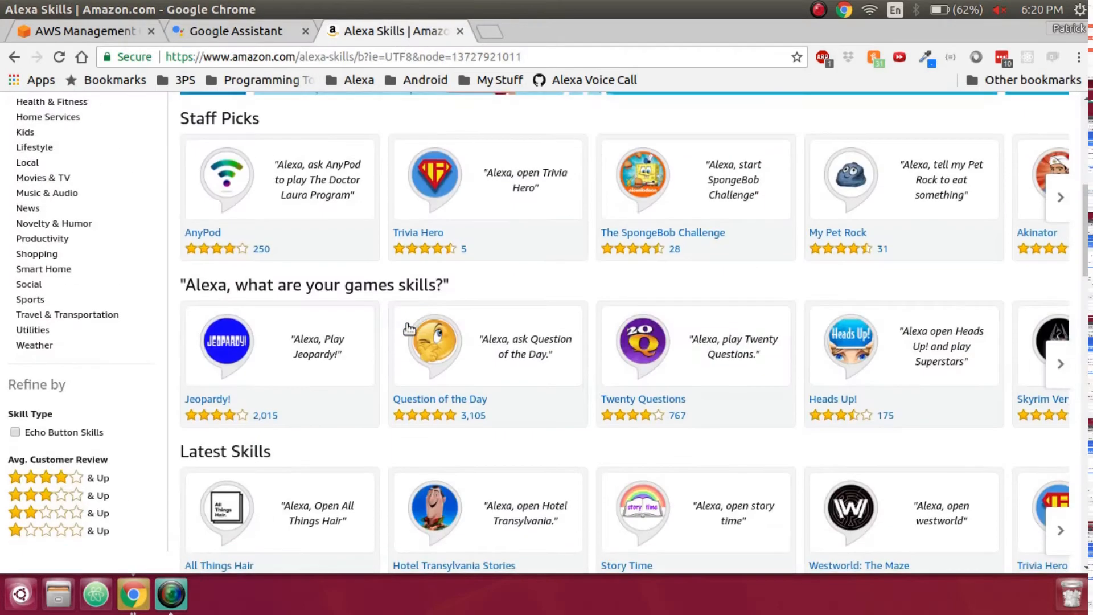
scroll("up", 3)
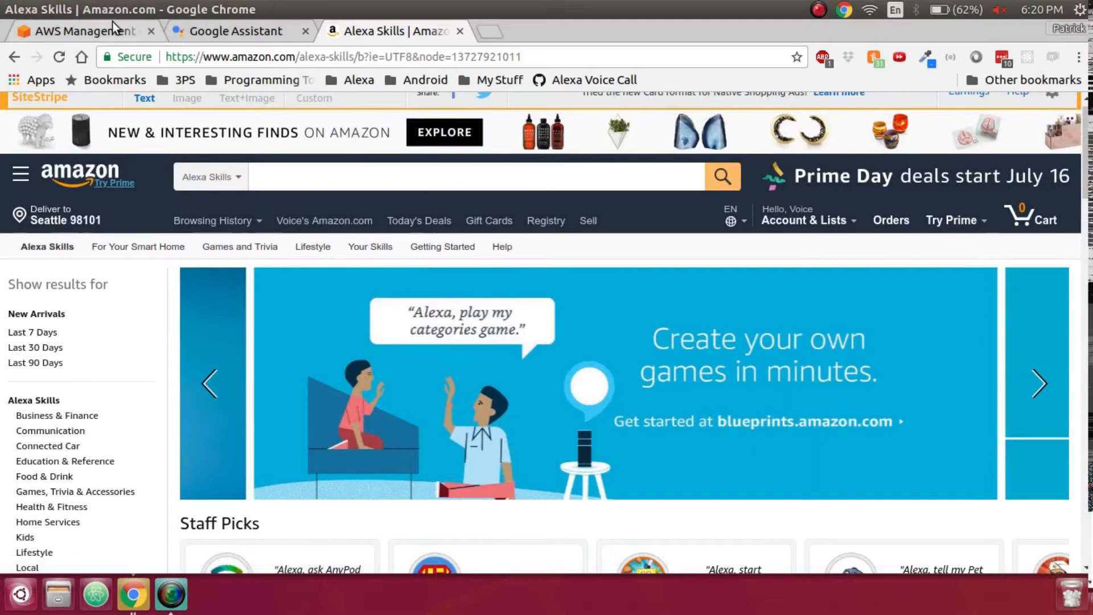
left_click(79, 31)
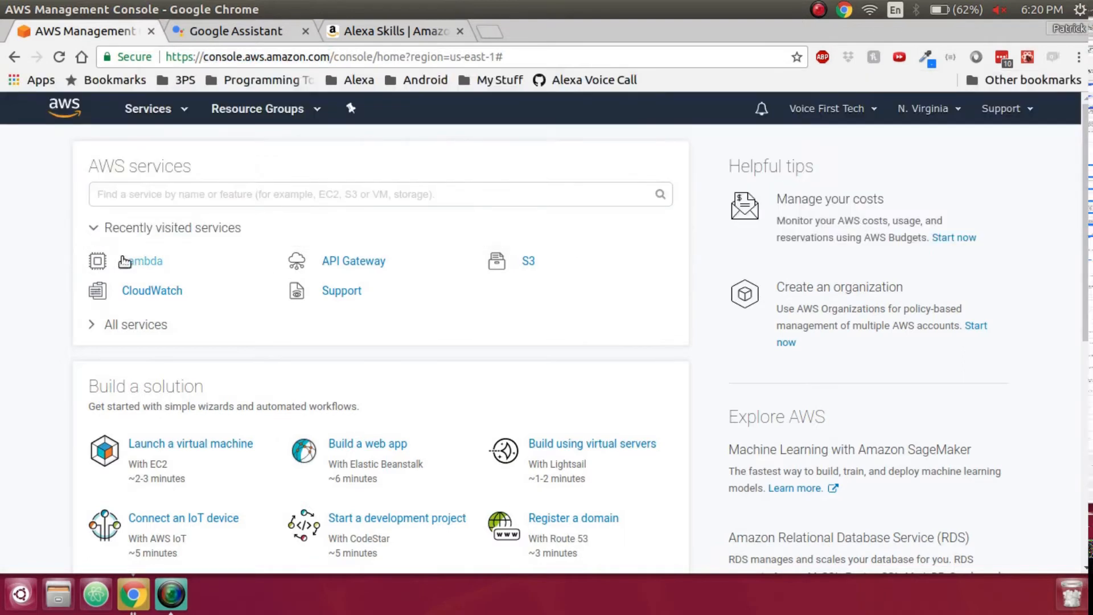
Step: Start a new Lambda function authored from scratch, named TestFunction
left_click(139, 261)
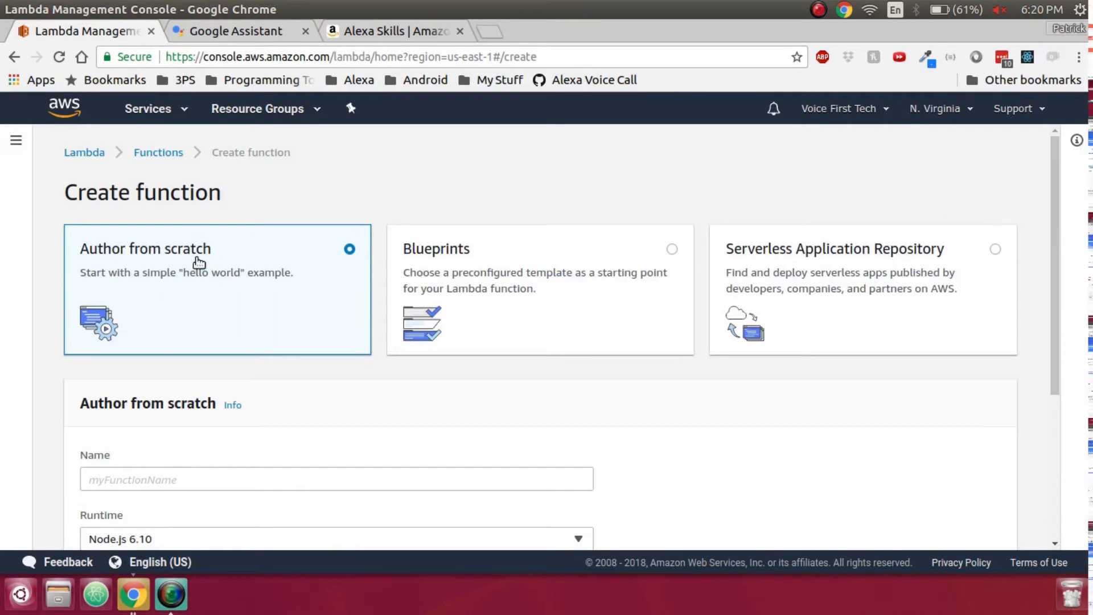
scroll("down", 3)
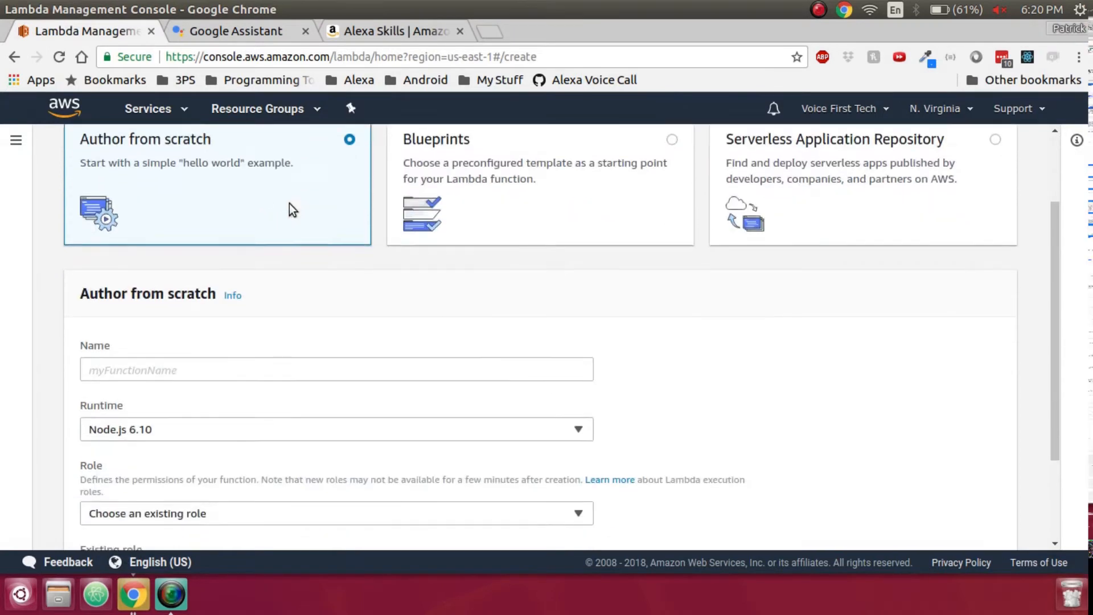
type("TestFunction")
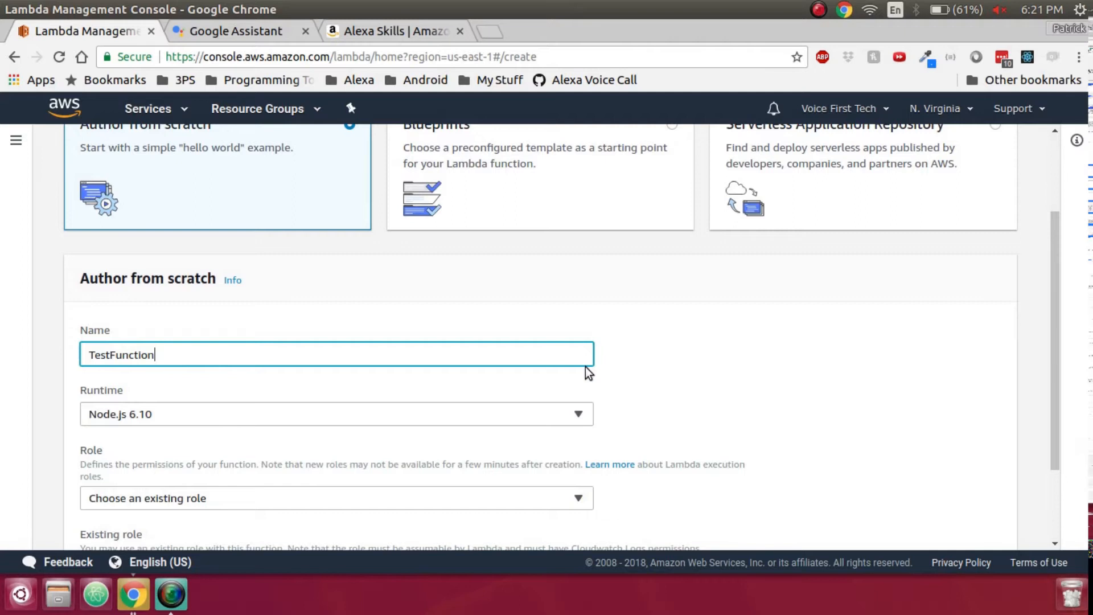
Step: Assign the existing basic_lambda_execution role and create the function
left_click(337, 497)
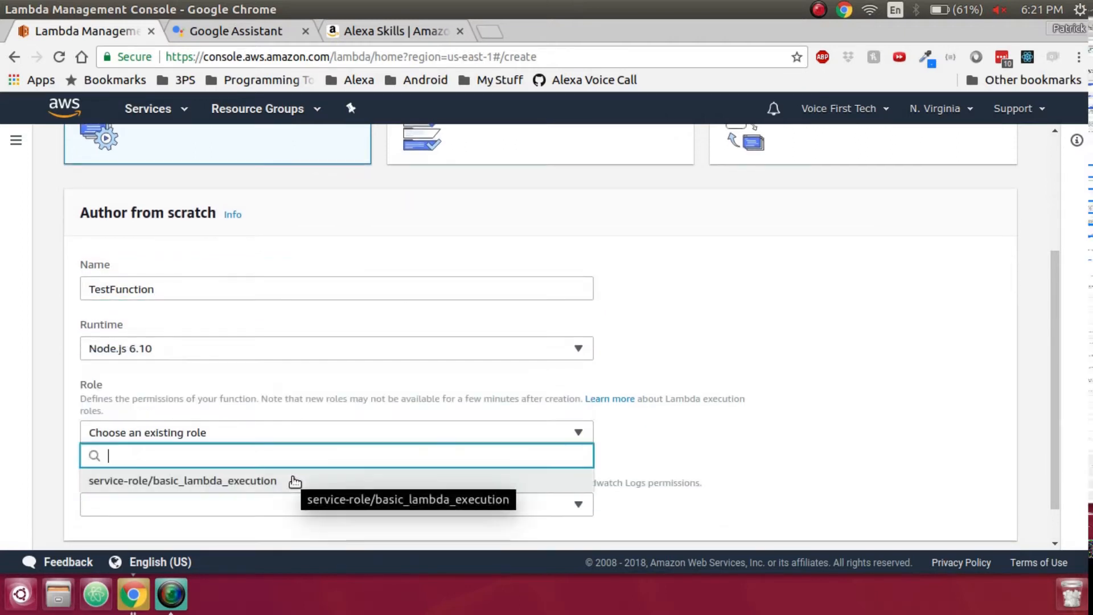
left_click(183, 481)
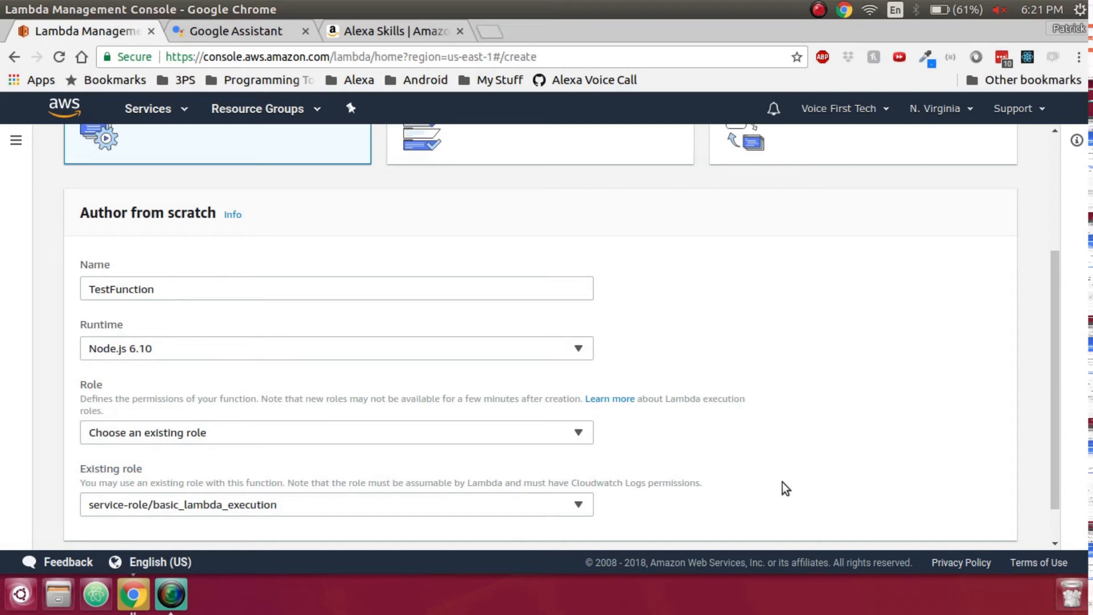
scroll("down", 3)
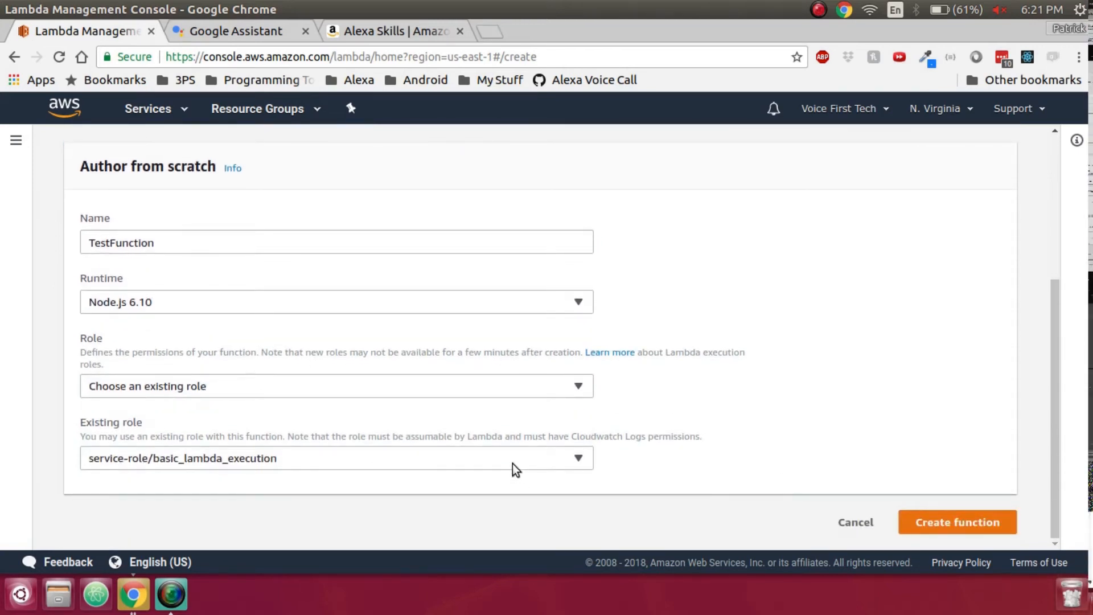
mouse_move(722, 293)
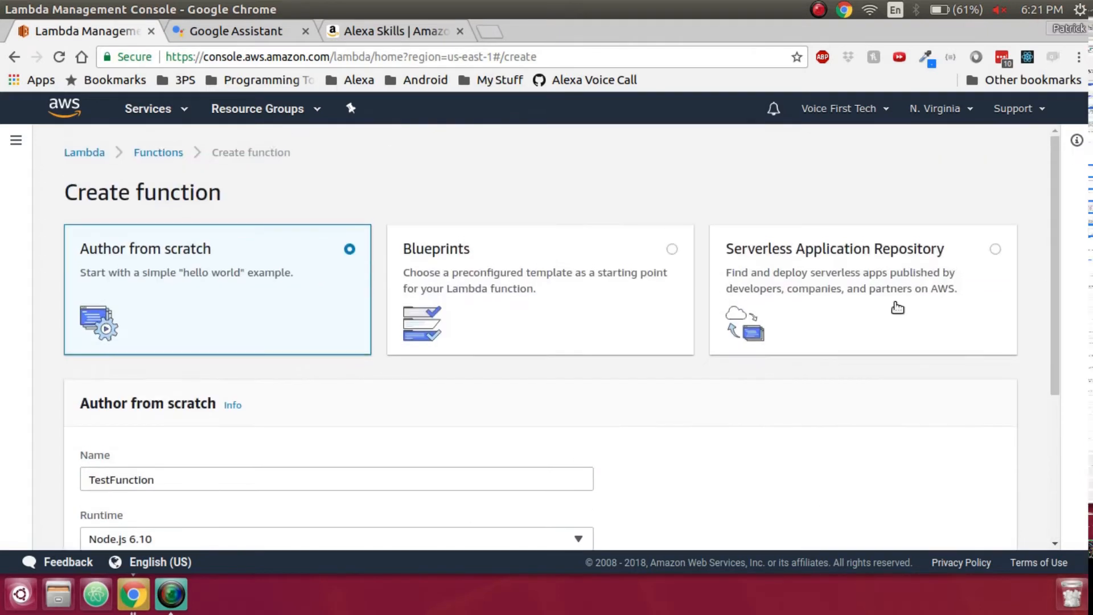
scroll("down", 3)
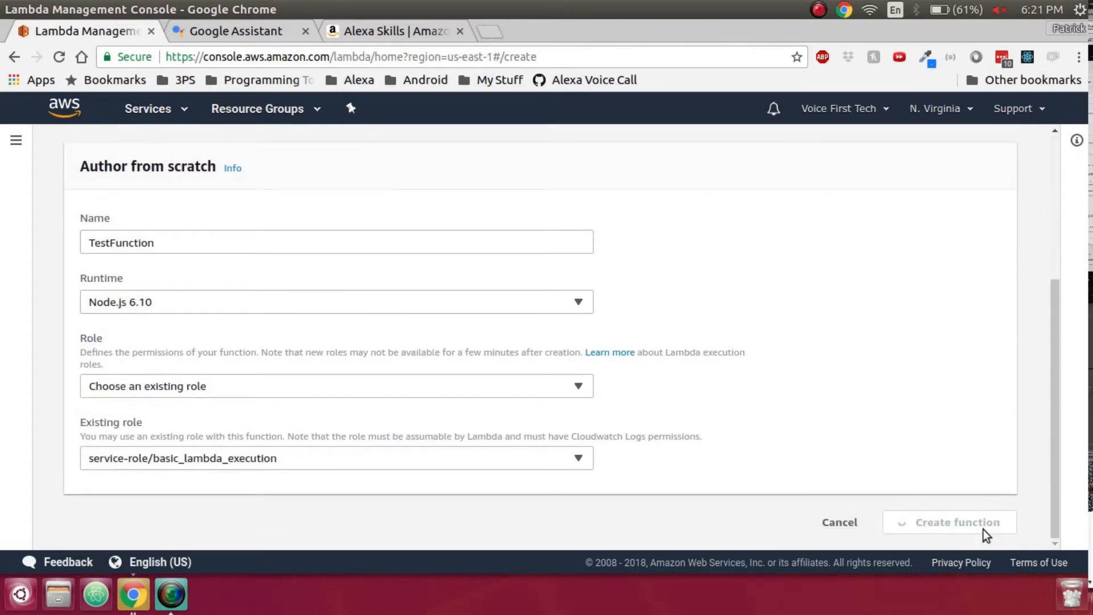
left_click(955, 522)
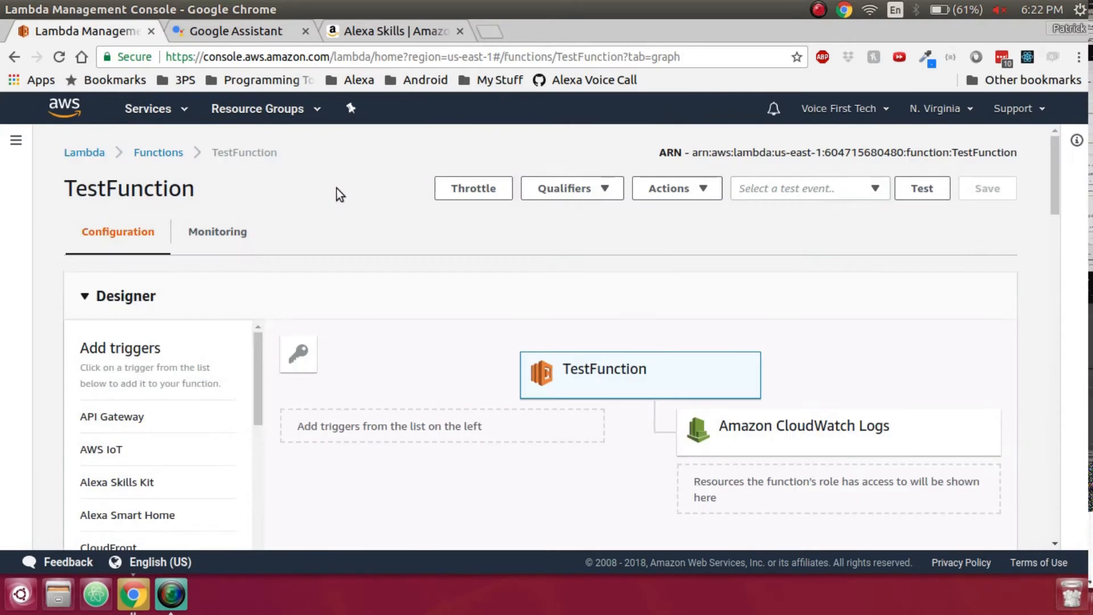
mouse_move(1011, 278)
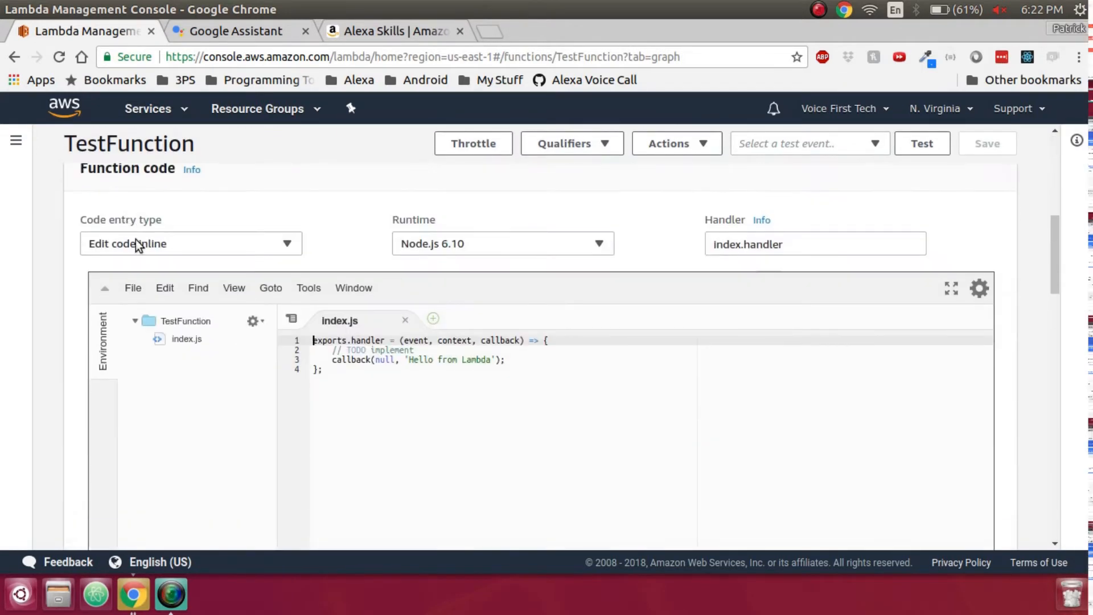
Step: Replace inline code with the uploaded MyBusiness.zip package and save TestFunction
left_click(190, 243)
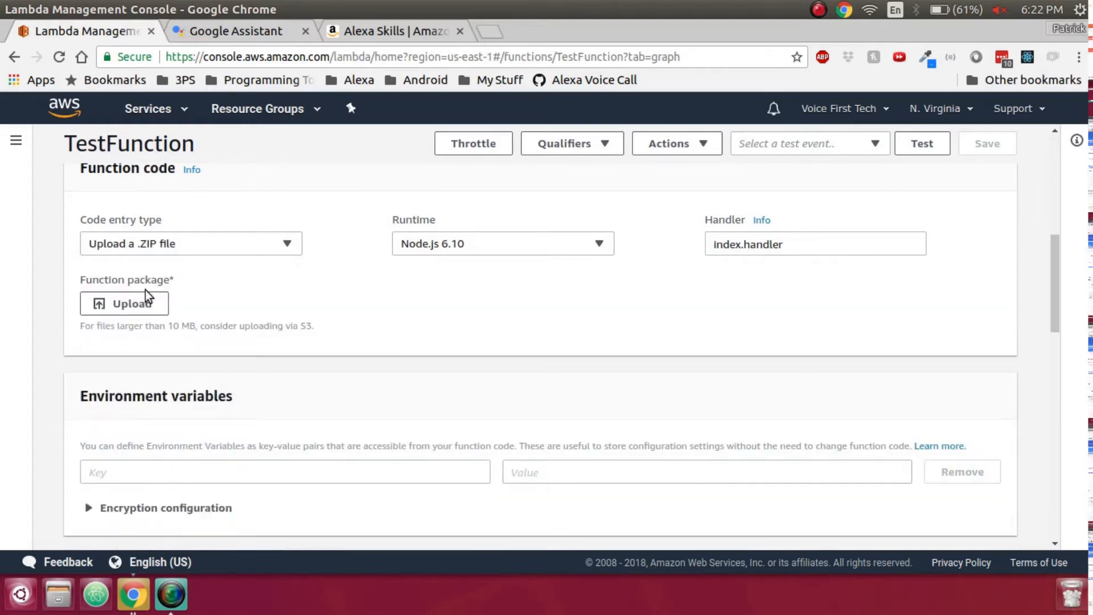
left_click(191, 244)
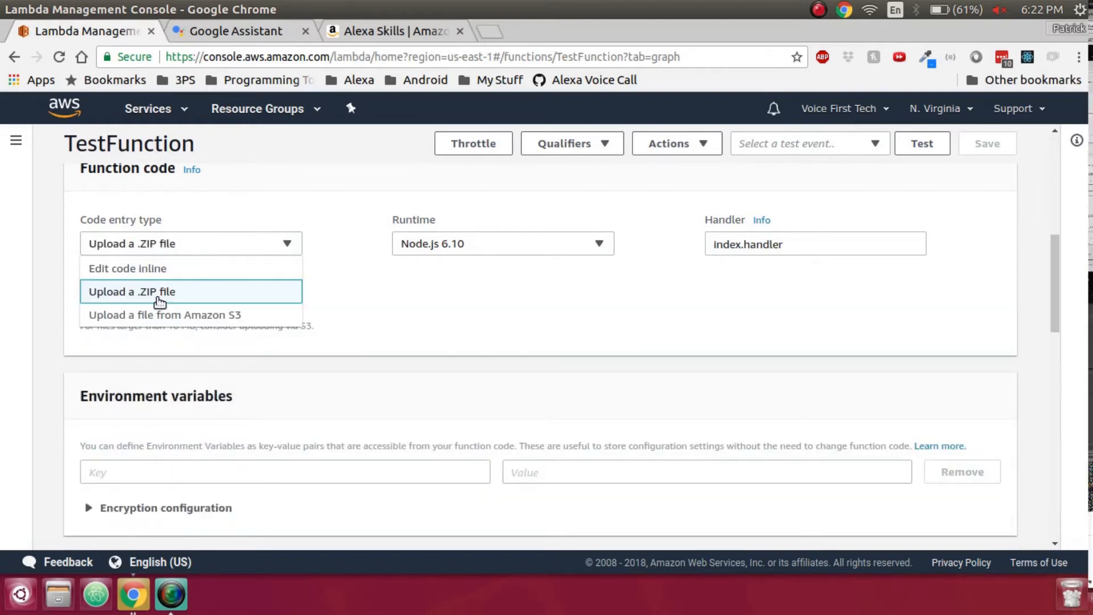
left_click(132, 292)
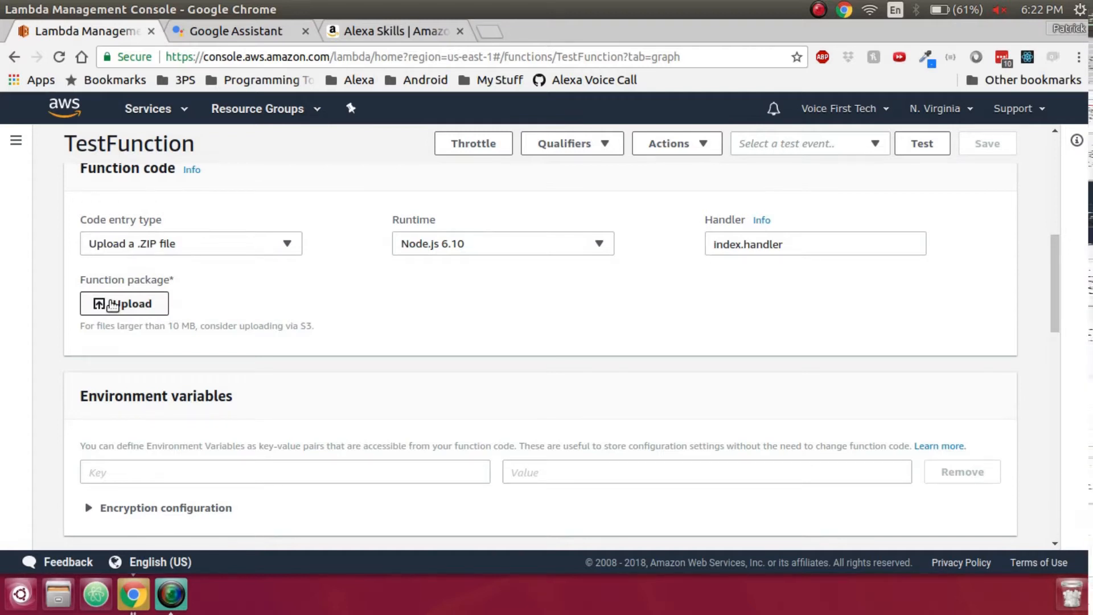
left_click(124, 303)
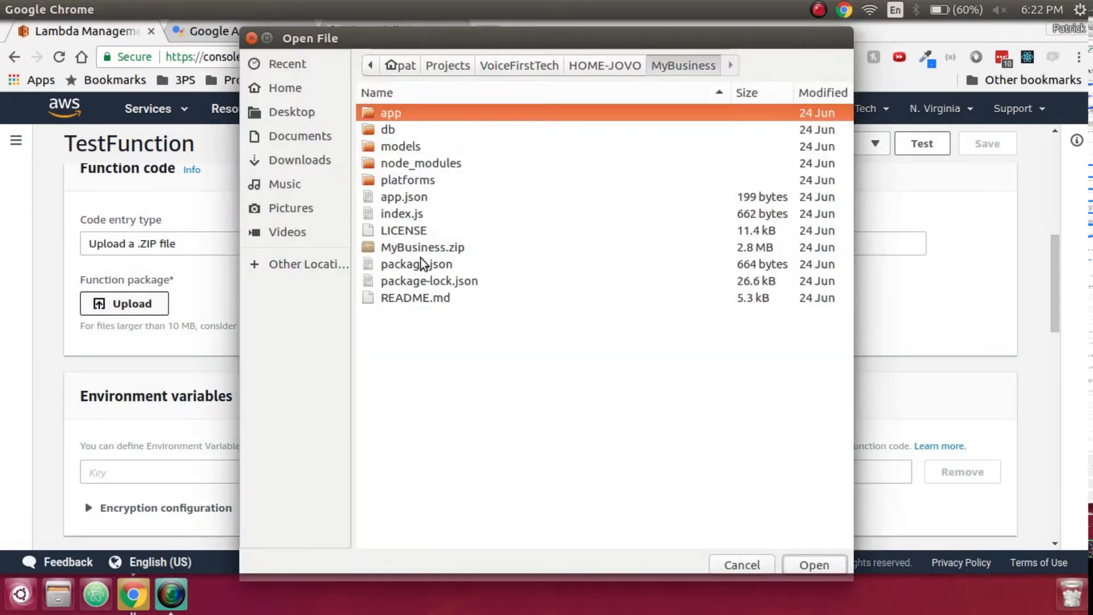
left_click(813, 565)
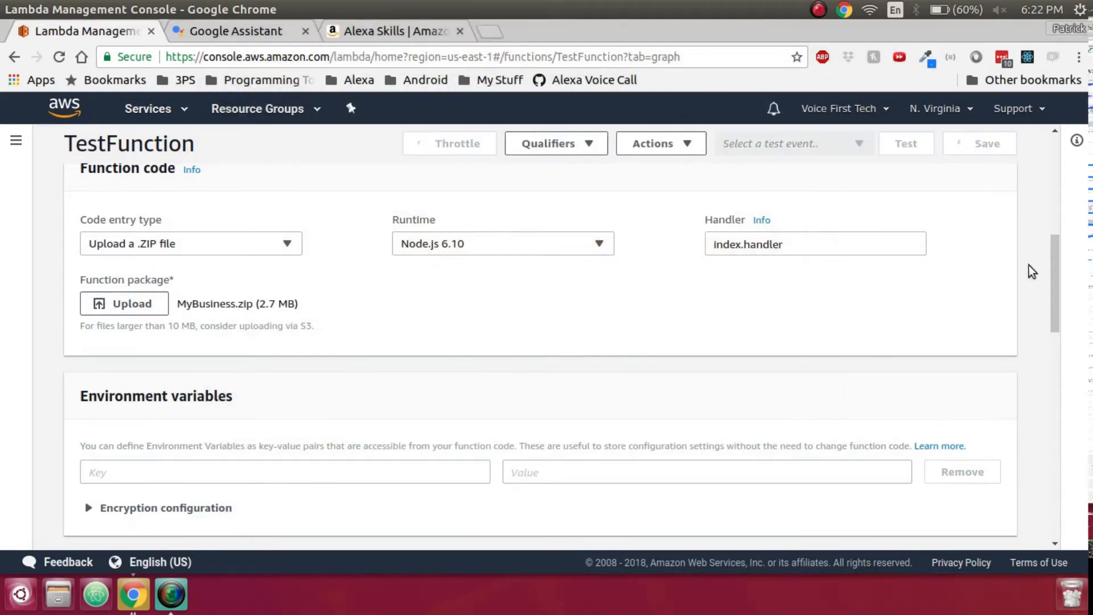
left_click(190, 243)
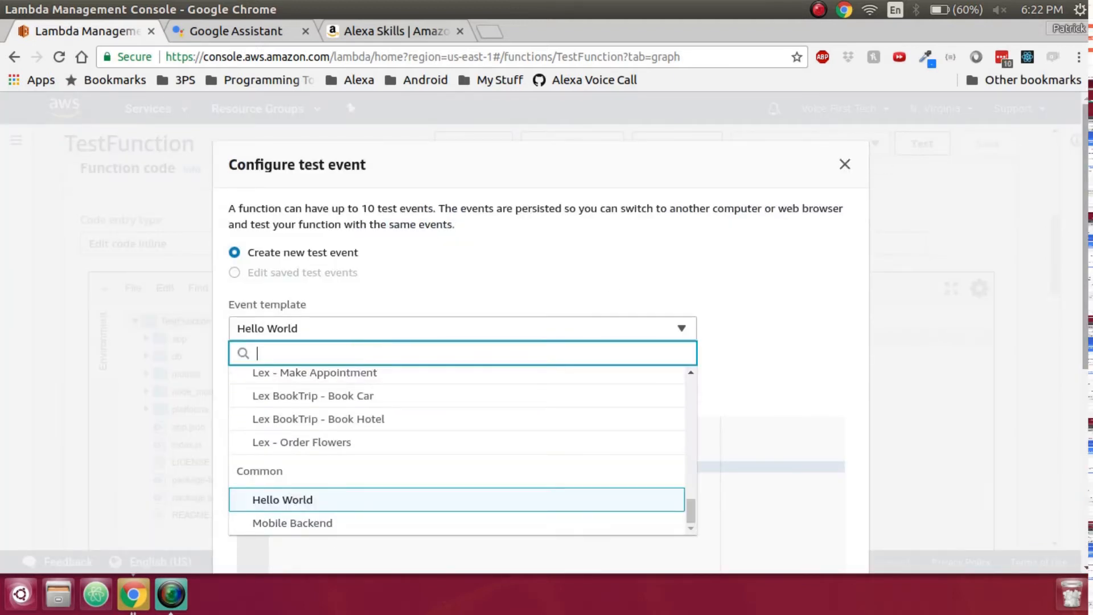
Step: Create a StartEvent test event from the Alexa Start Session template
left_click(282, 499)
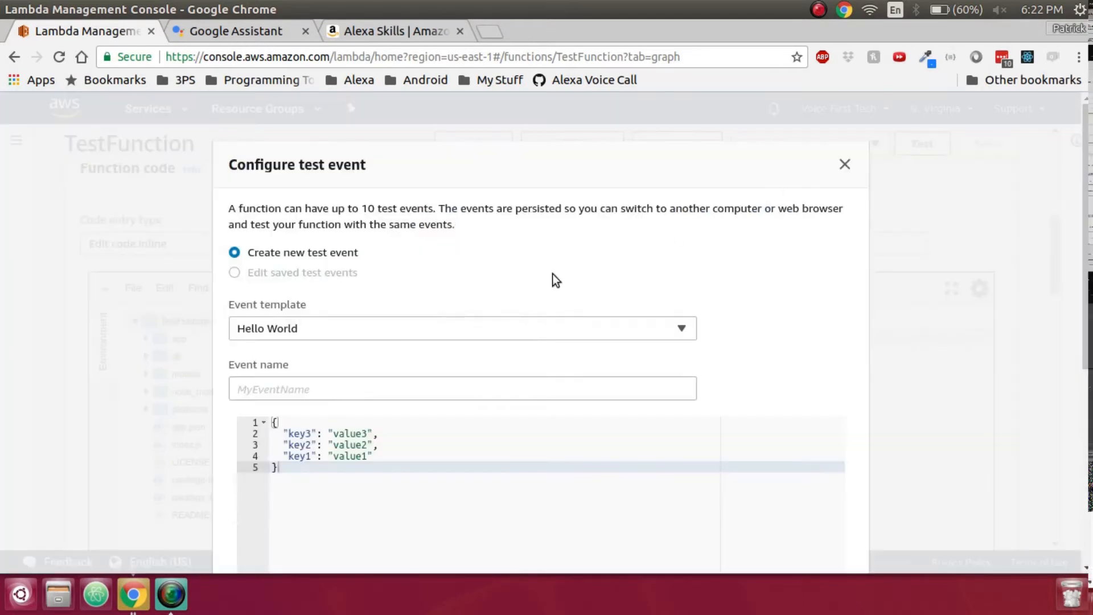
mouse_move(309, 352)
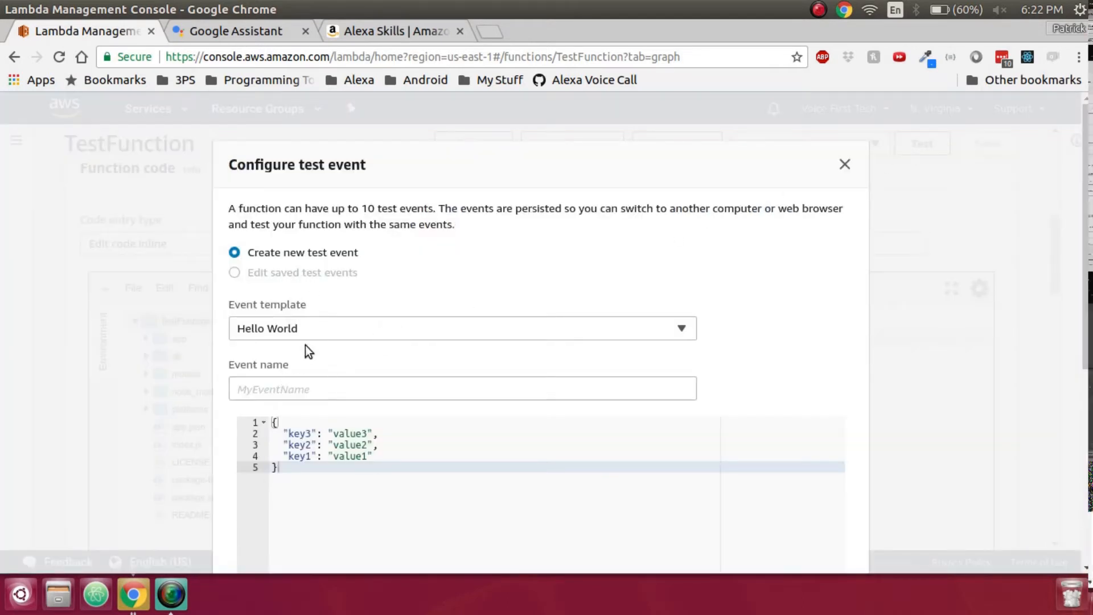
type("ale")
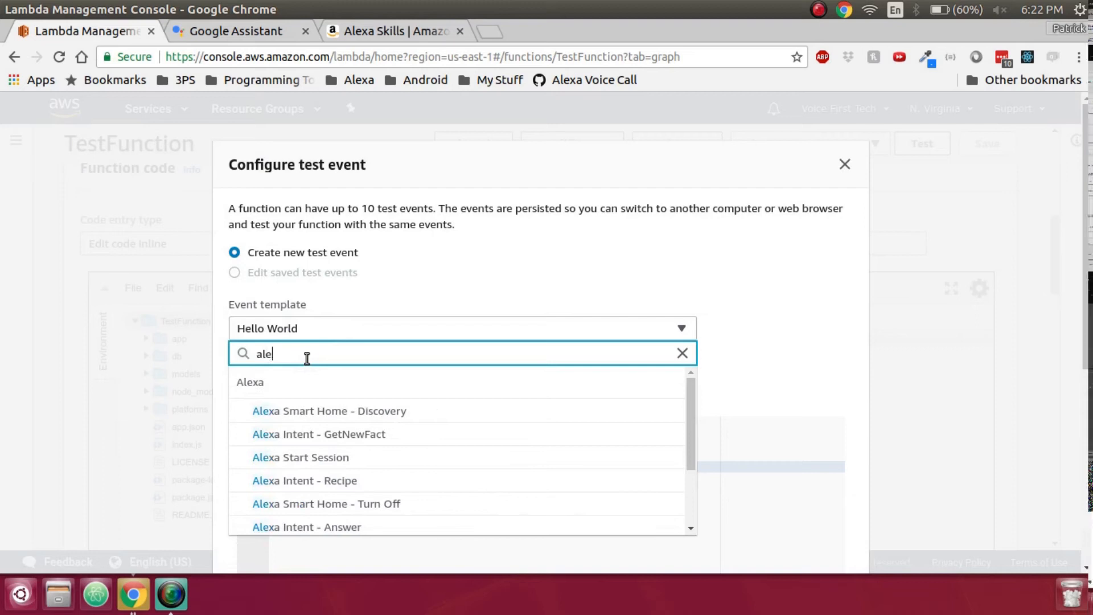
left_click(301, 457)
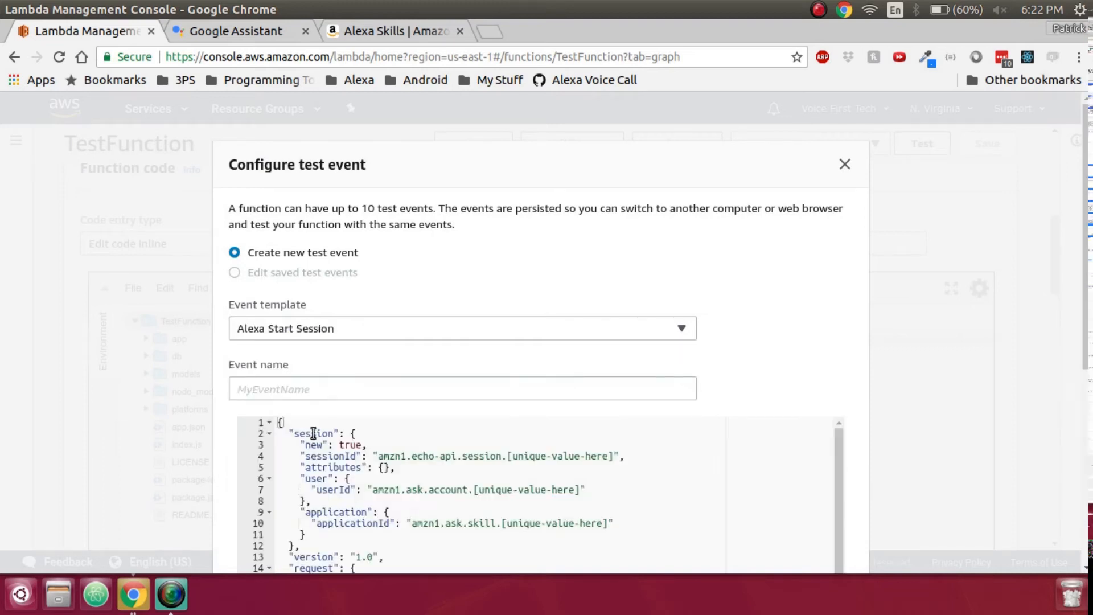
type("Sta")
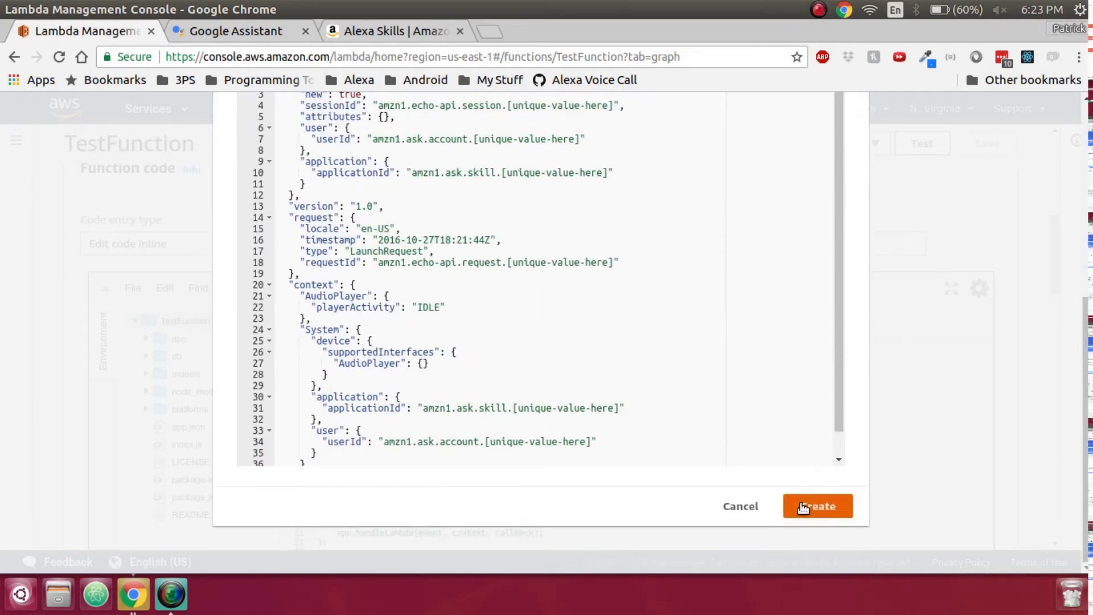
left_click(817, 506)
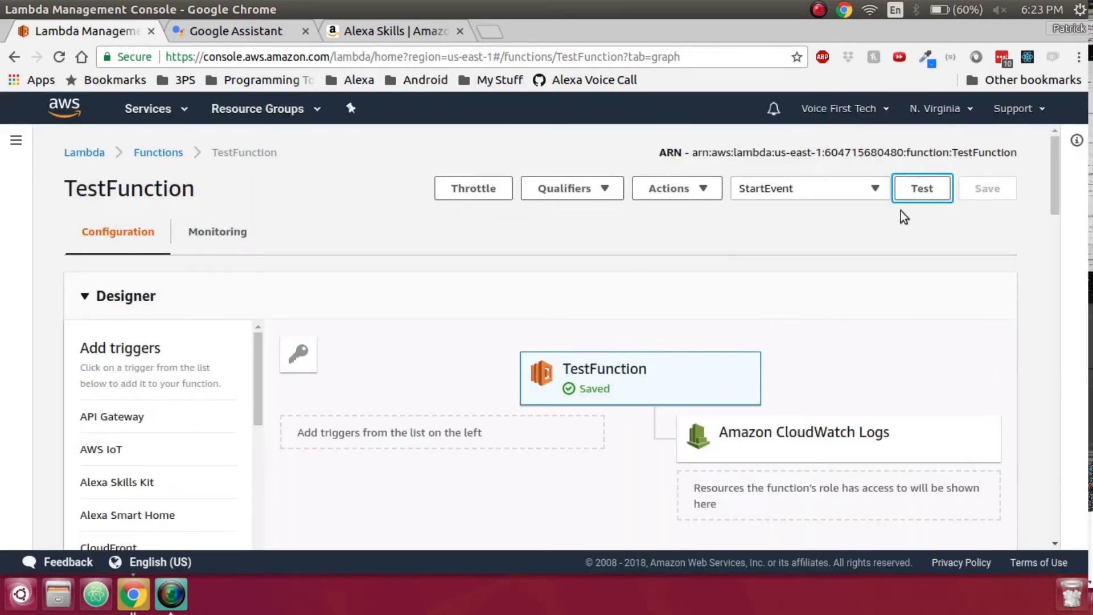
Step: Run the test and select the returned Voice First Tech welcome speech in the result
left_click(921, 188)
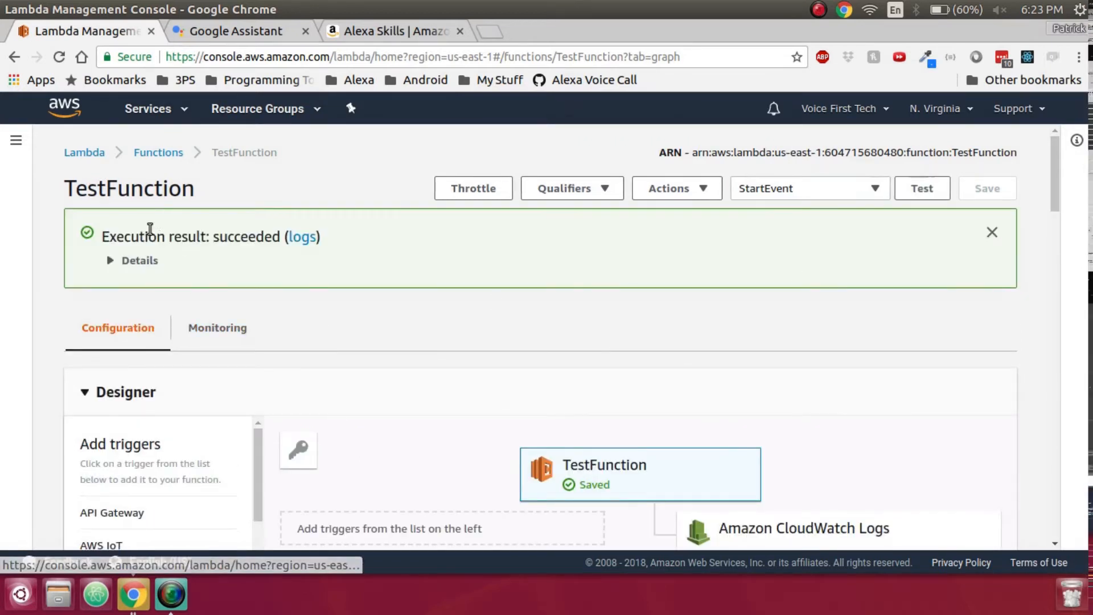
left_click(139, 260)
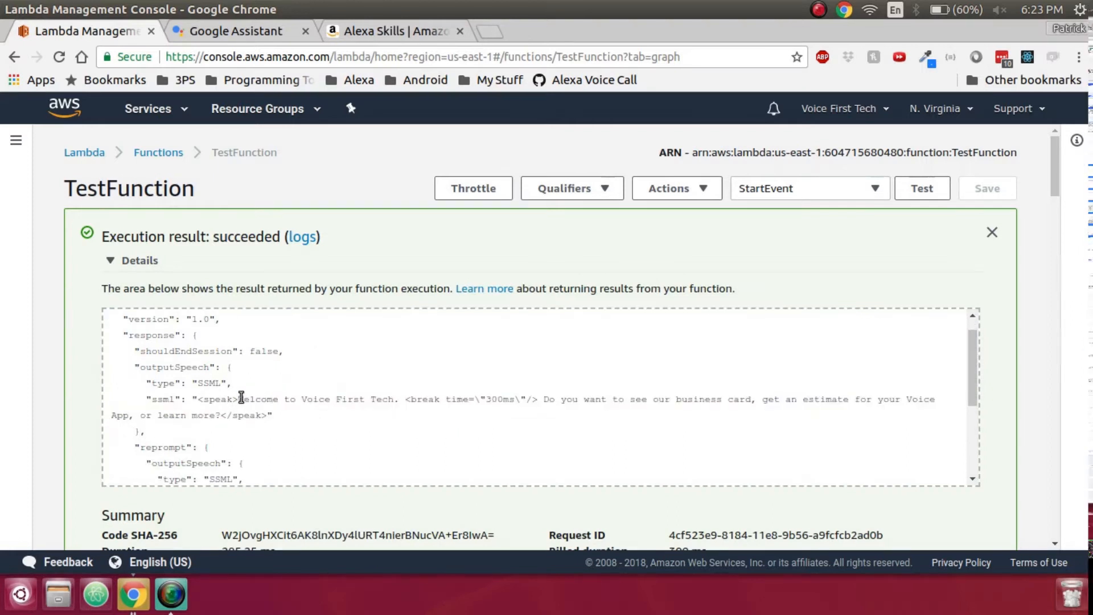
left_click_drag(238, 399, 219, 415)
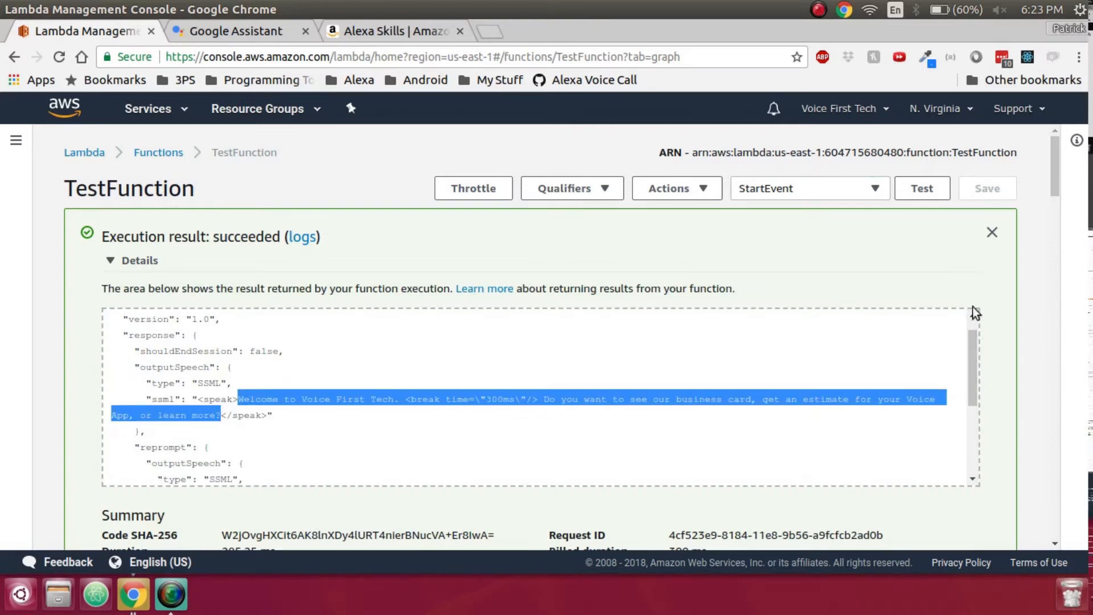
mouse_move(1029, 225)
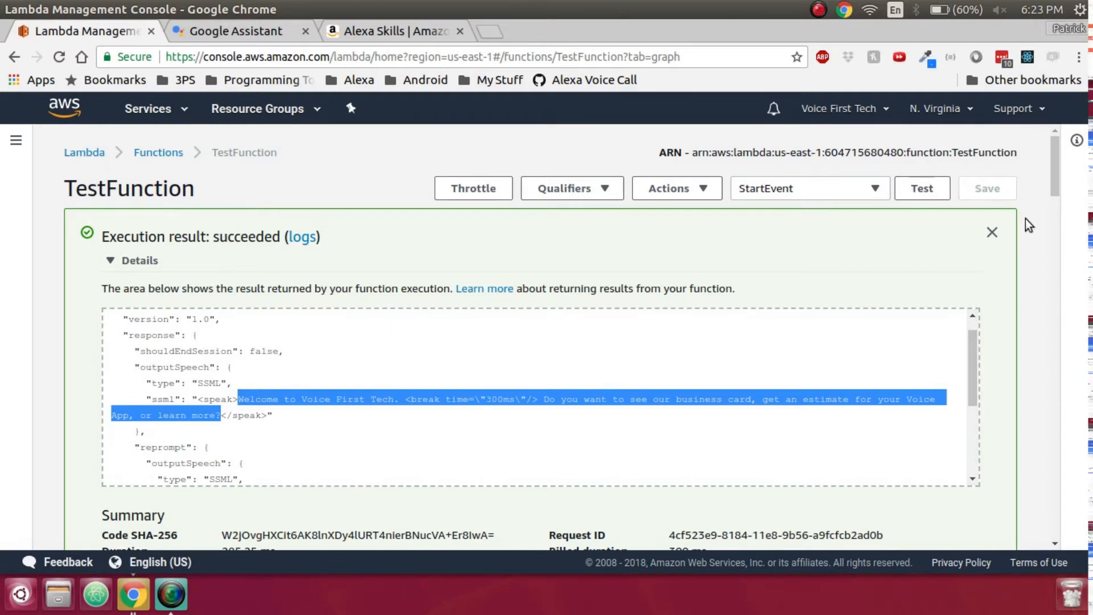
Step: Add an Alexa Skills Kit trigger to TestFunction, pending Skill ID verification
left_click(991, 232)
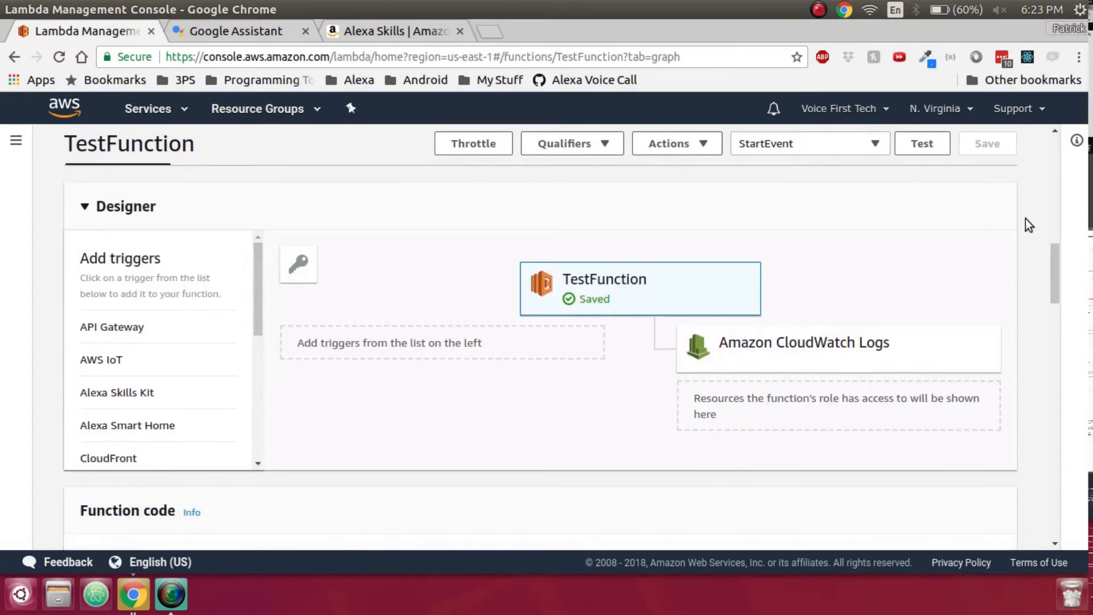
mouse_move(122, 405)
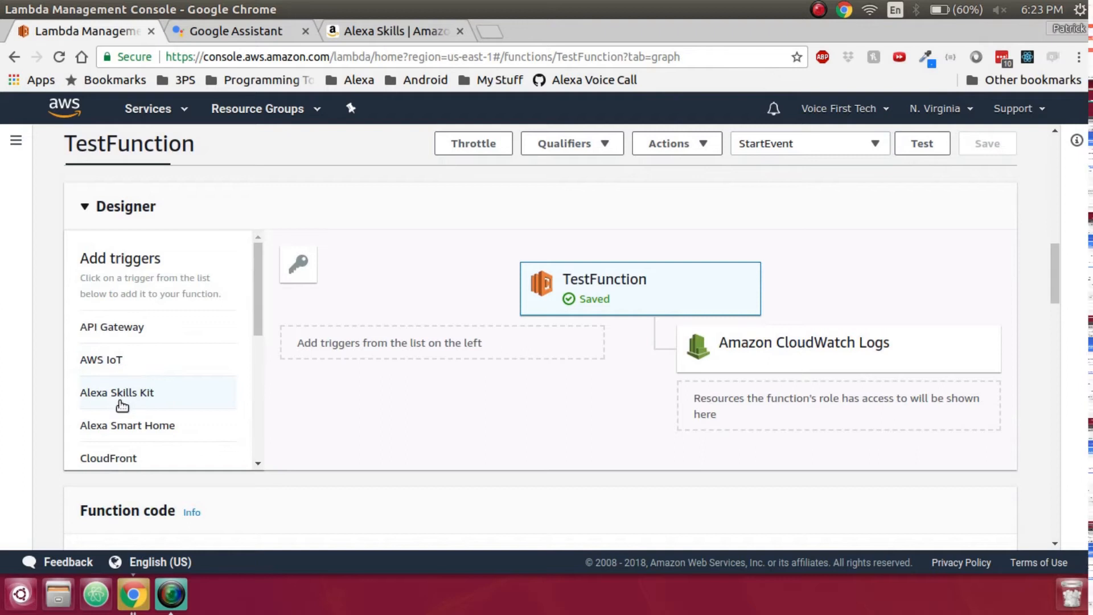
left_click(116, 392)
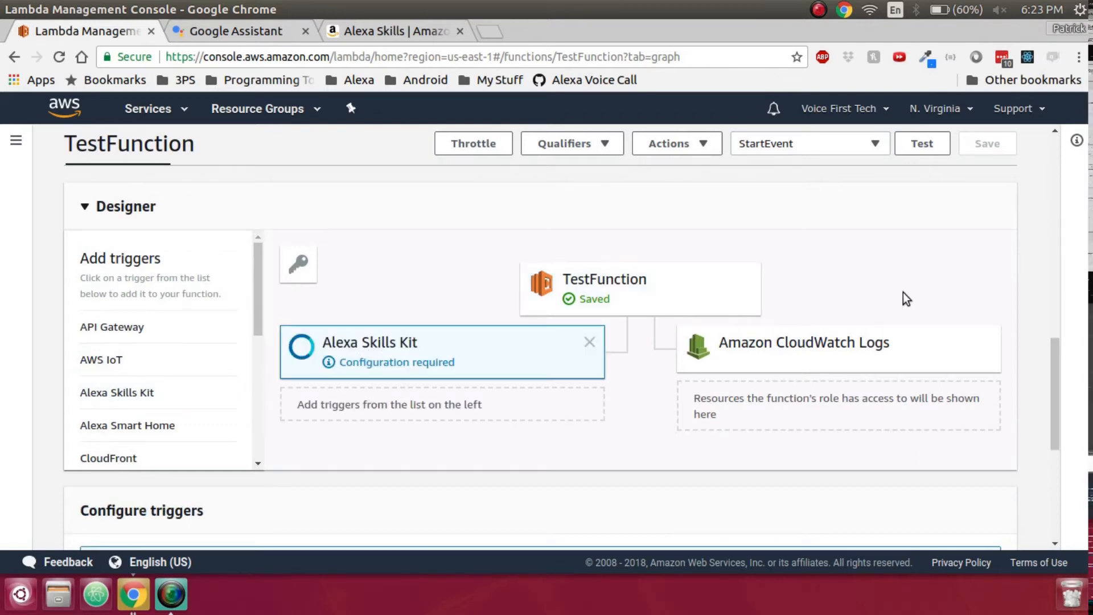
mouse_move(1029, 293)
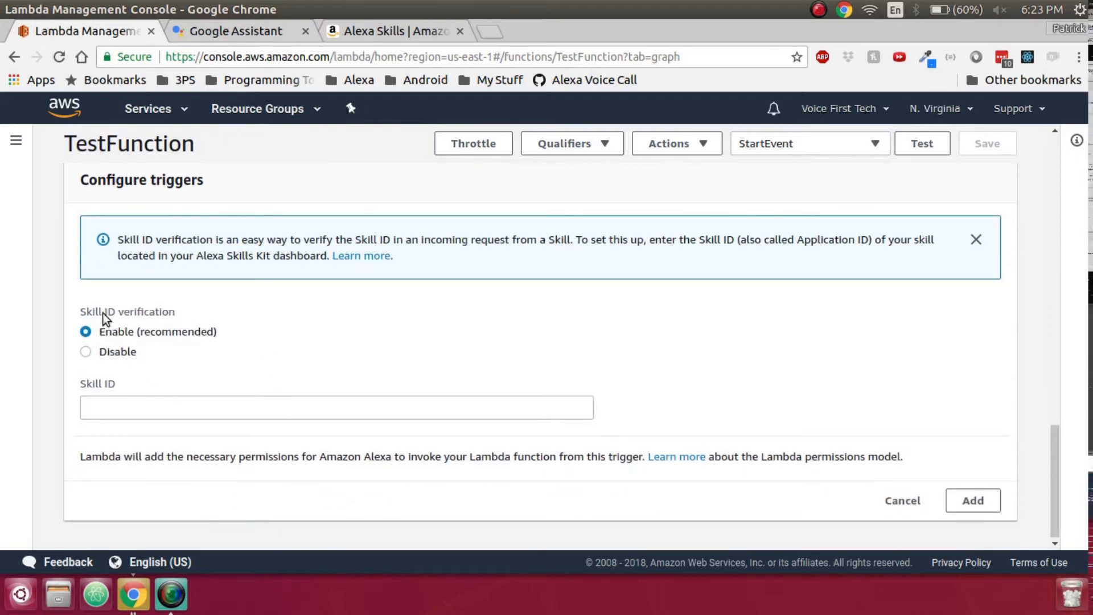
double_click(127, 312)
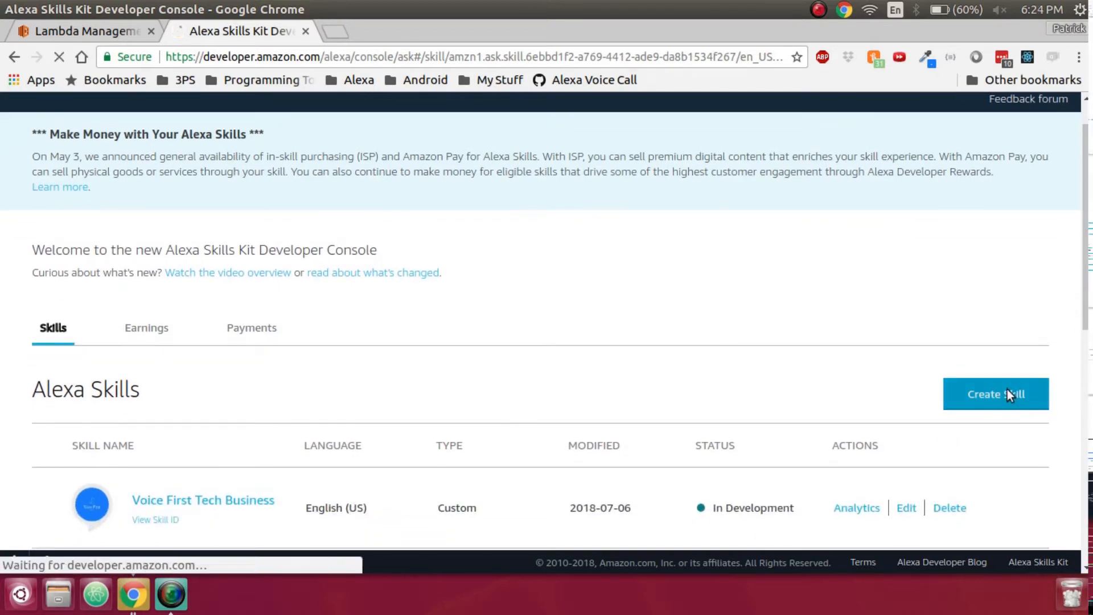
Step: Create a new custom Alexa skill named TestApp
left_click(996, 394)
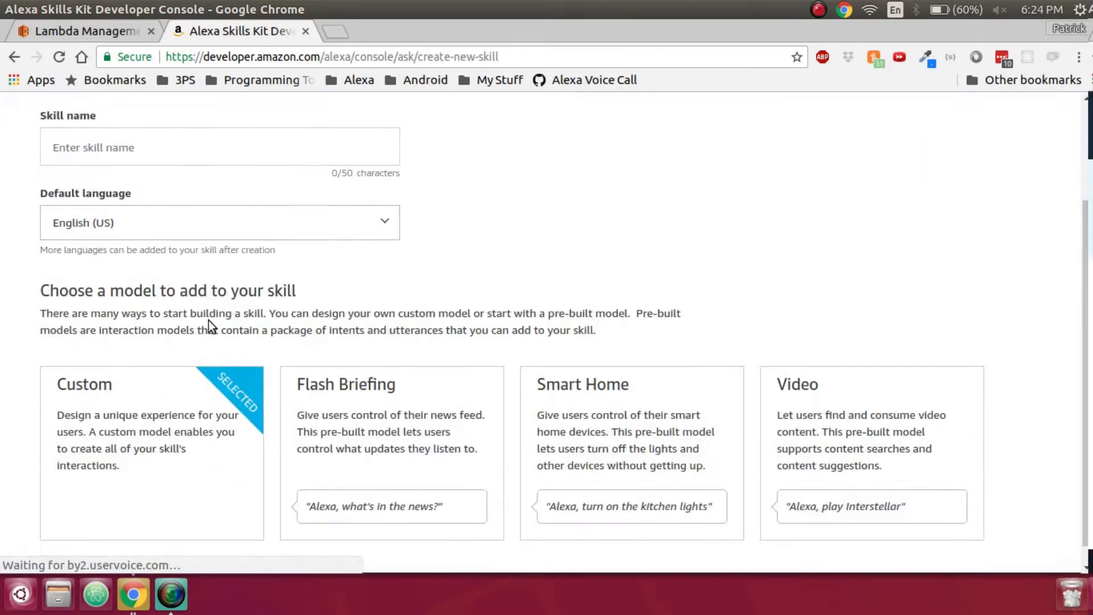
type("T")
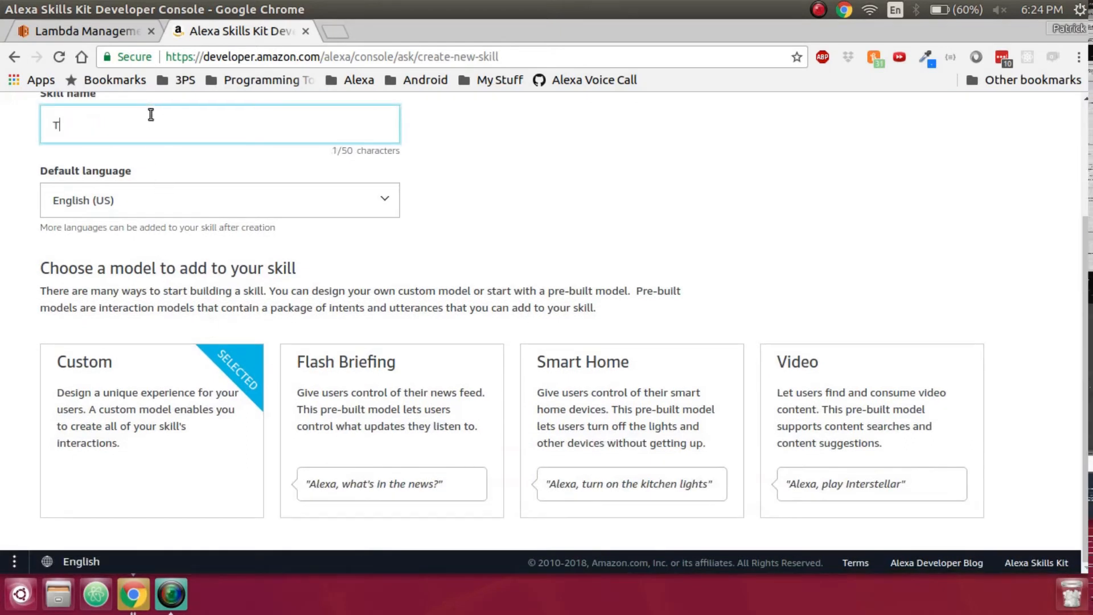
type("estApp")
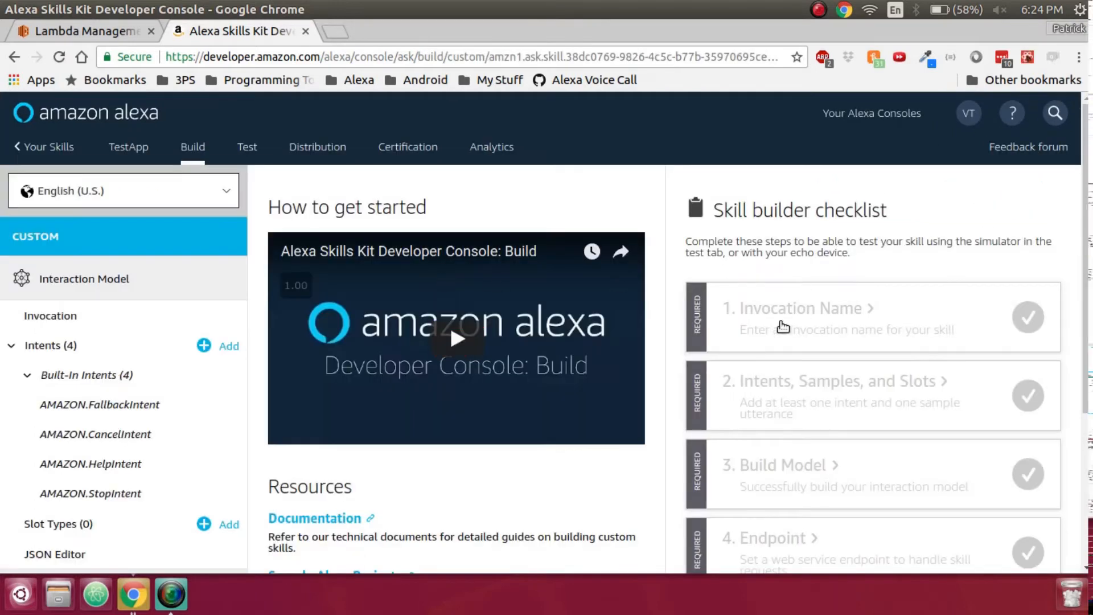
mouse_move(852, 321)
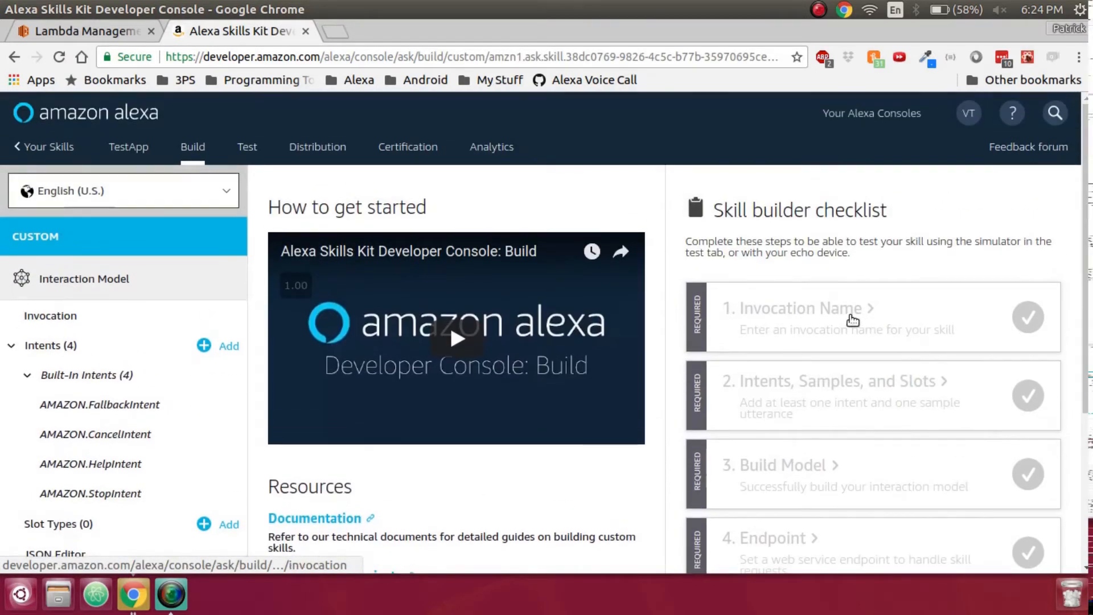
Step: Set the invocation name to 'test app', save and build the interaction model
left_click(49, 315)
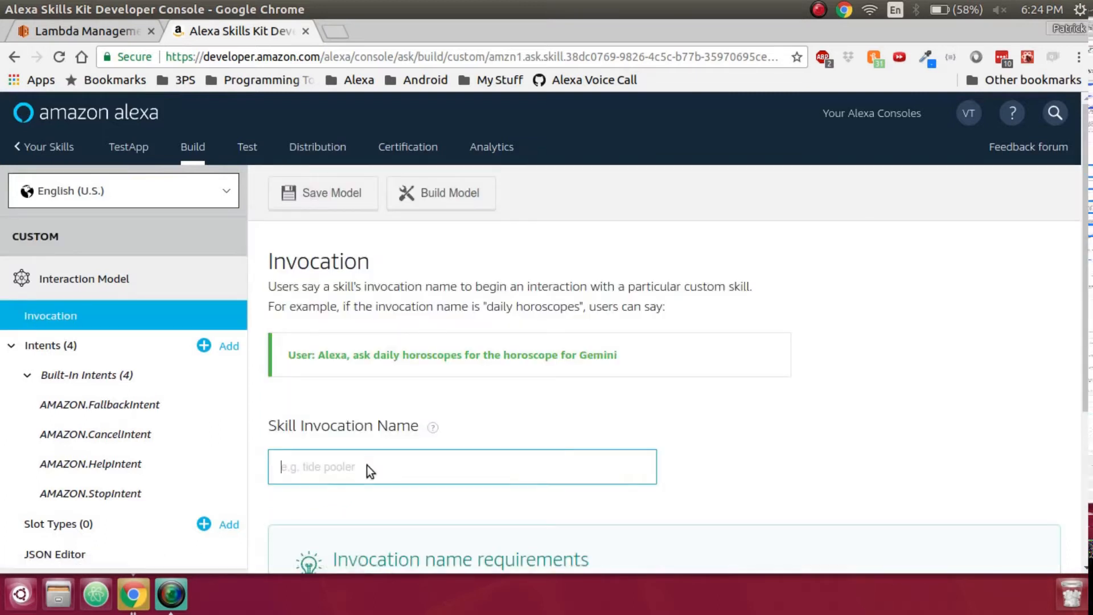
type("test app")
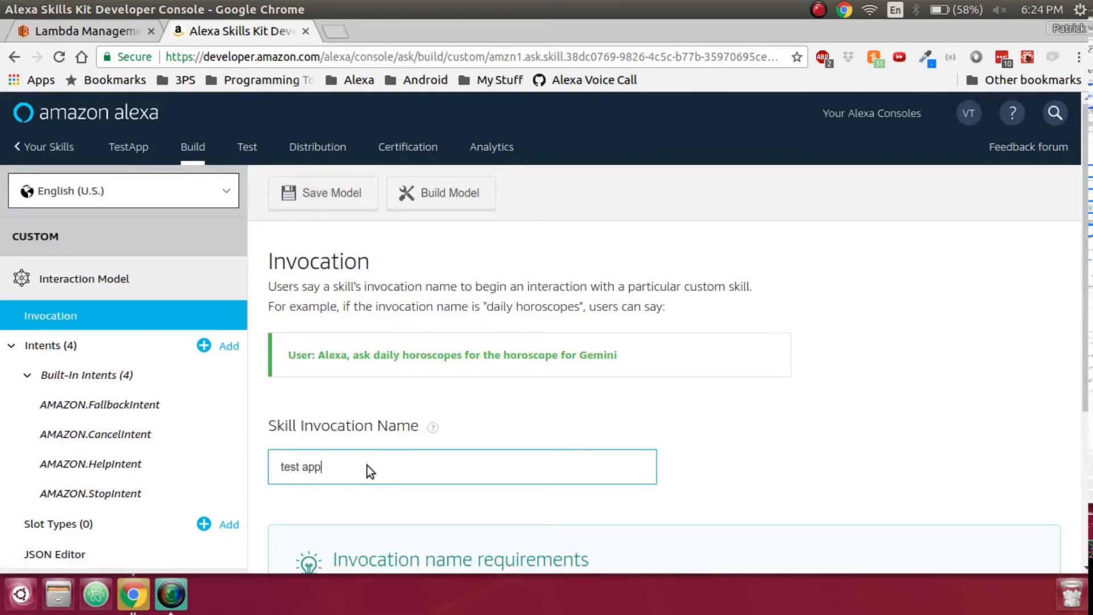
left_click(322, 194)
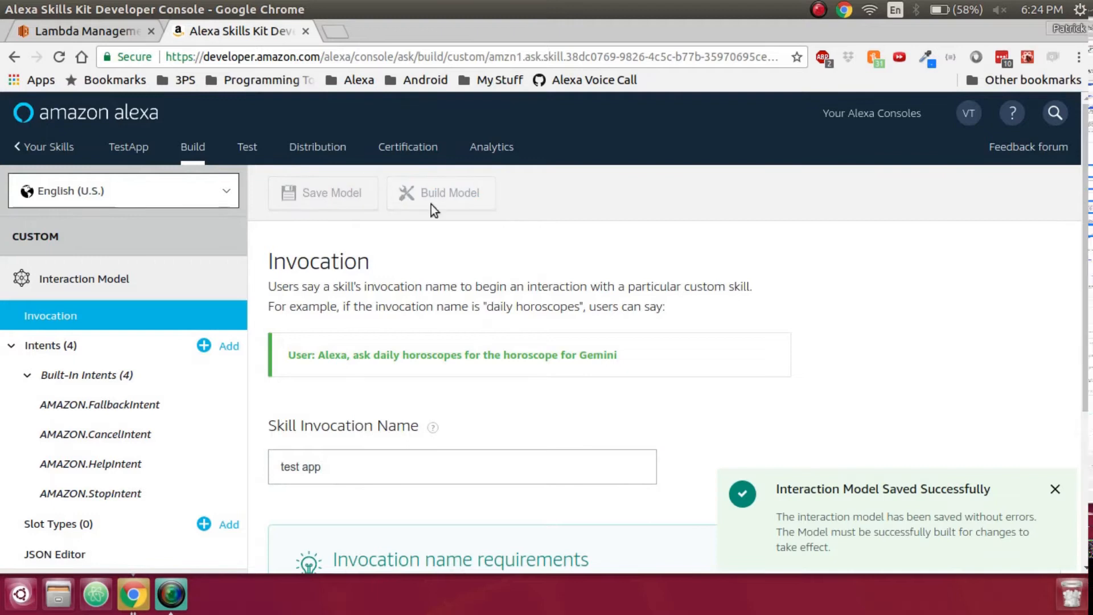
left_click(441, 193)
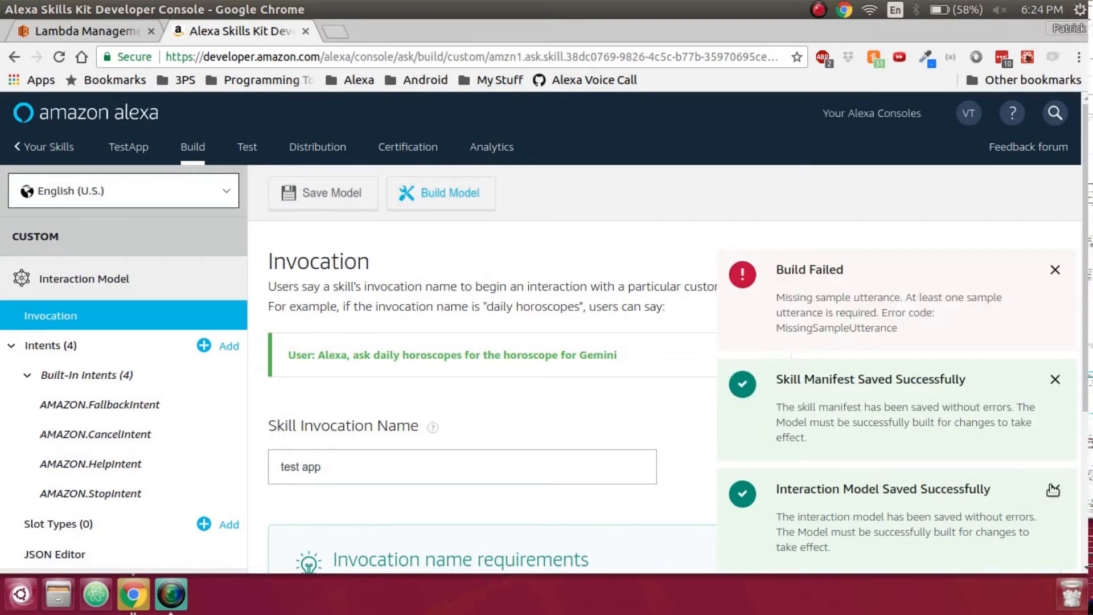
left_click(1055, 488)
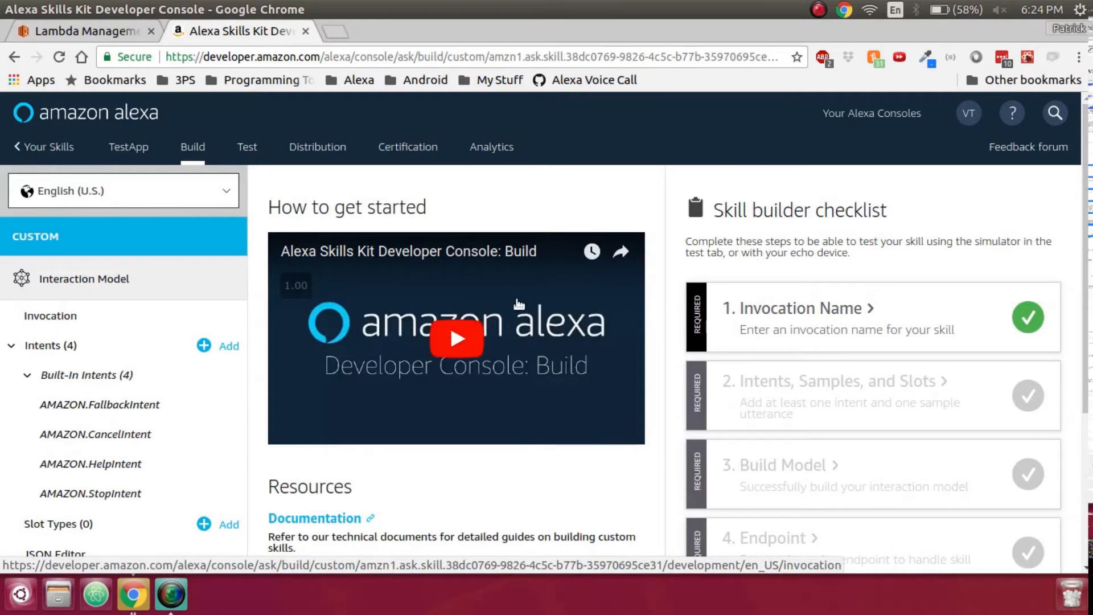
Step: Show TestApp's interaction model in the JSON Editor
scroll("down", 3)
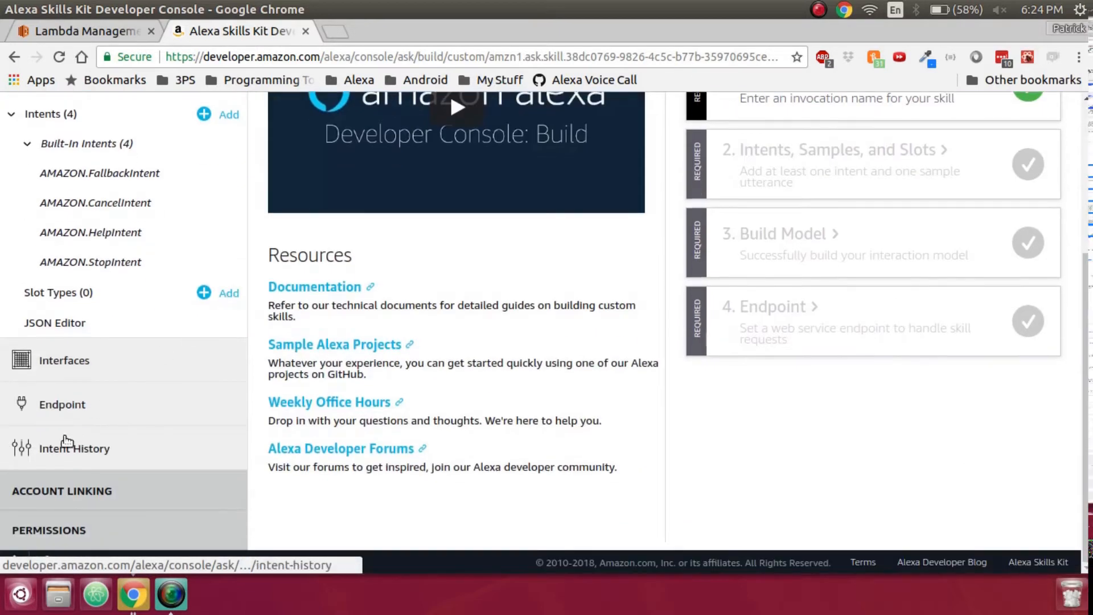
left_click(54, 323)
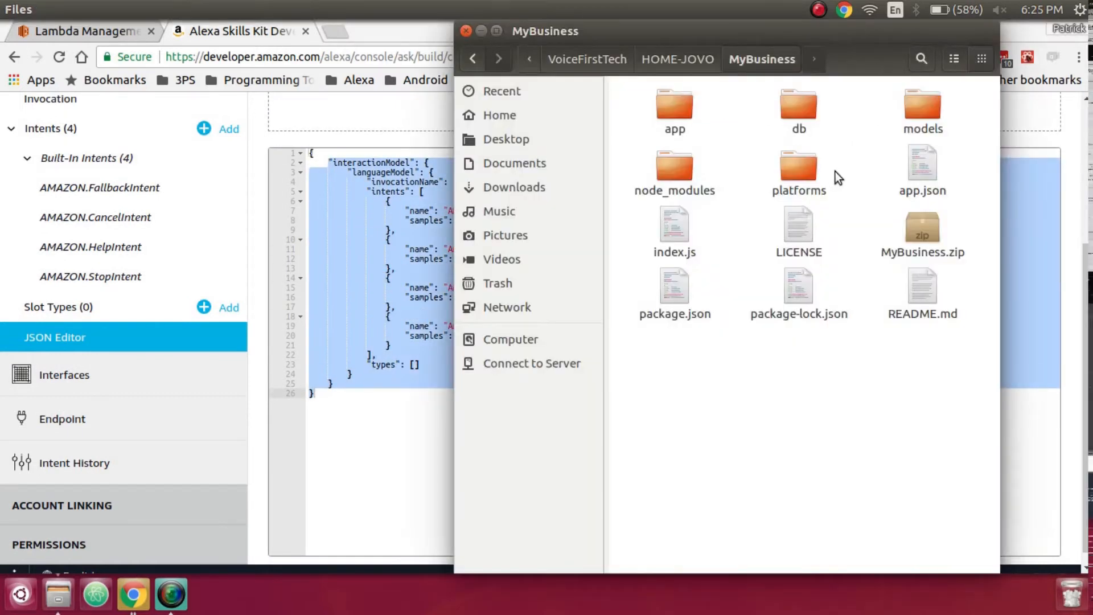
Step: Navigate HOME-JOVO > MyBusiness > platforms > alexaSkill > models to en-US.json
left_click(677, 58)
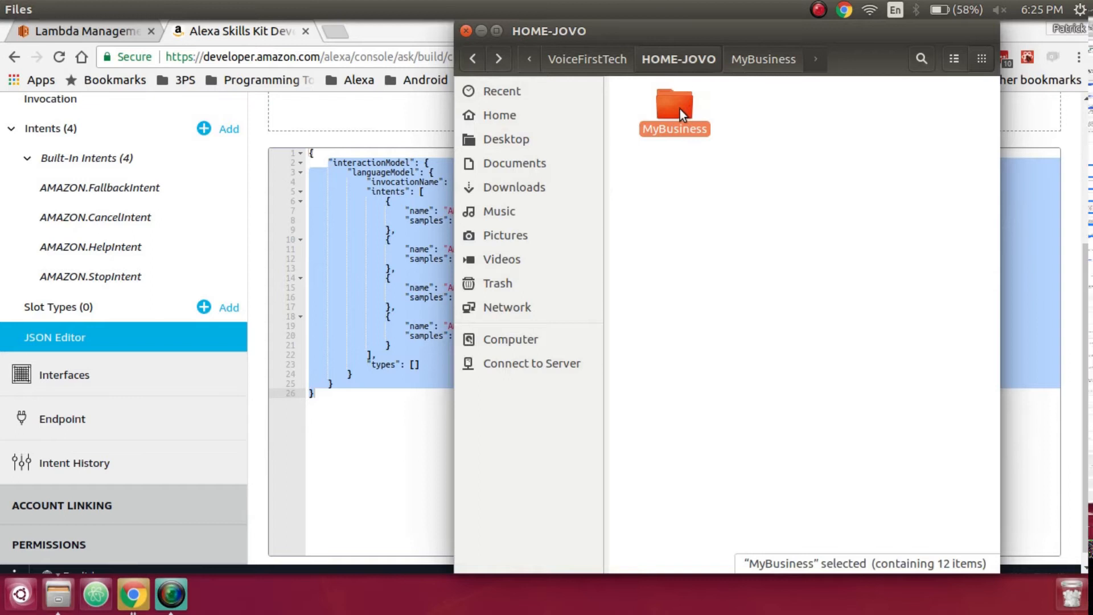
double_click(673, 112)
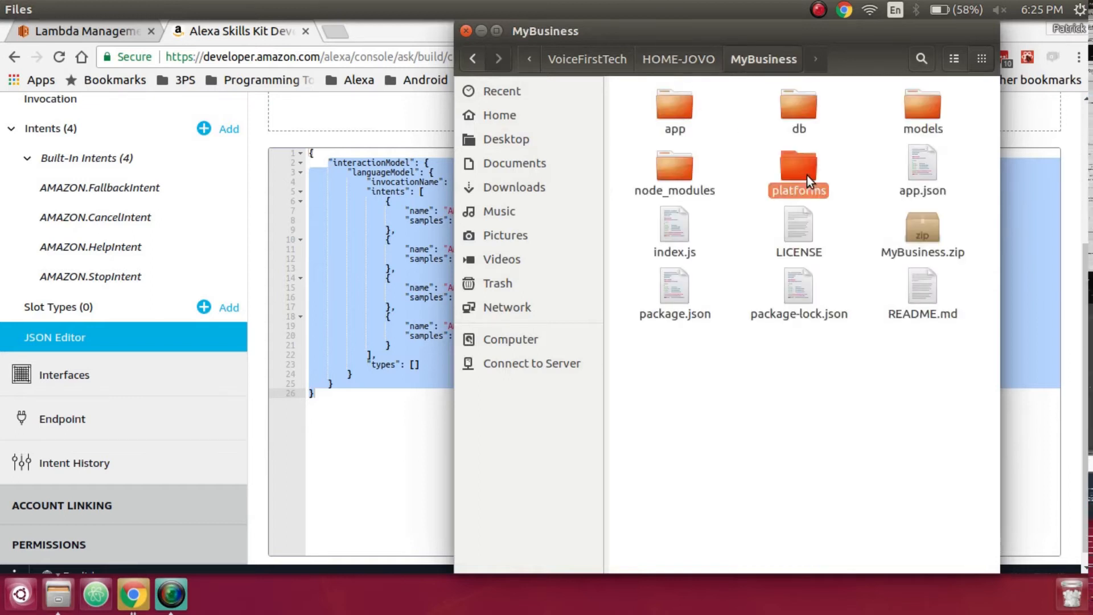
double_click(798, 167)
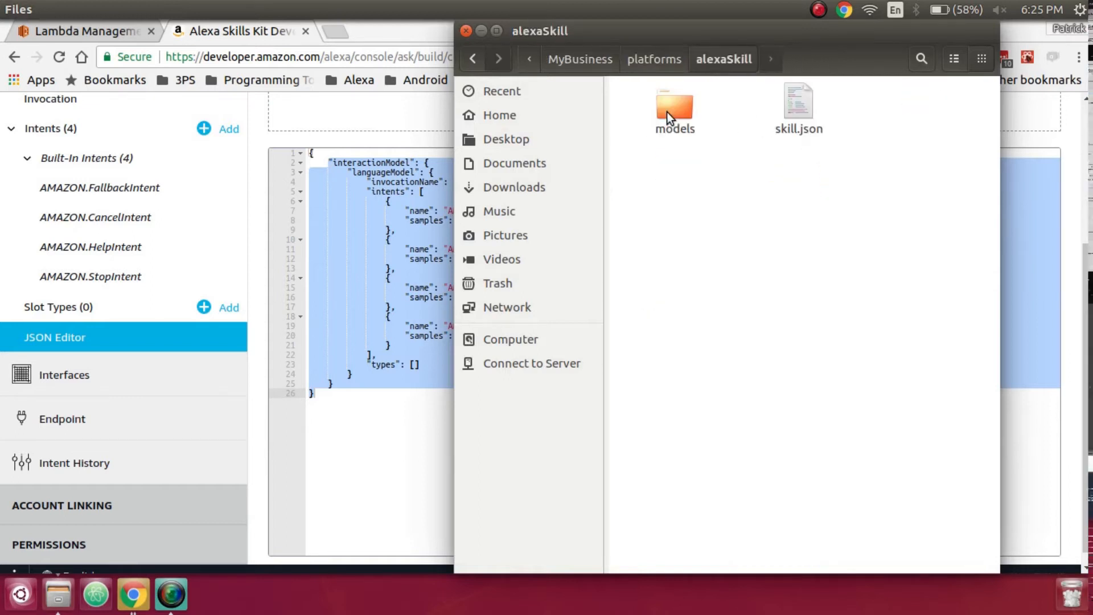
double_click(673, 108)
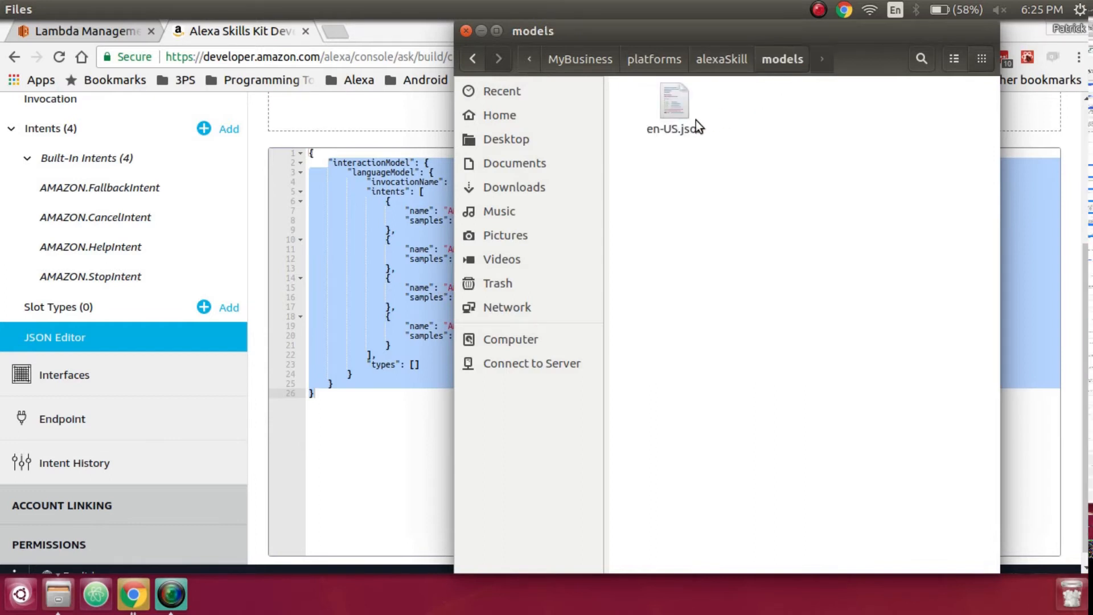
double_click(673, 98)
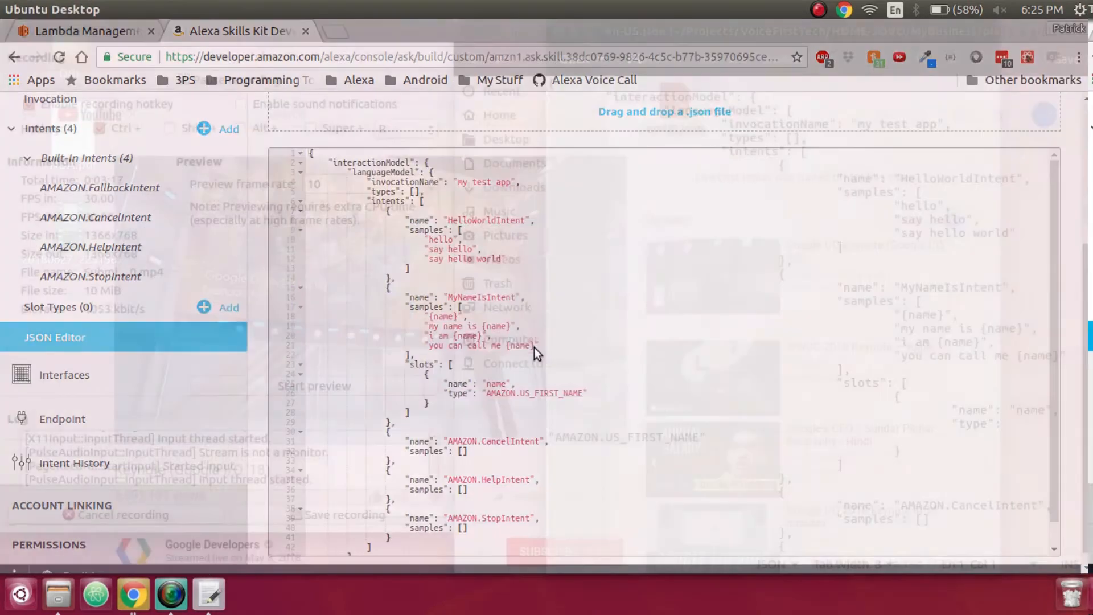
Step: Drop en-US.json into the JSON Editor, importing HelloWorldIntent and MyNameIsIntent
left_click(673, 101)
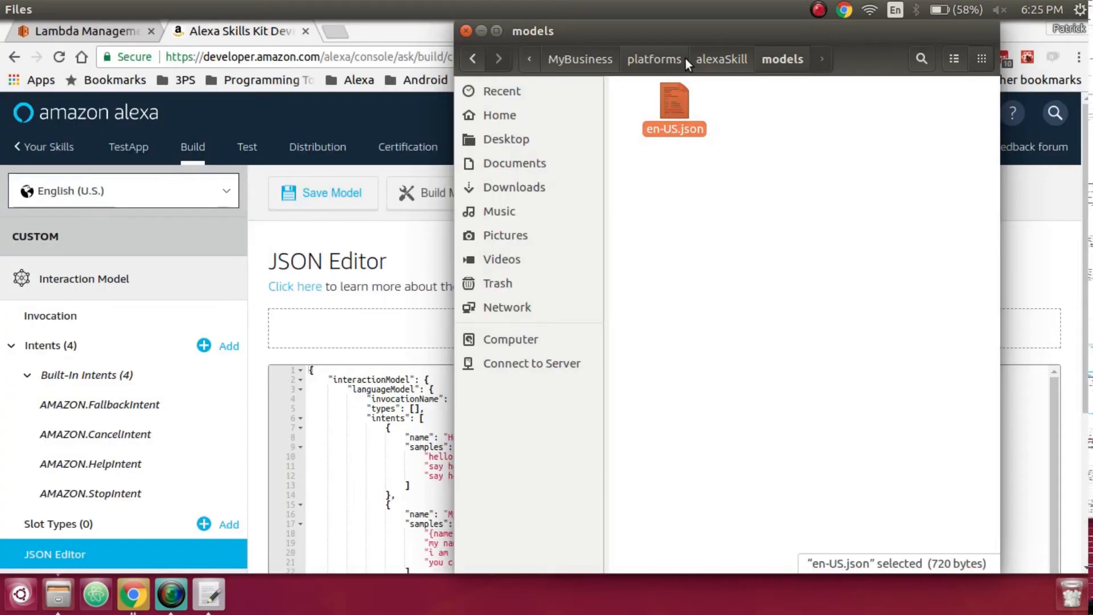
left_click_drag(673, 108, 367, 328)
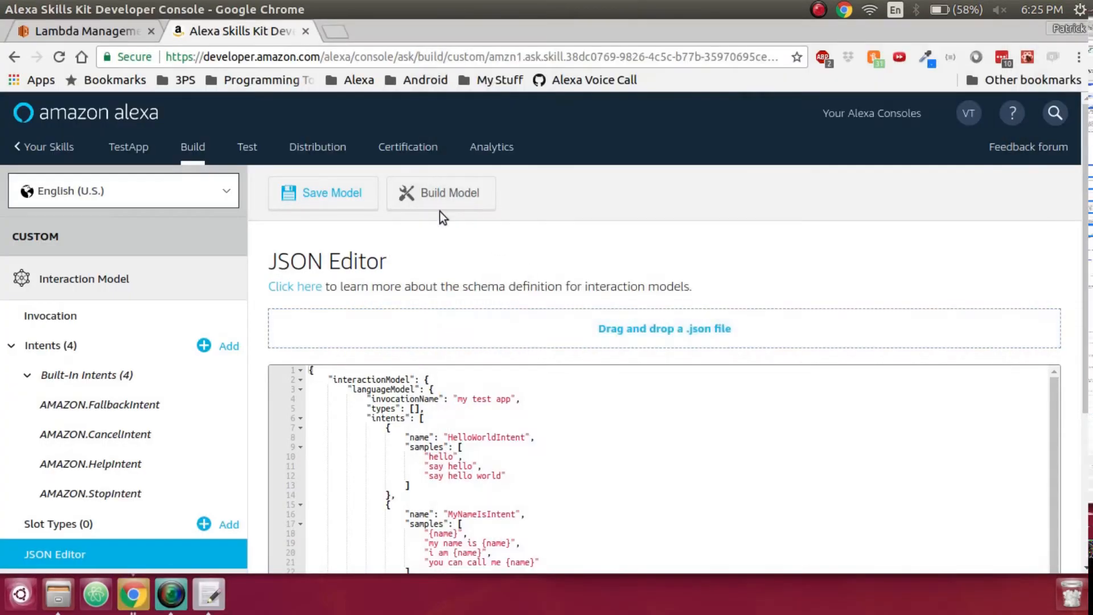
Step: Save and build the imported five-intent interaction model
left_click(322, 193)
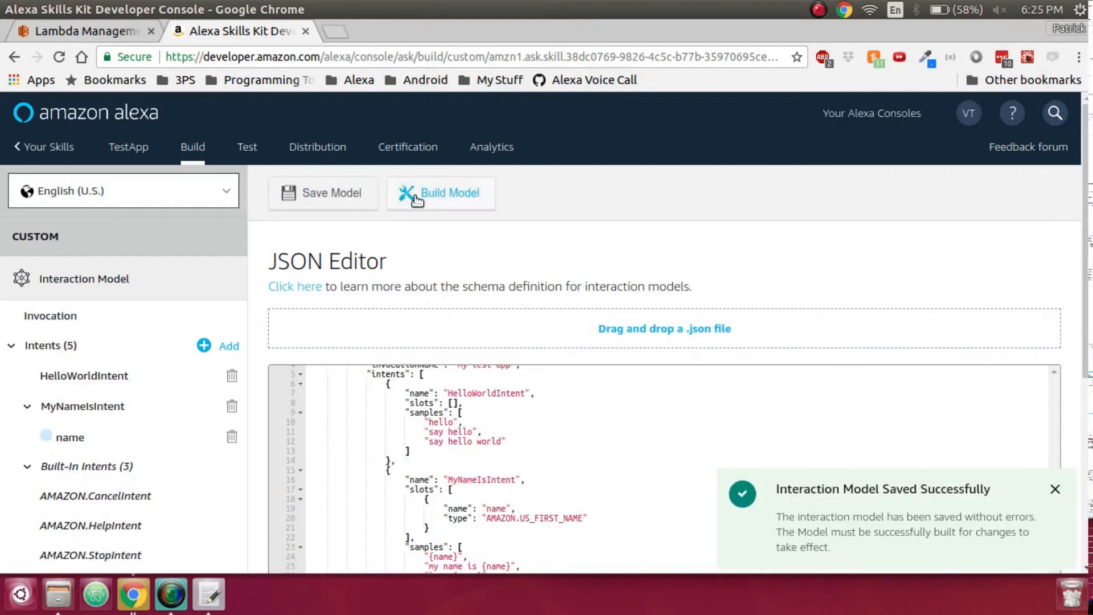
left_click(439, 194)
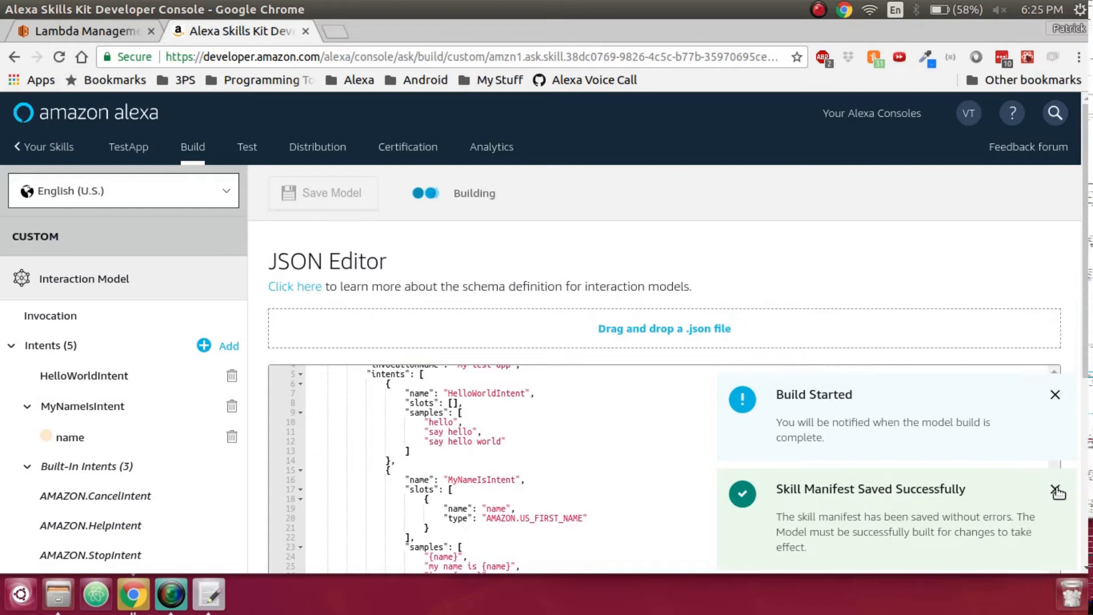
left_click(1057, 493)
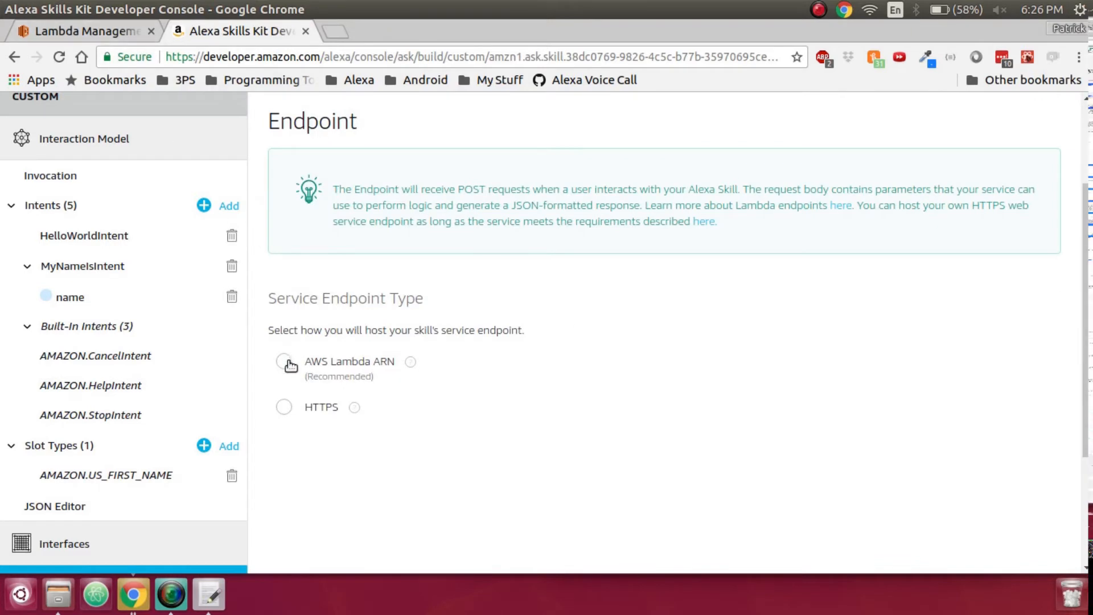
Step: Set the endpoint type to AWS Lambda ARN and copy the Skill ID
left_click(283, 361)
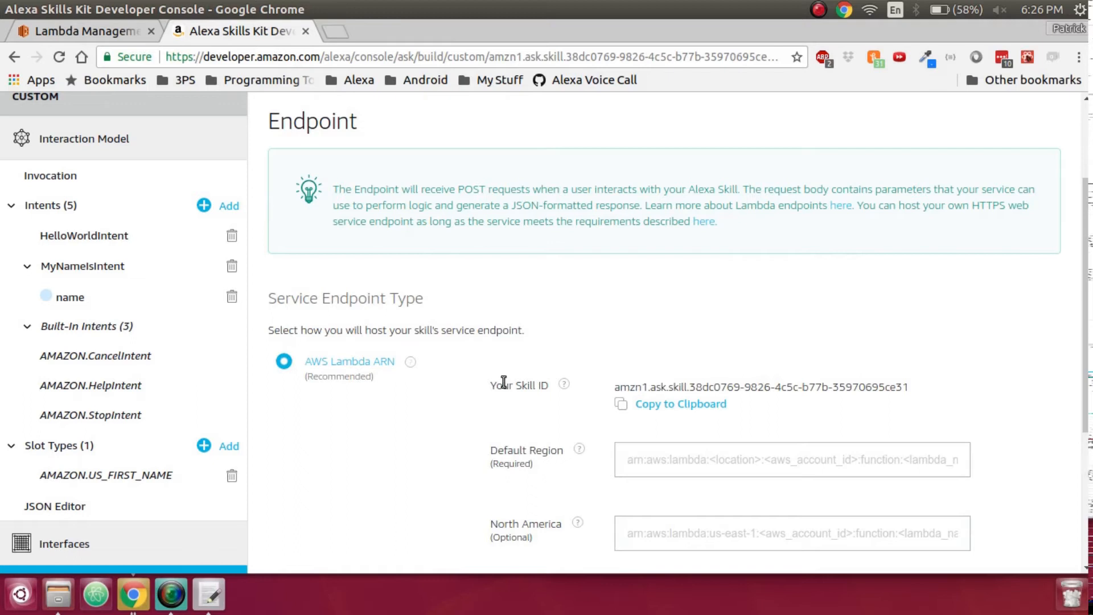
double_click(520, 385)
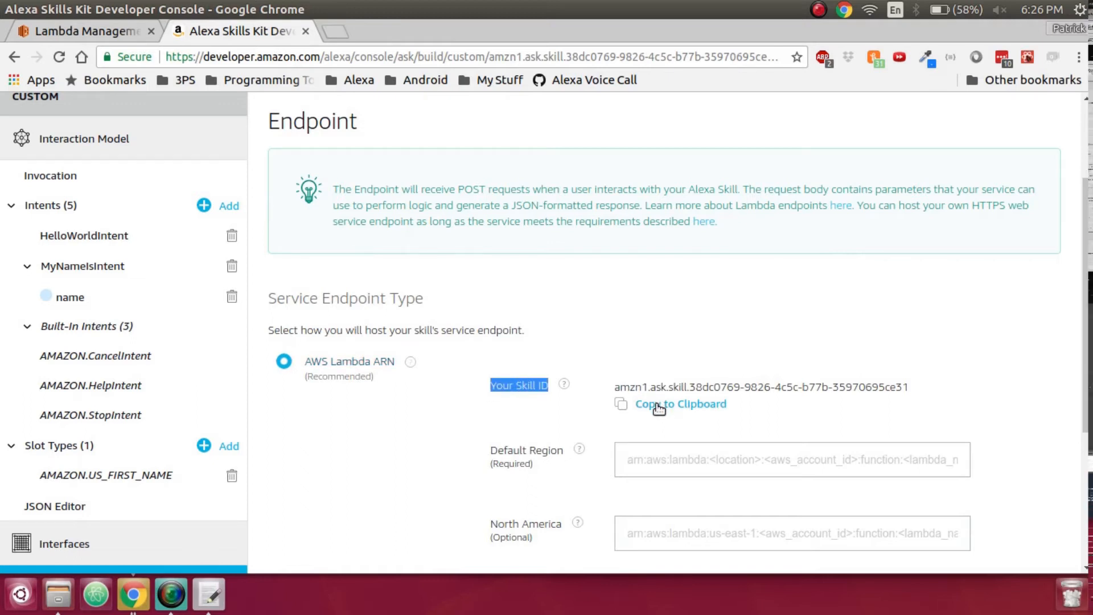
left_click(680, 403)
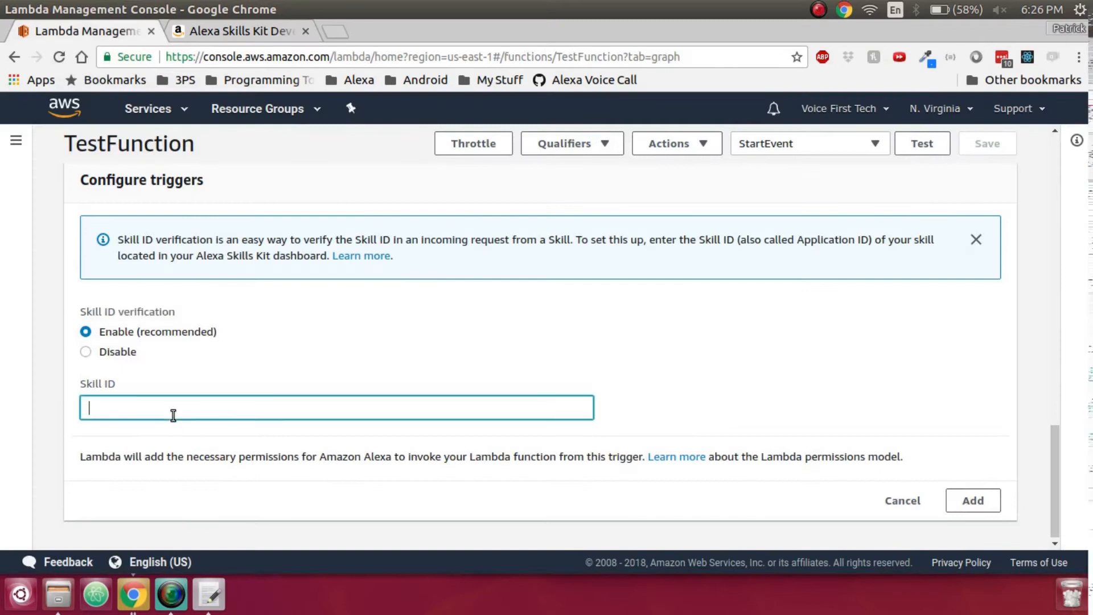
Step: Add the Alexa Skills Kit trigger with skill ID ending ce31, copy the function ARN, and return to the skill endpoint
type("amzn1.ask.skill.38dc0769-9826-4c5c-b77b-35970695ce31")
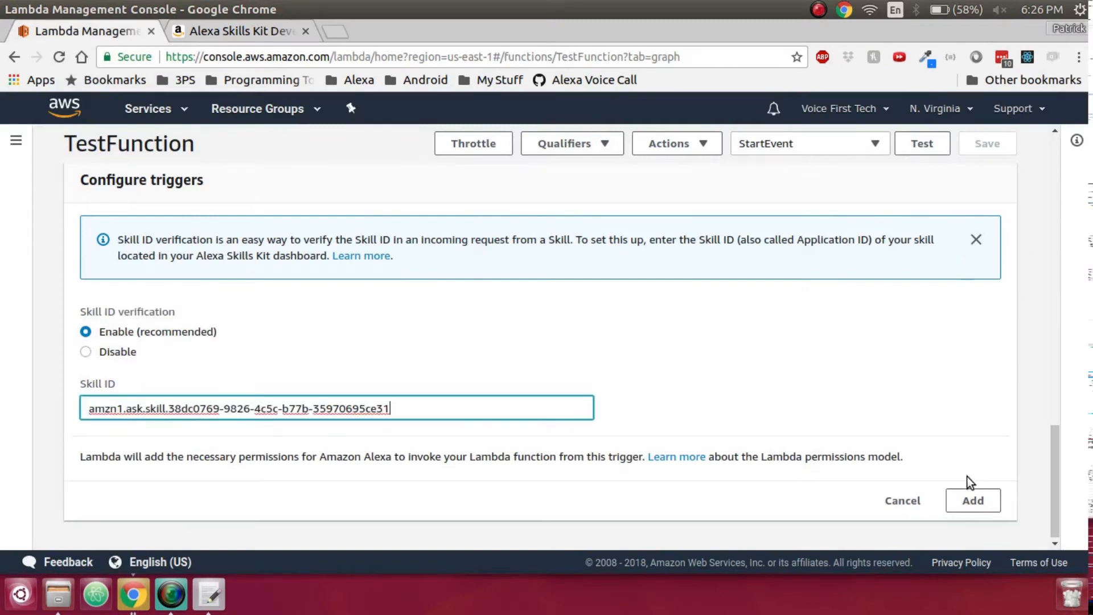
left_click(972, 500)
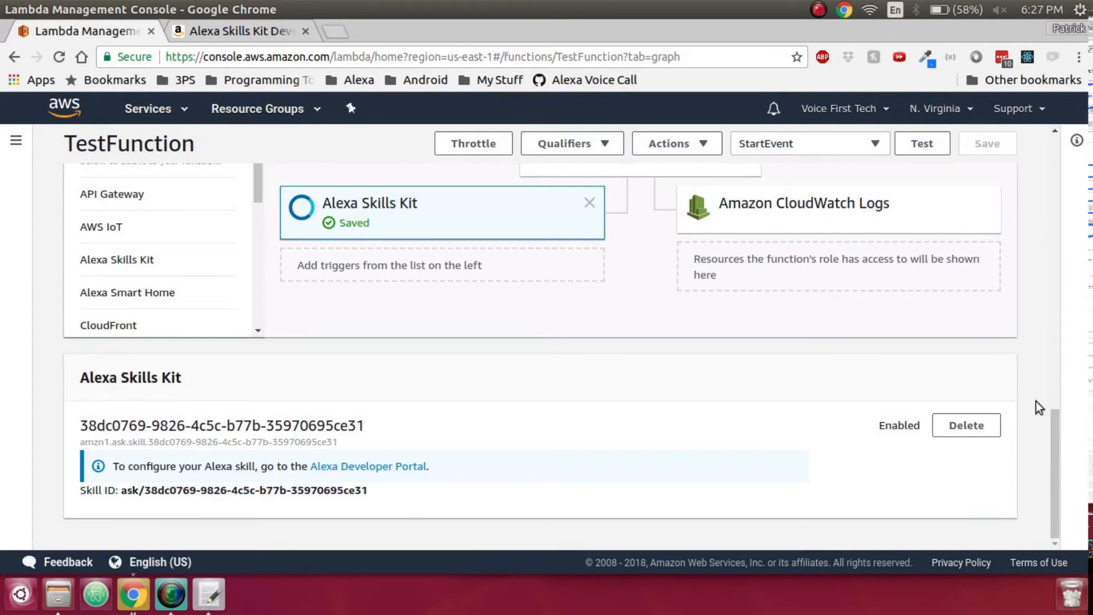
left_click(921, 143)
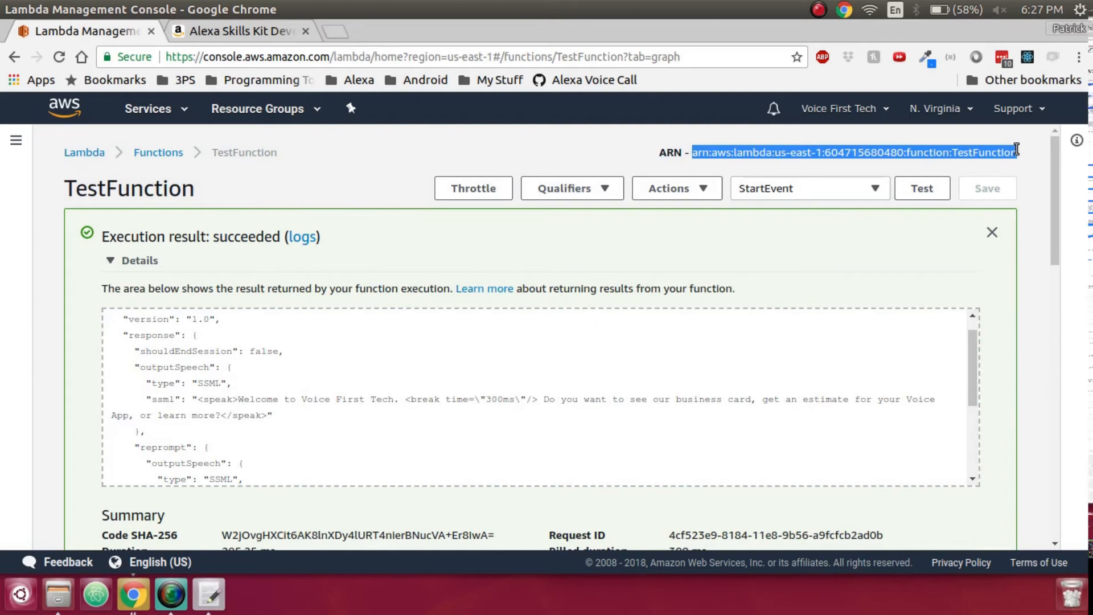
left_click(240, 31)
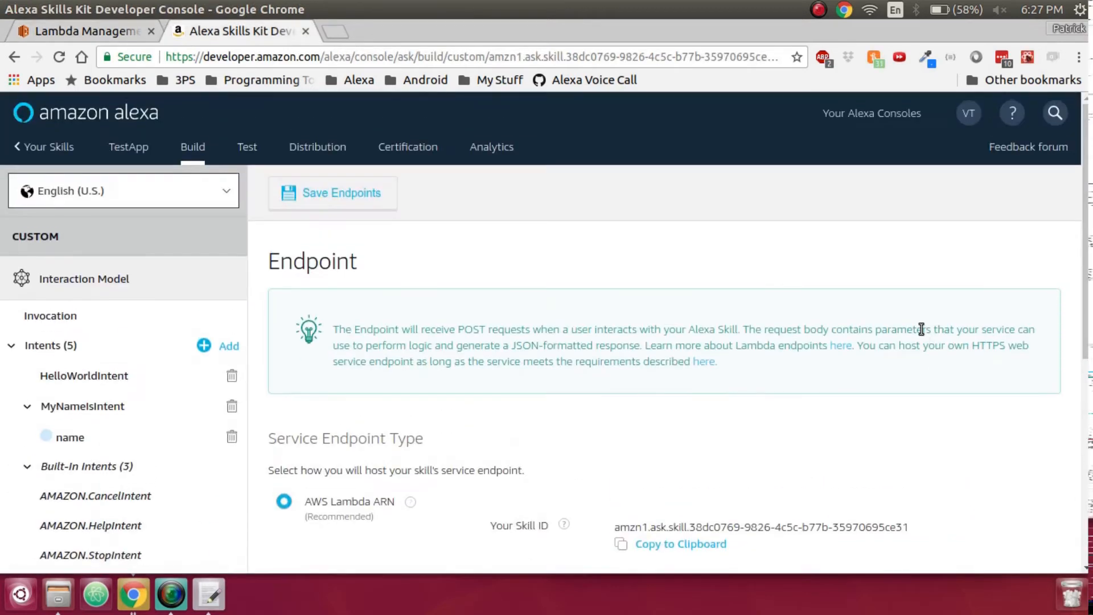
Step: Save TestApp's endpoint so the skill builder checklist shows all four steps complete
left_click(331, 194)
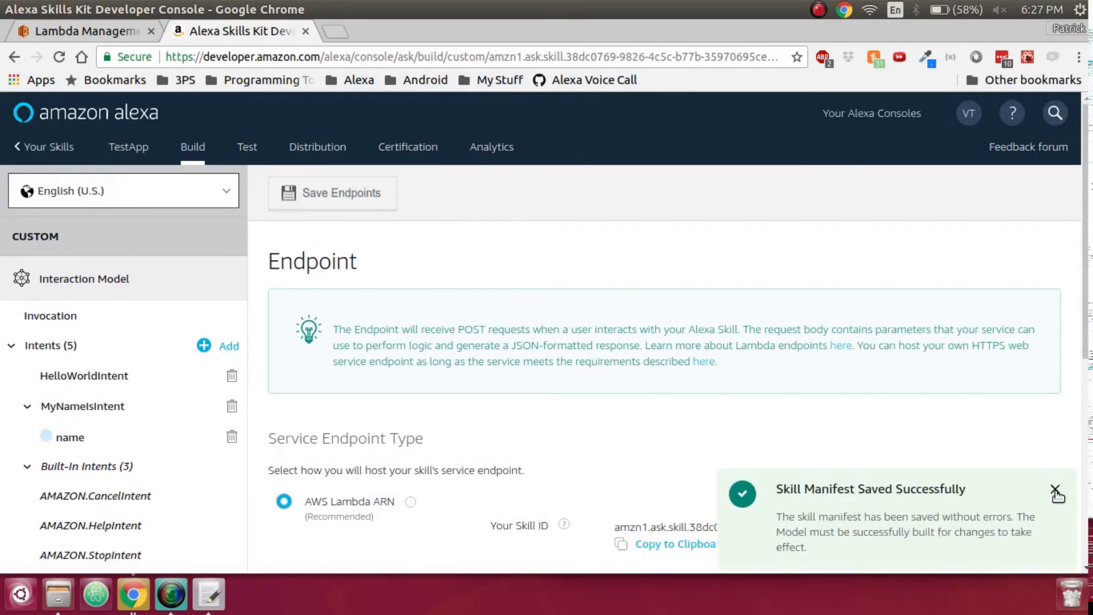
scroll("down", 3)
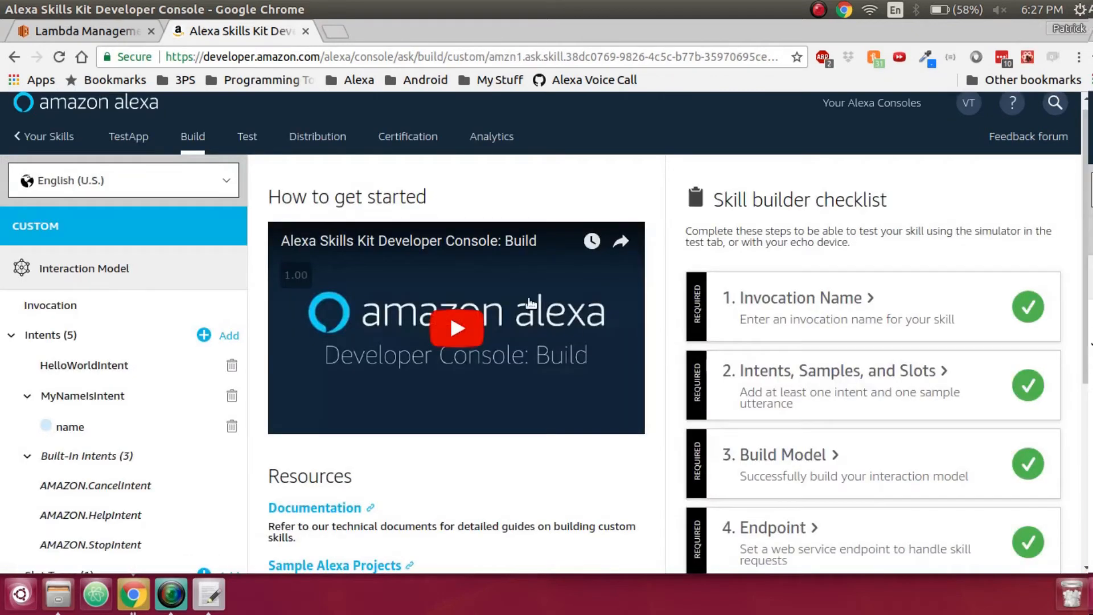
Step: Enable testing and ask the Alexa Simulator "my test app", then try a follow-up utterance
left_click(246, 135)
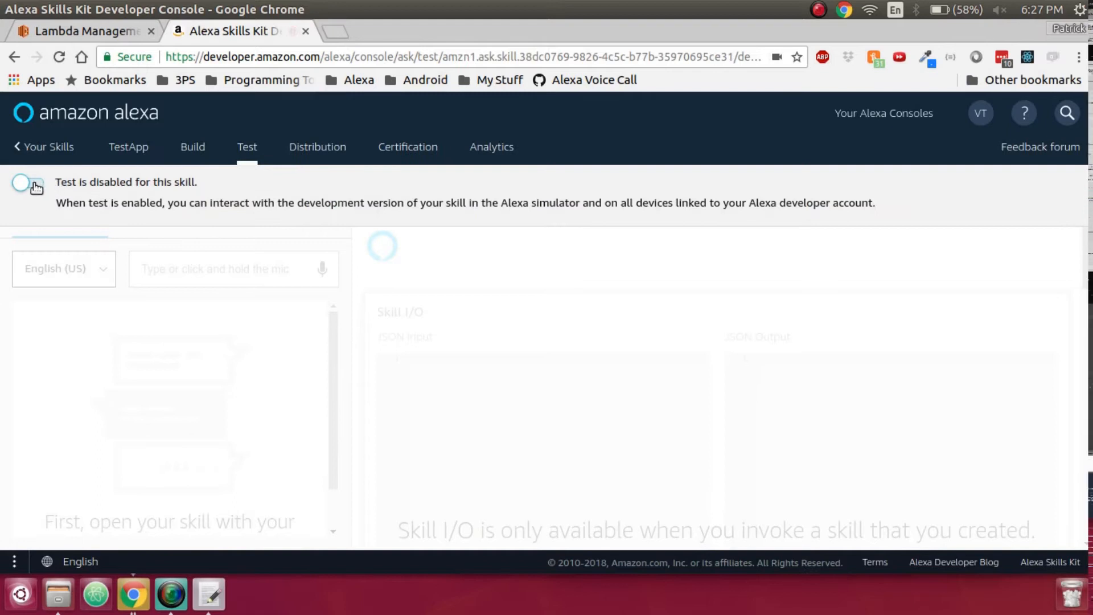
left_click(27, 182)
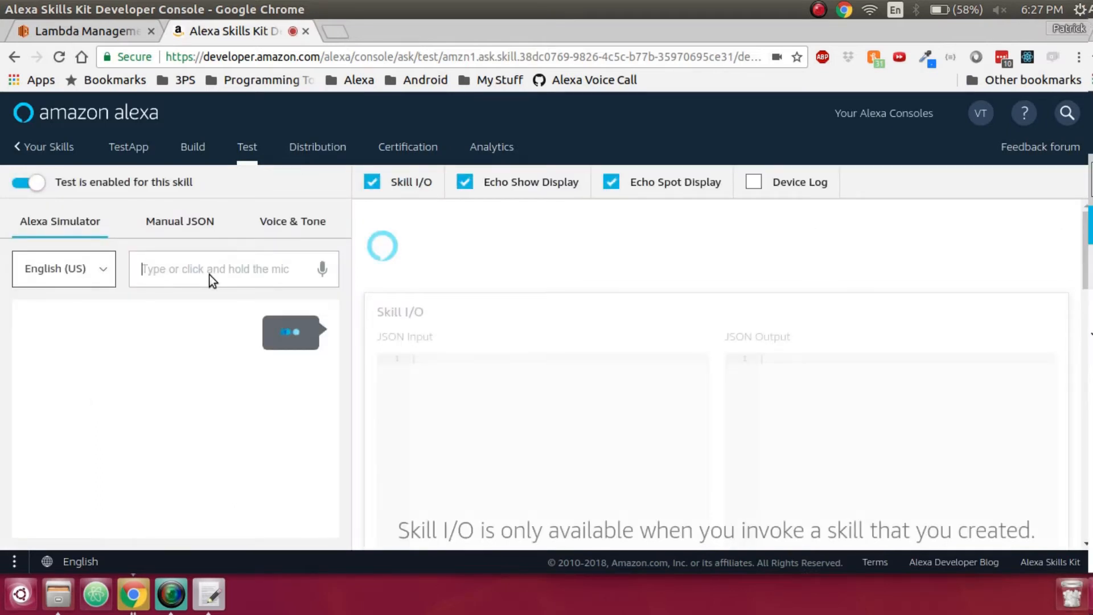
type("my test app")
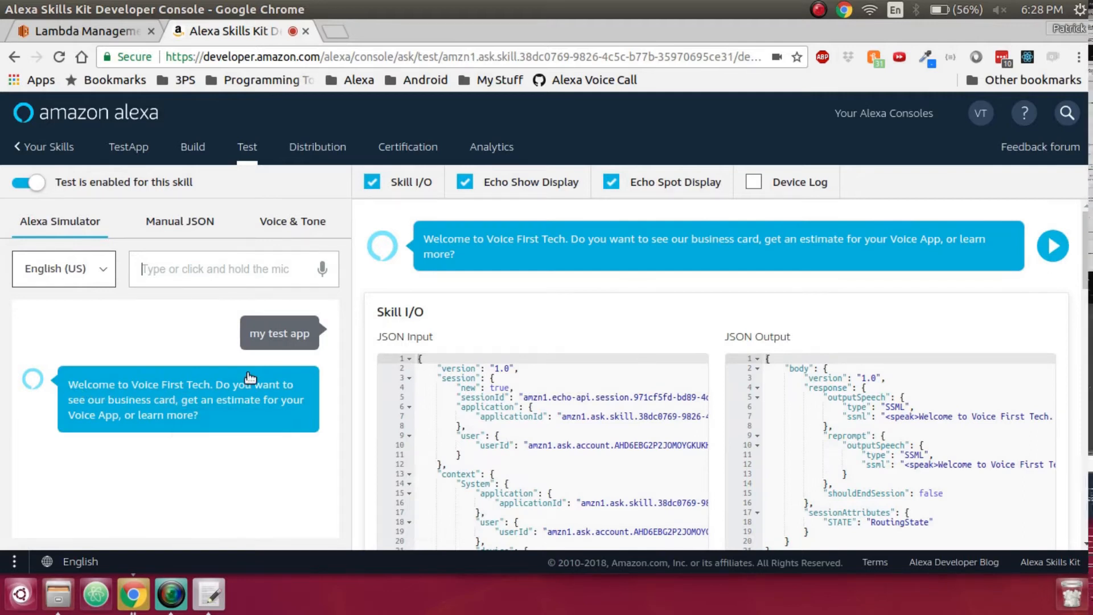
mouse_move(144, 348)
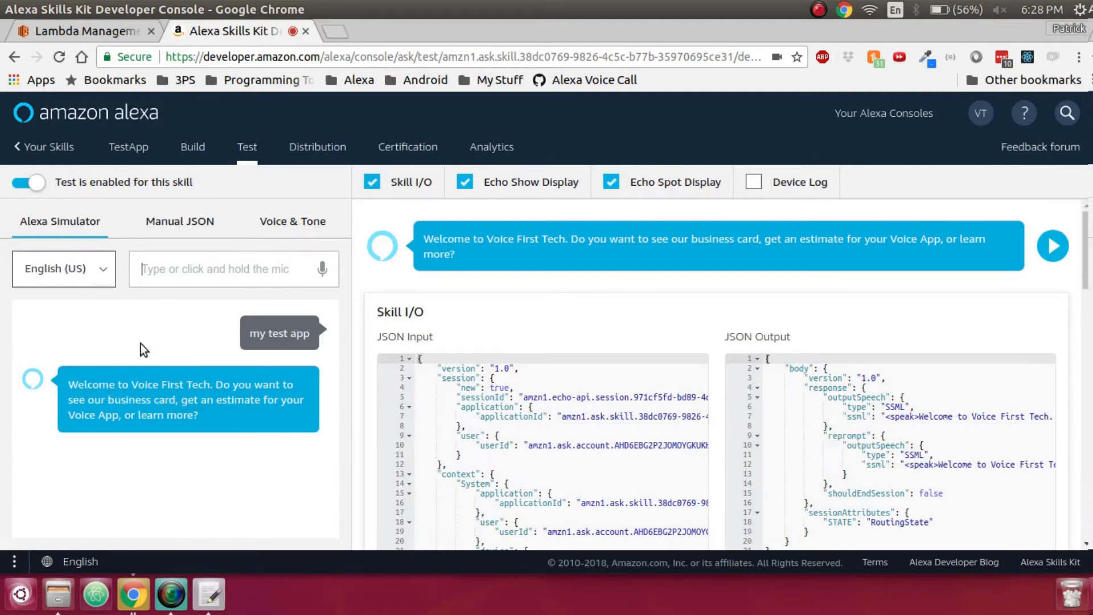
type("le")
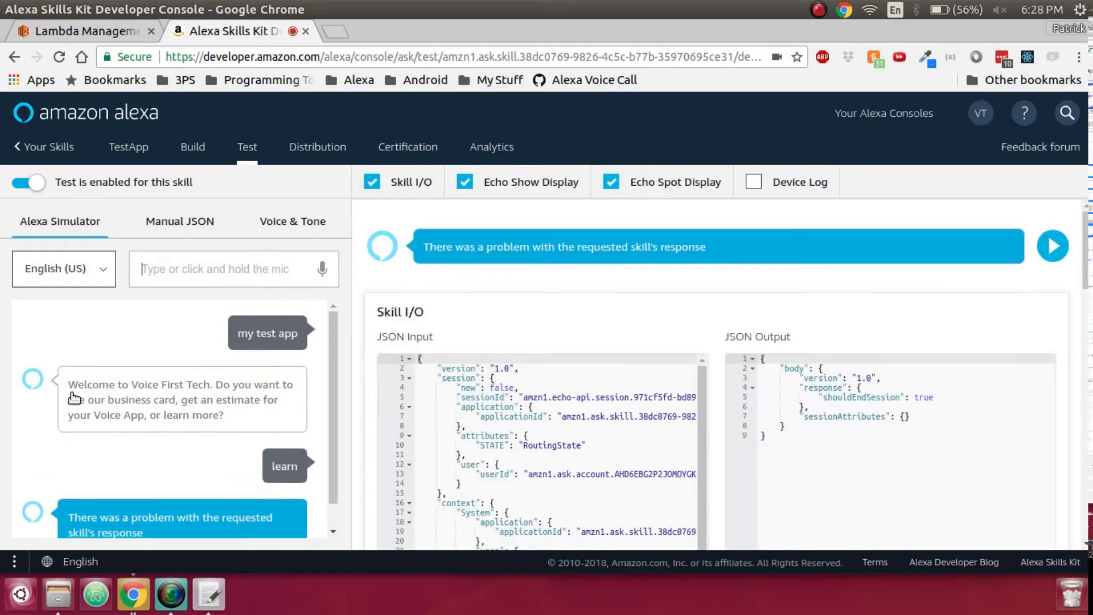
mouse_move(322, 147)
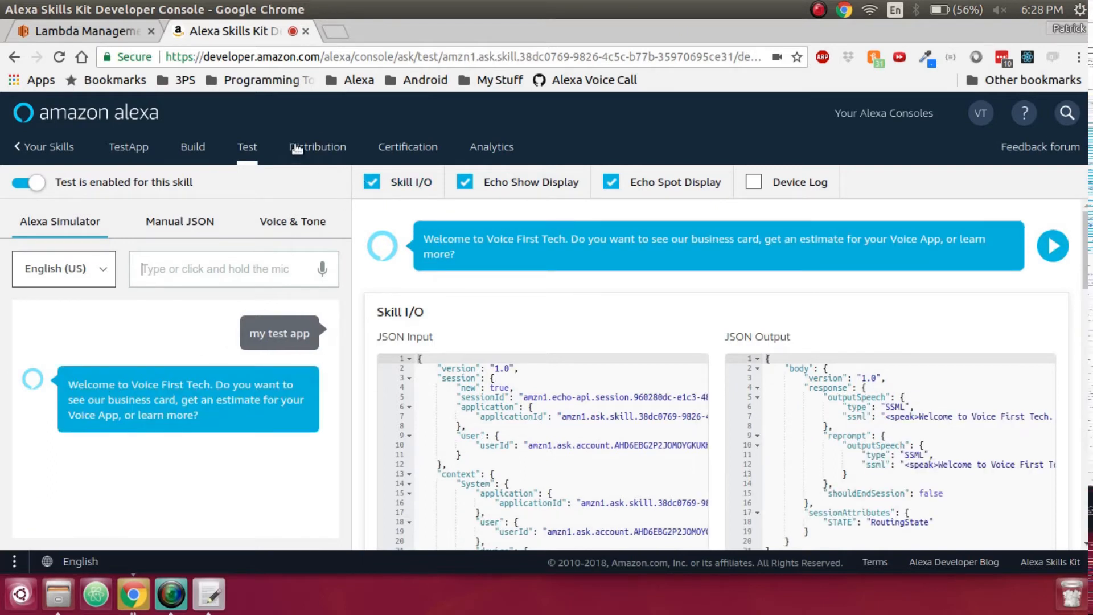
Step: Review the store listing details and detailed description, returning to the skill preview form
left_click(318, 147)
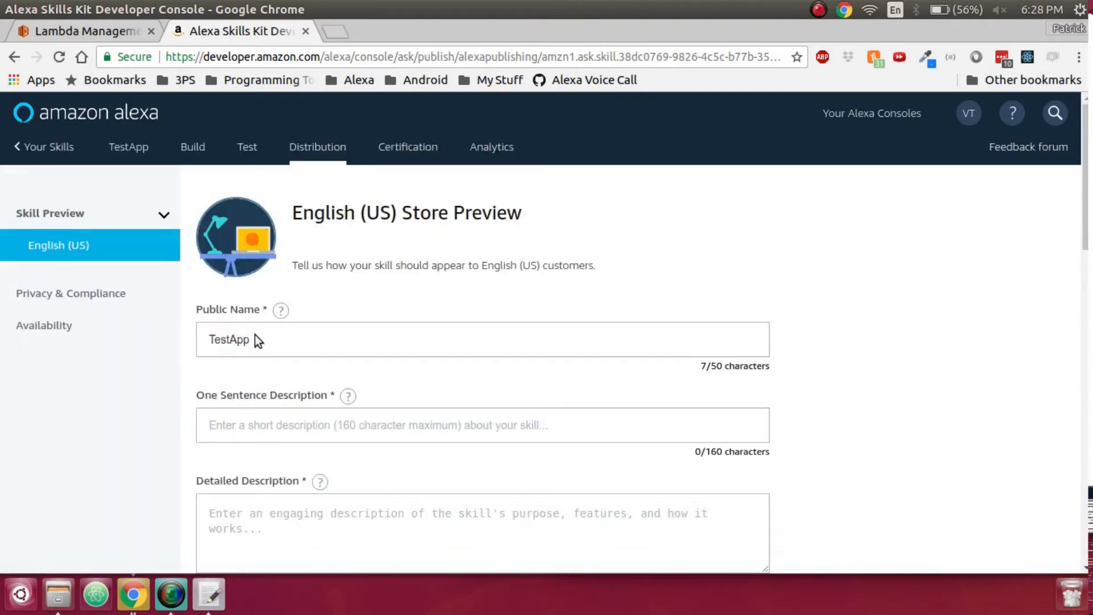
scroll("down", 3)
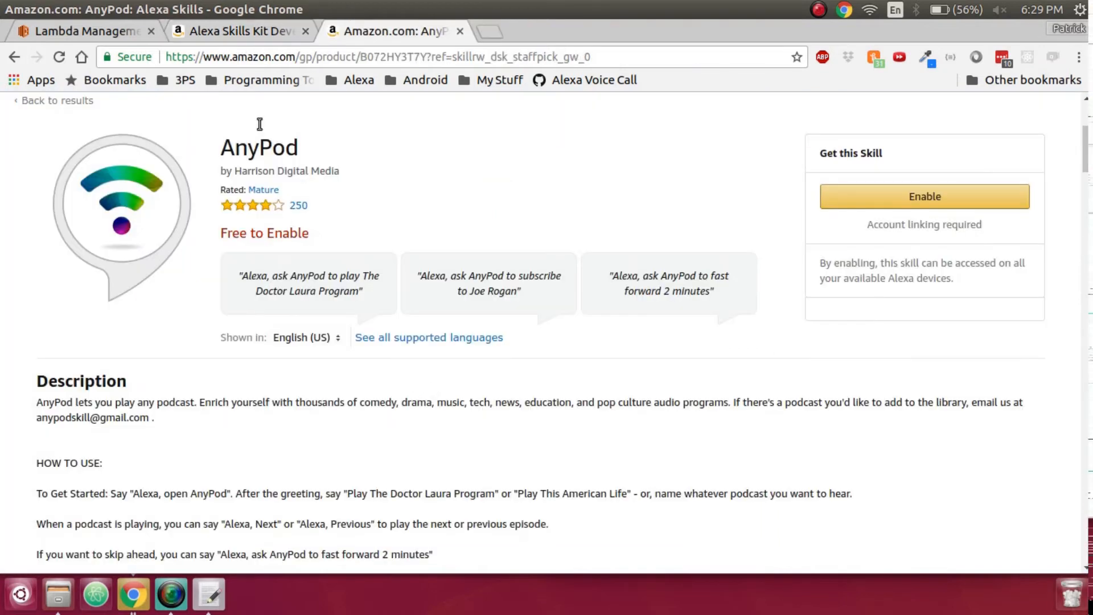
left_click(237, 31)
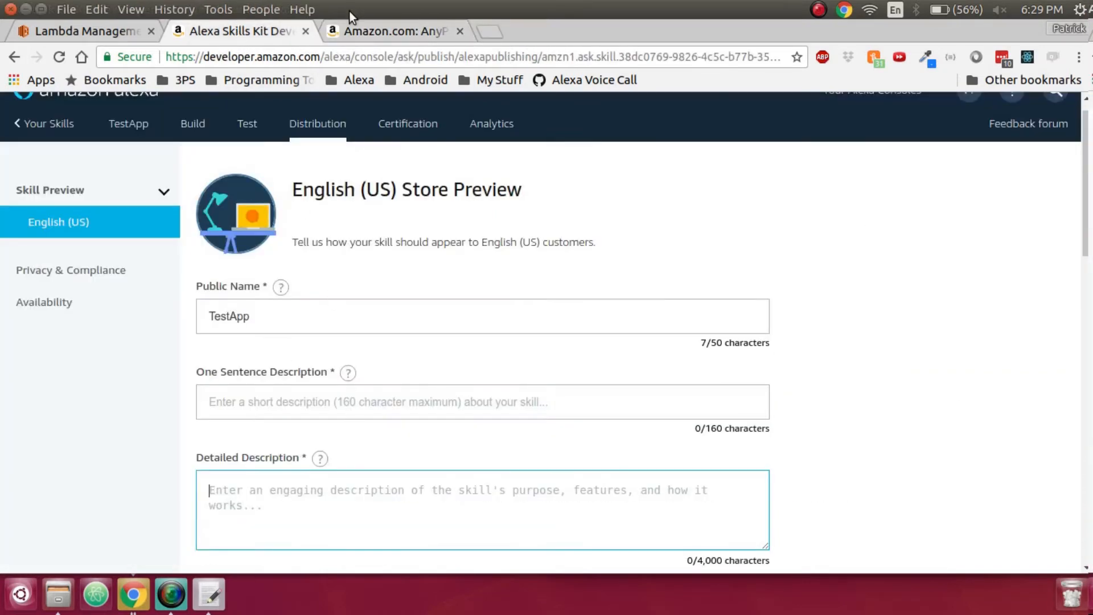
left_click(390, 31)
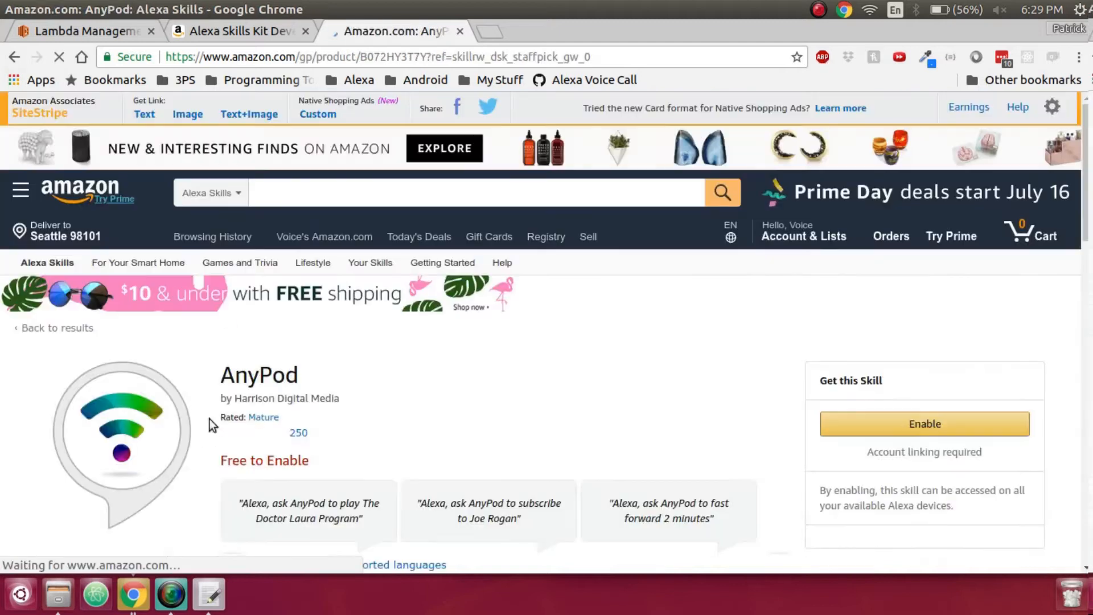
scroll("down", 3)
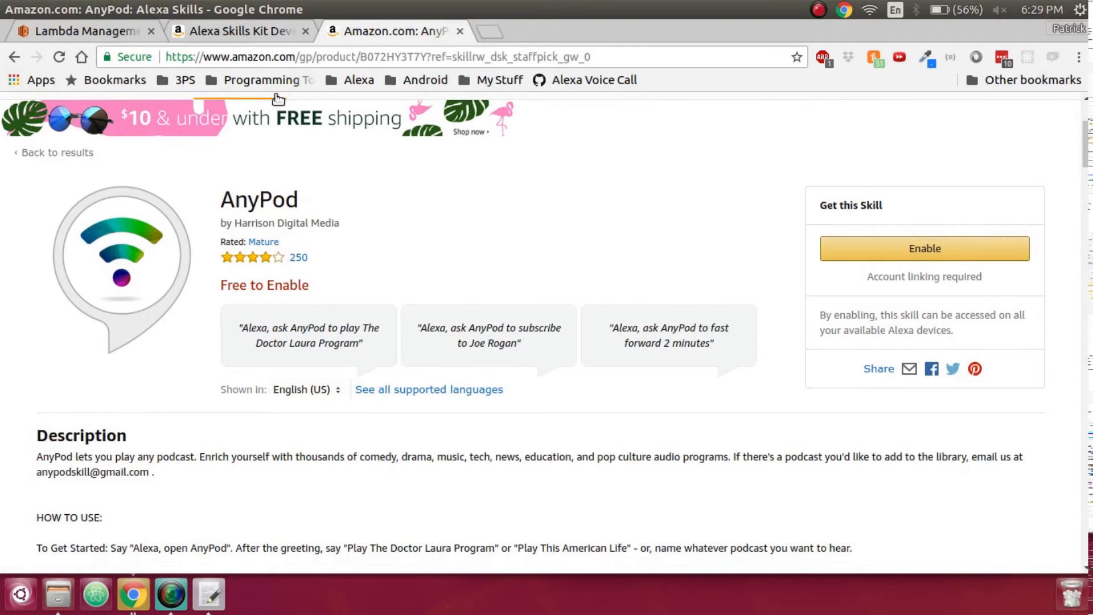
left_click(237, 31)
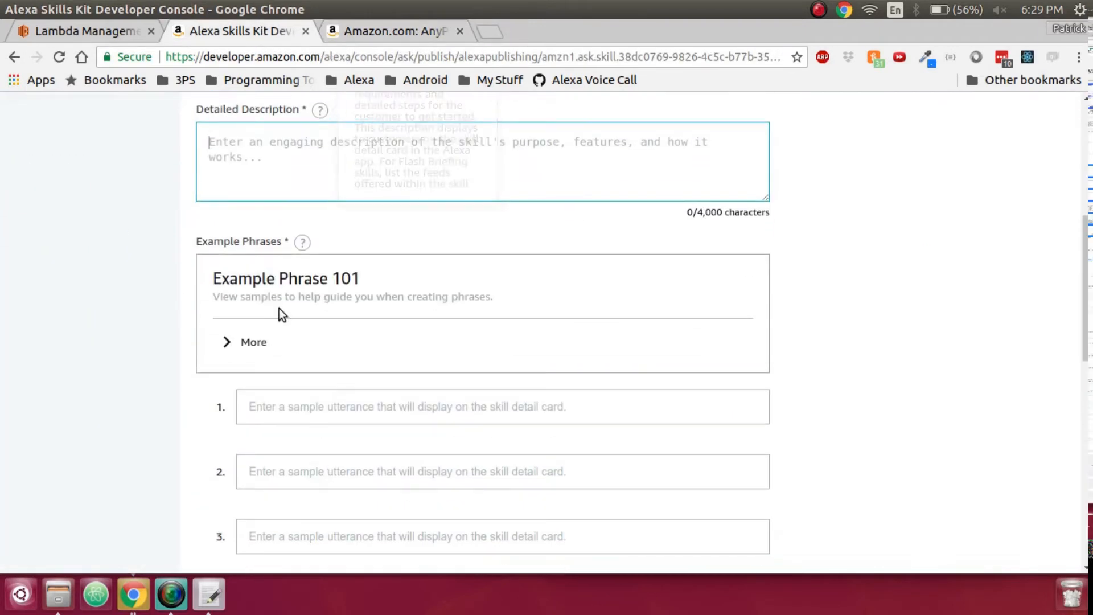
scroll("down", 3)
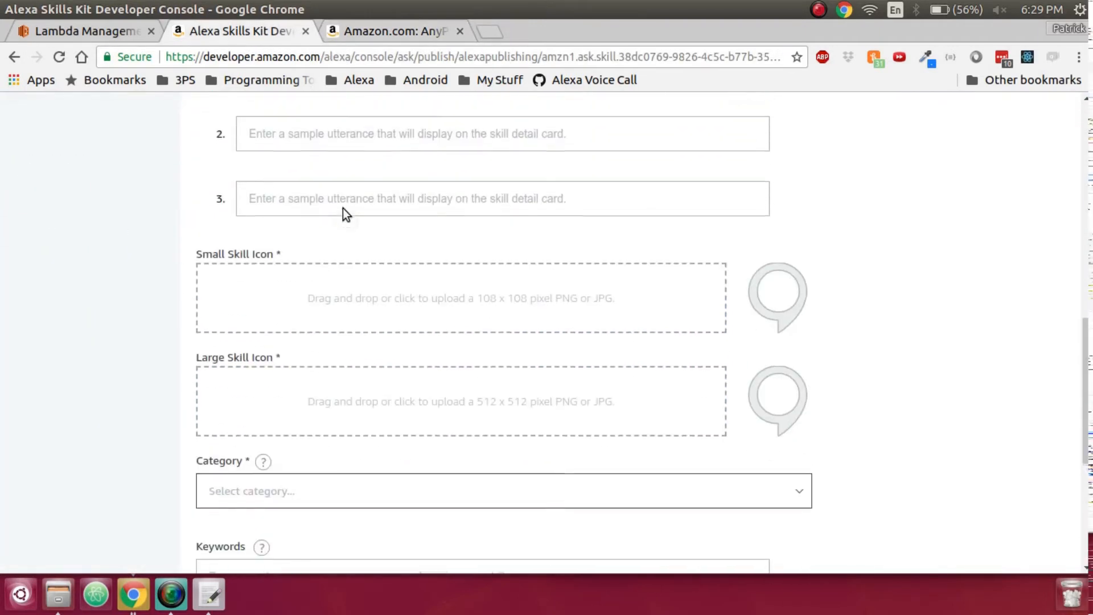
scroll("down", 3)
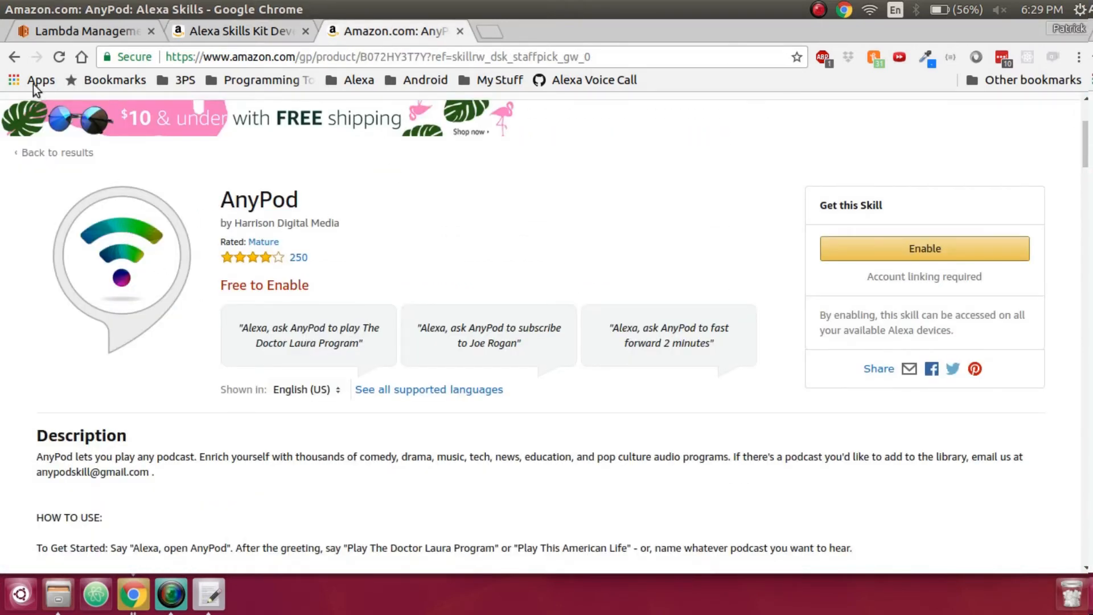
left_click(15, 57)
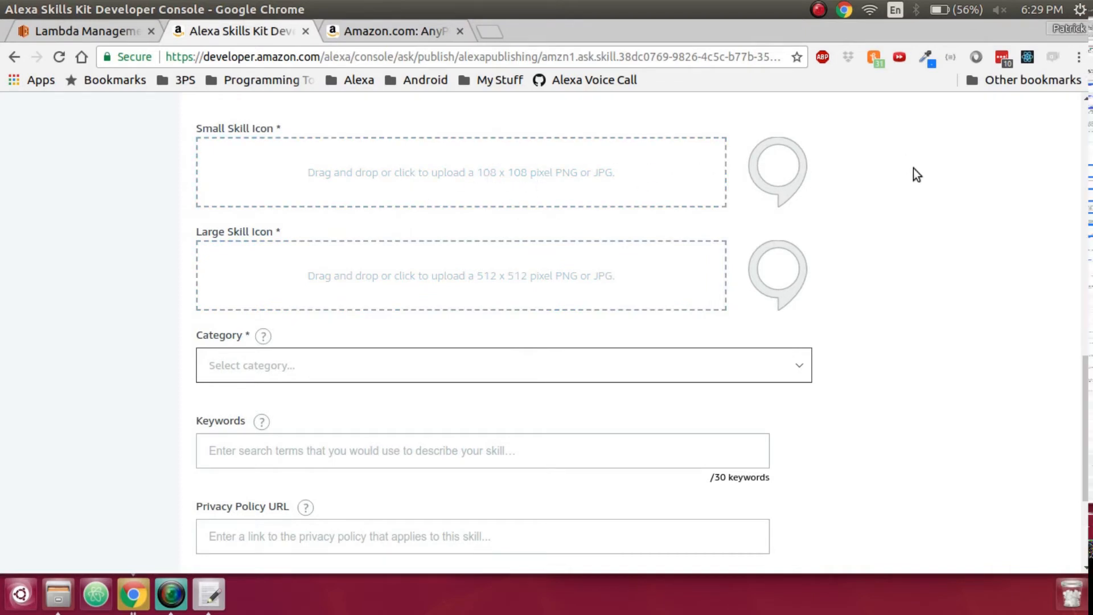
Step: Set the category to Connected Car and the keywords to "my test app", moving to Terms of Use
left_click(503, 364)
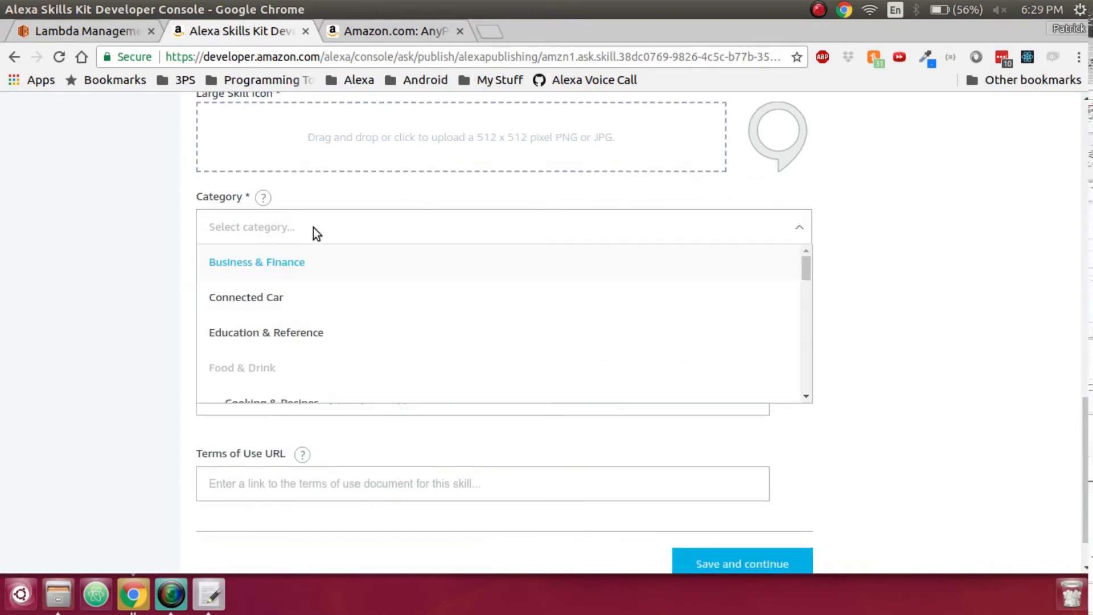
left_click(246, 298)
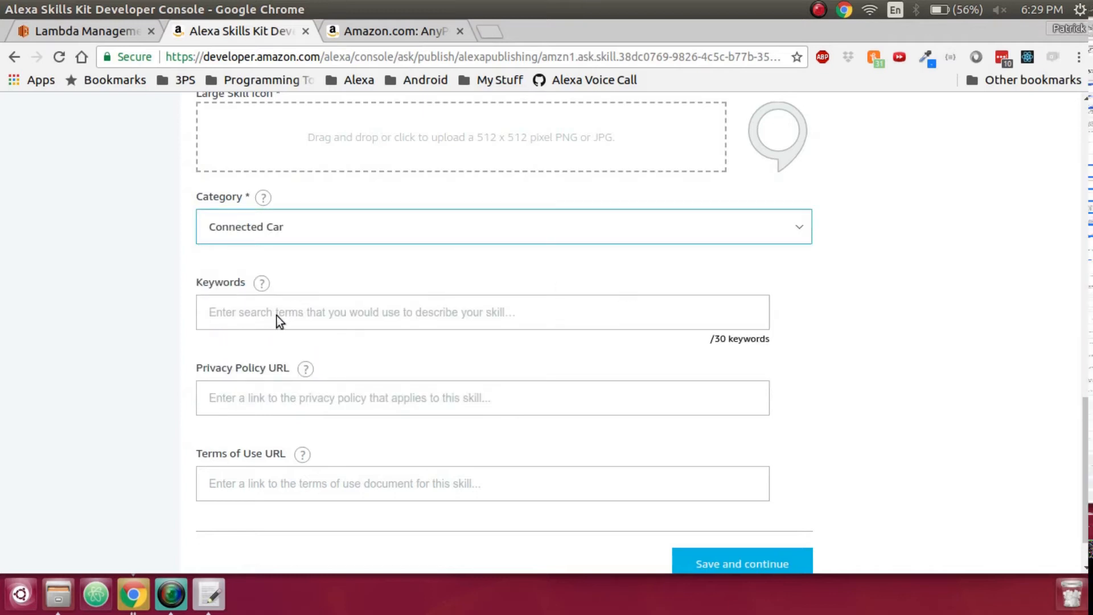
left_click(483, 312)
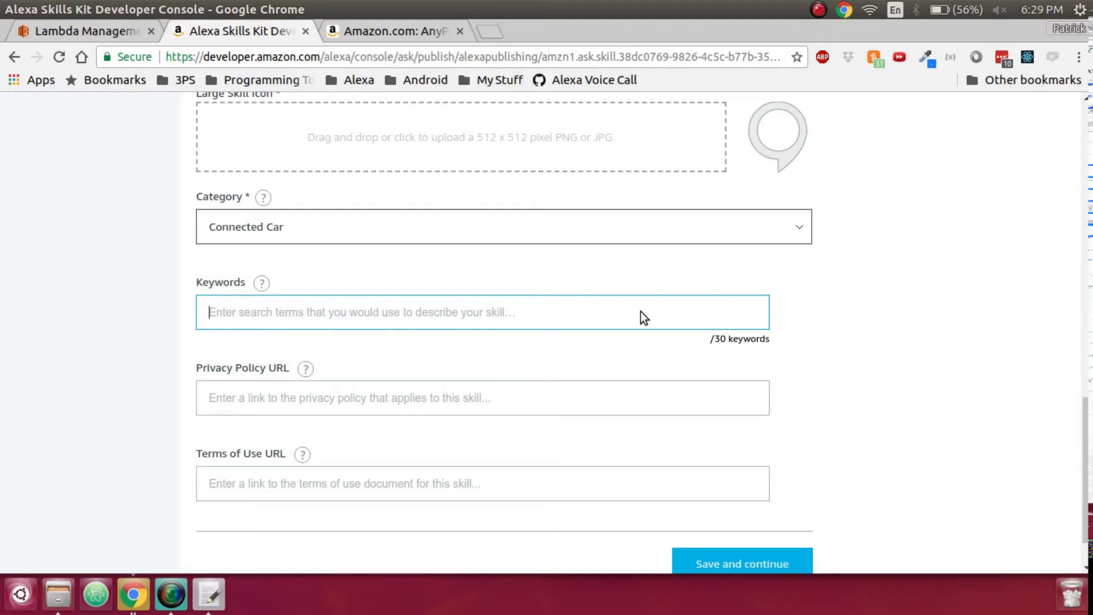
type("my te")
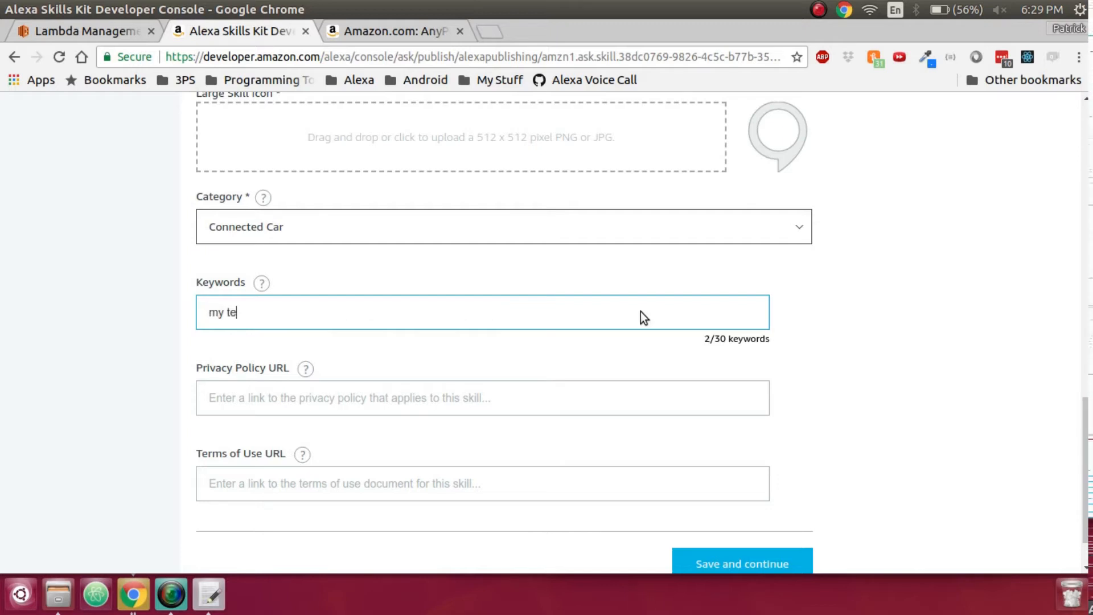
type("st app")
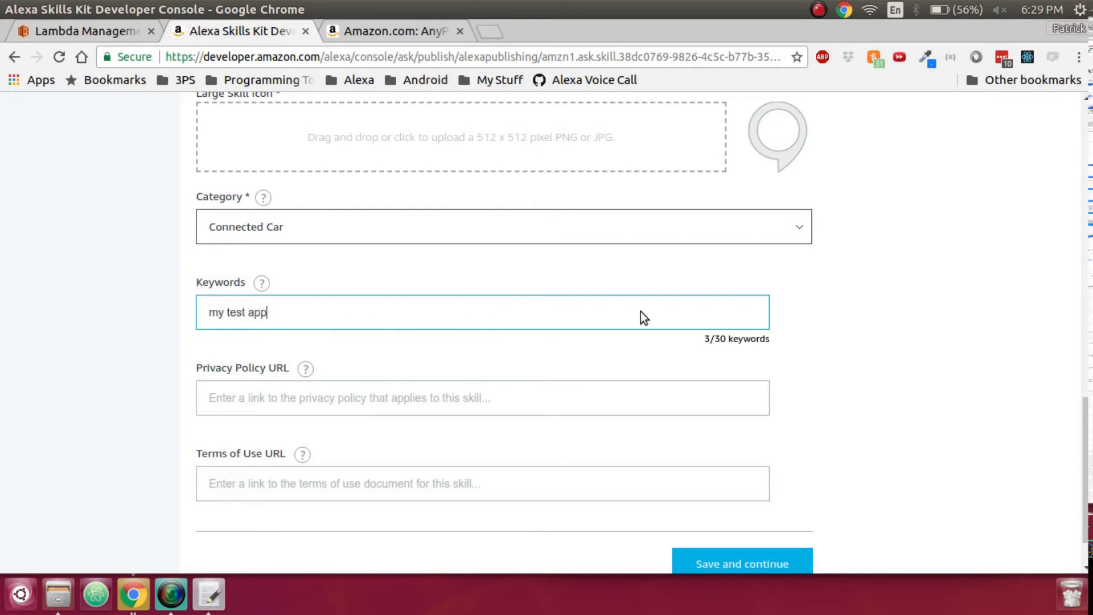
mouse_move(284, 404)
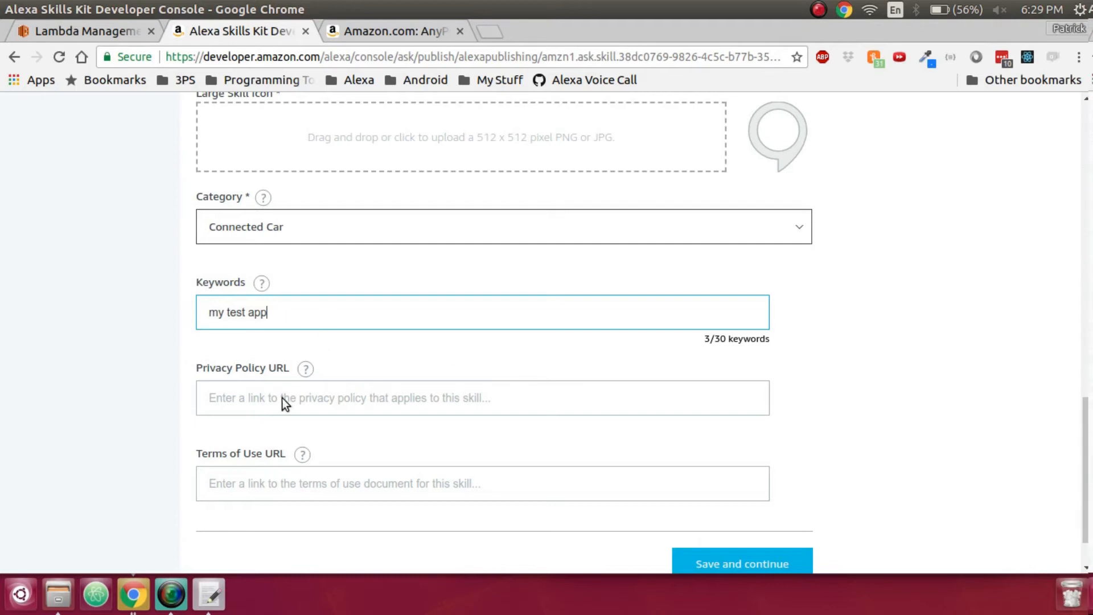
scroll("down", 3)
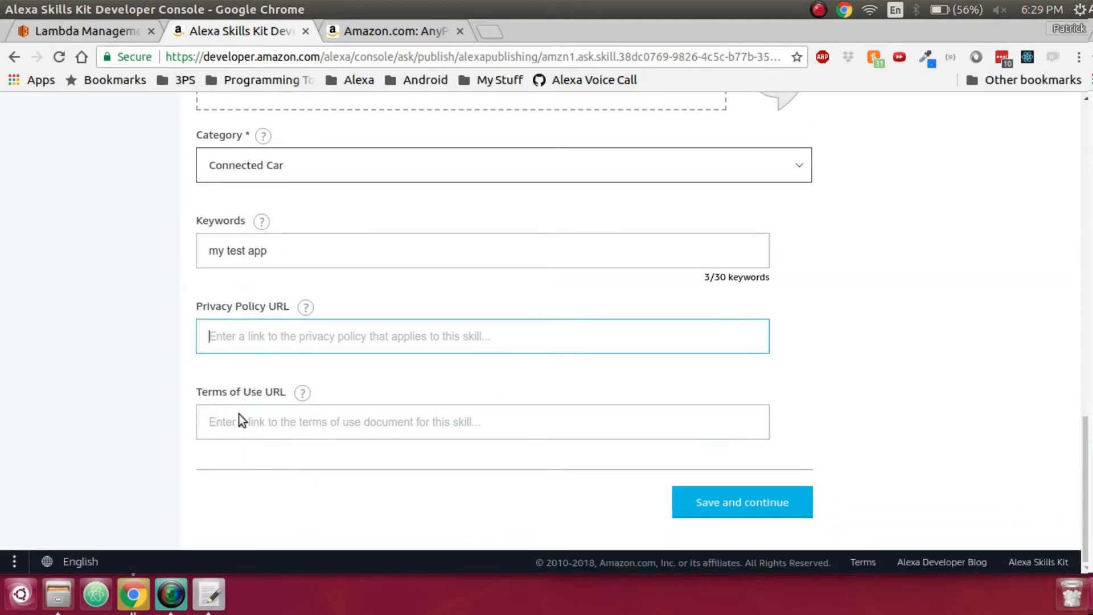
left_click(741, 503)
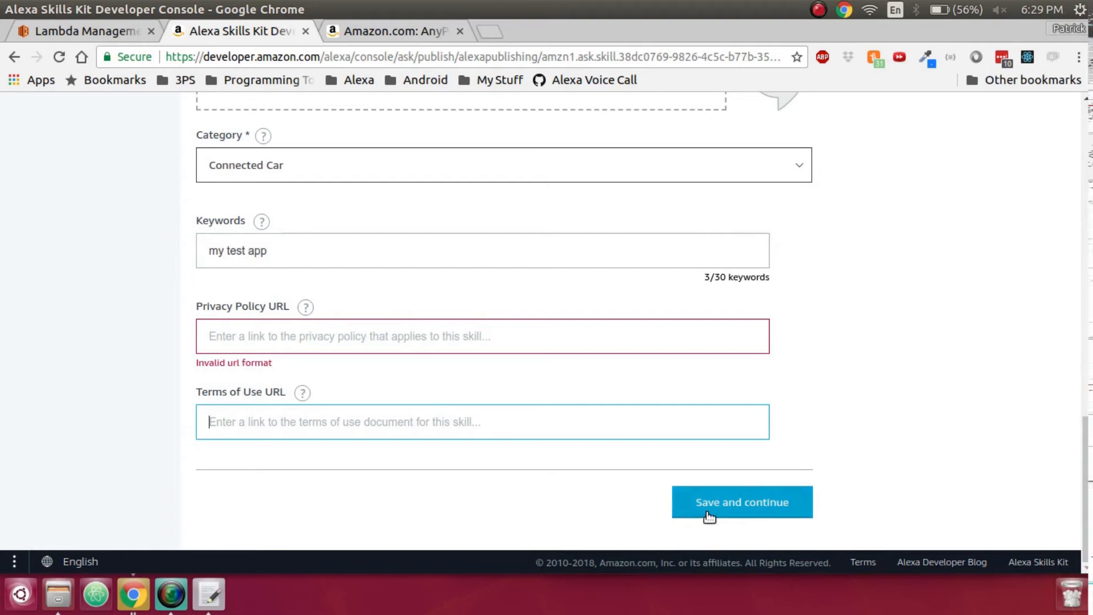
Step: Save the preview details and continue to the Privacy & Compliance page
left_click(741, 502)
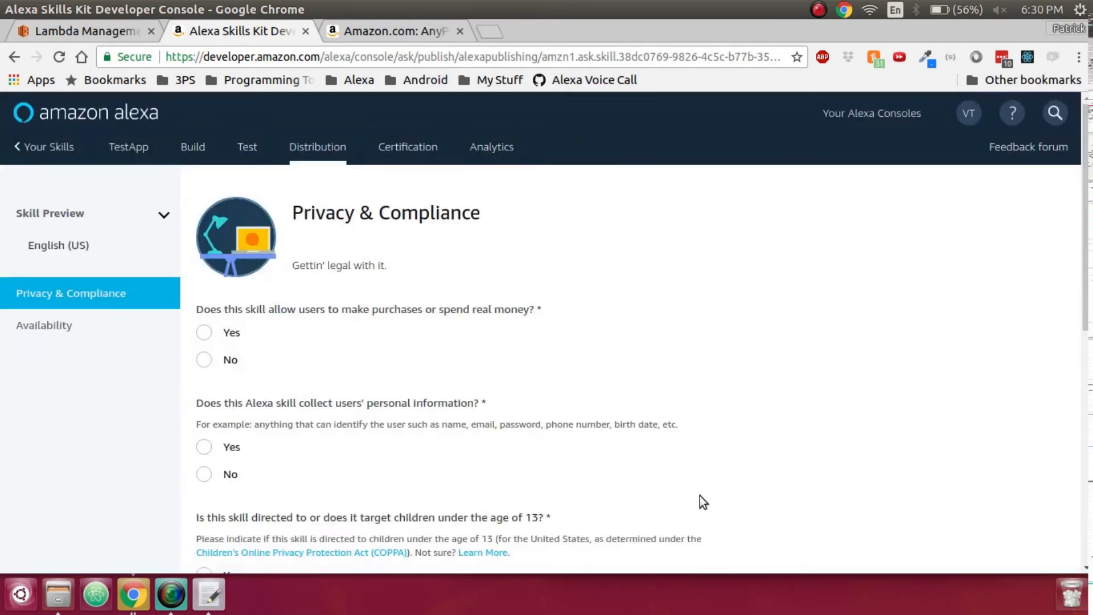
left_click_drag(203, 310, 540, 310)
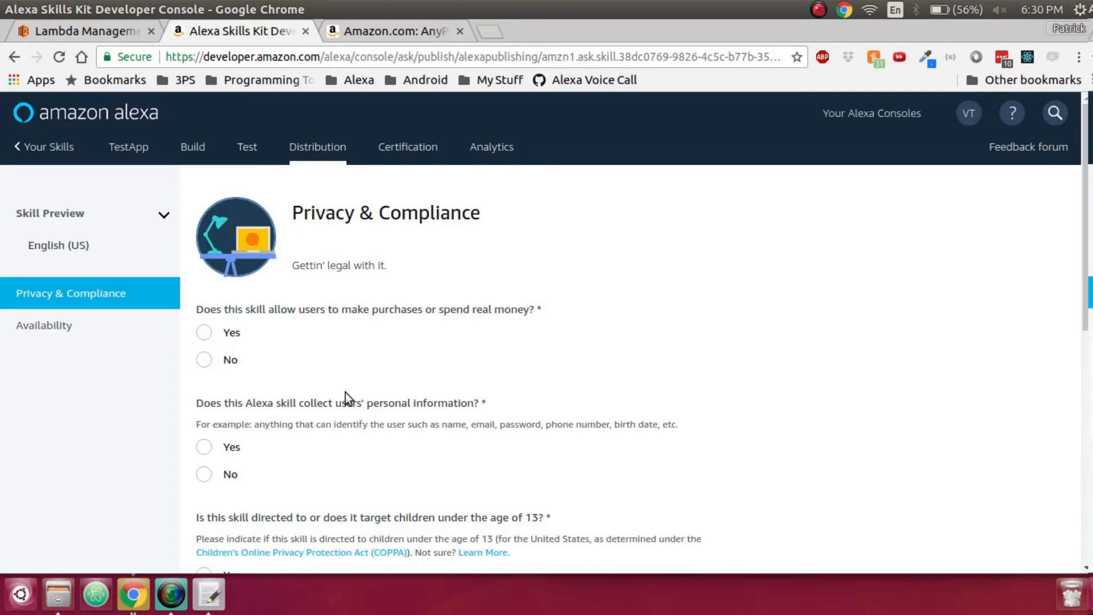
scroll("down", 3)
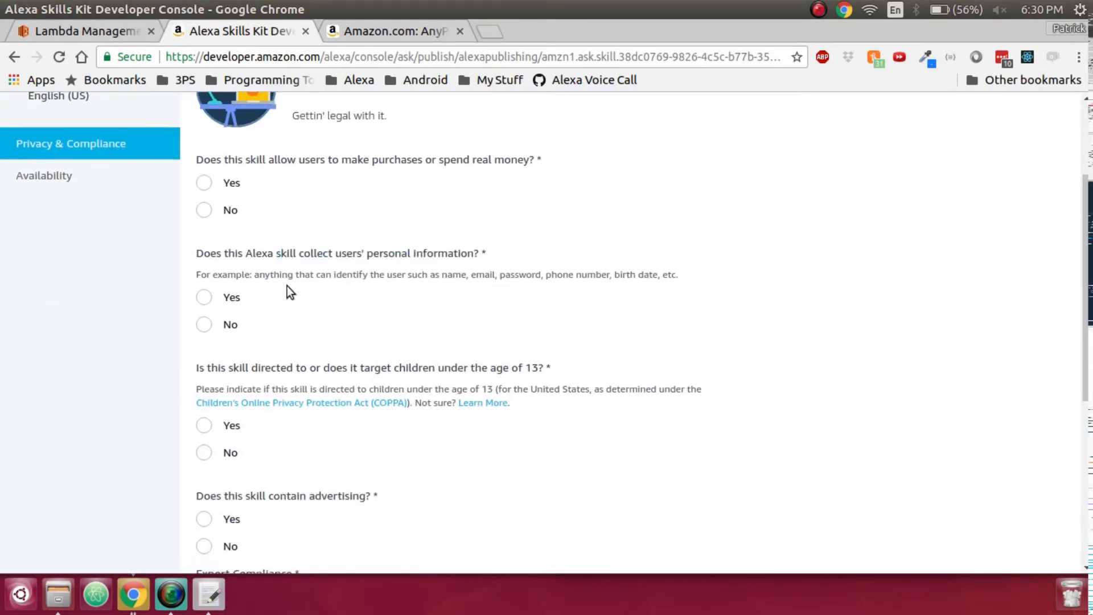
scroll("down", 3)
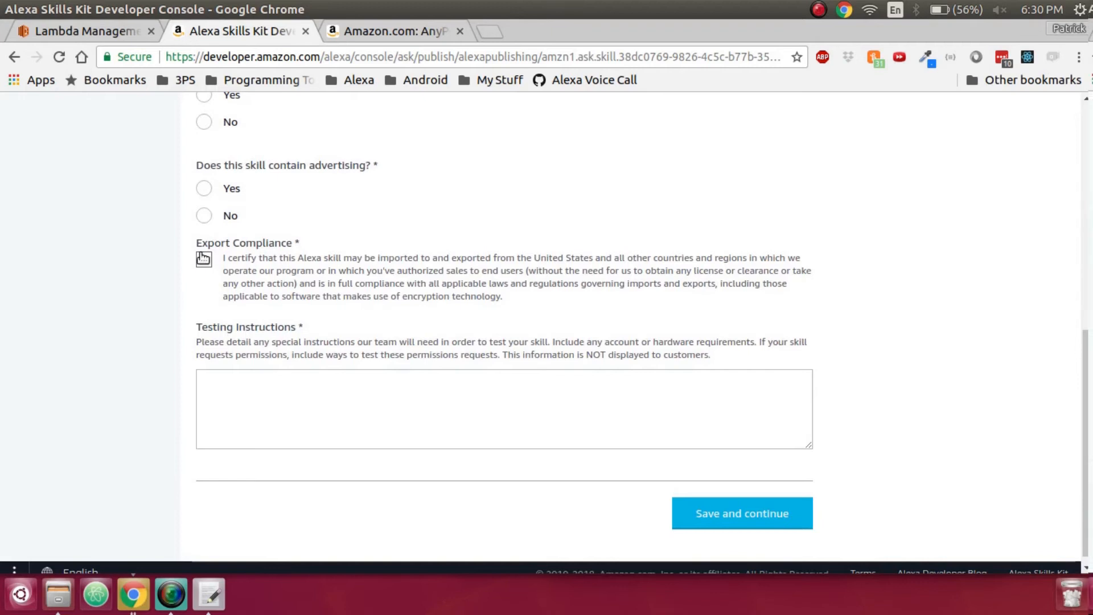
Step: Certify export compliance, enter testing instructions "Jovo Framework", and save to reach Availability
left_click(204, 258)
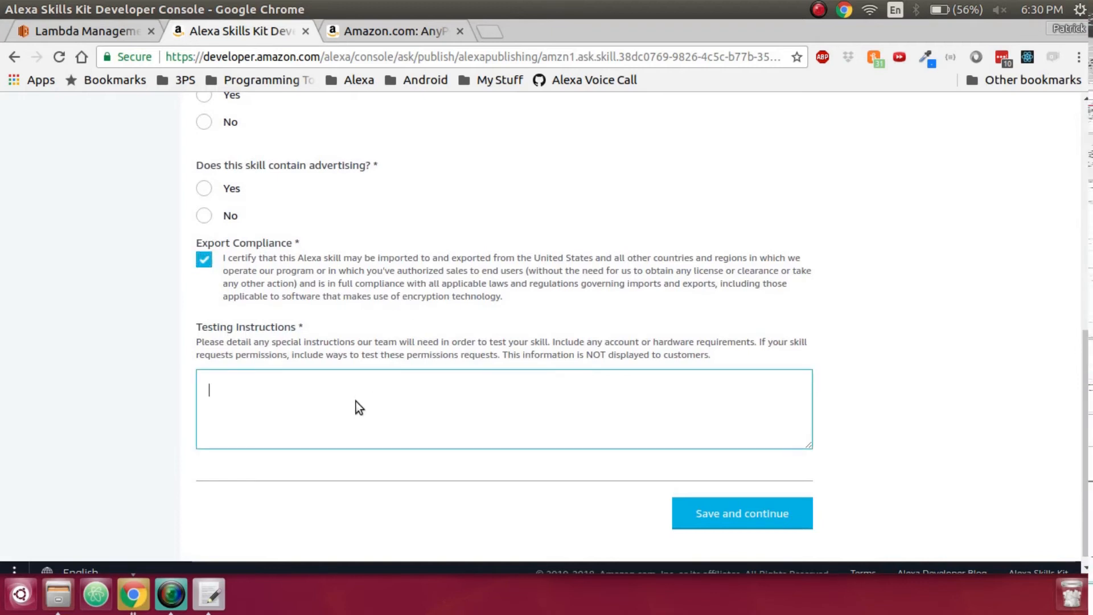
type("Jovo A")
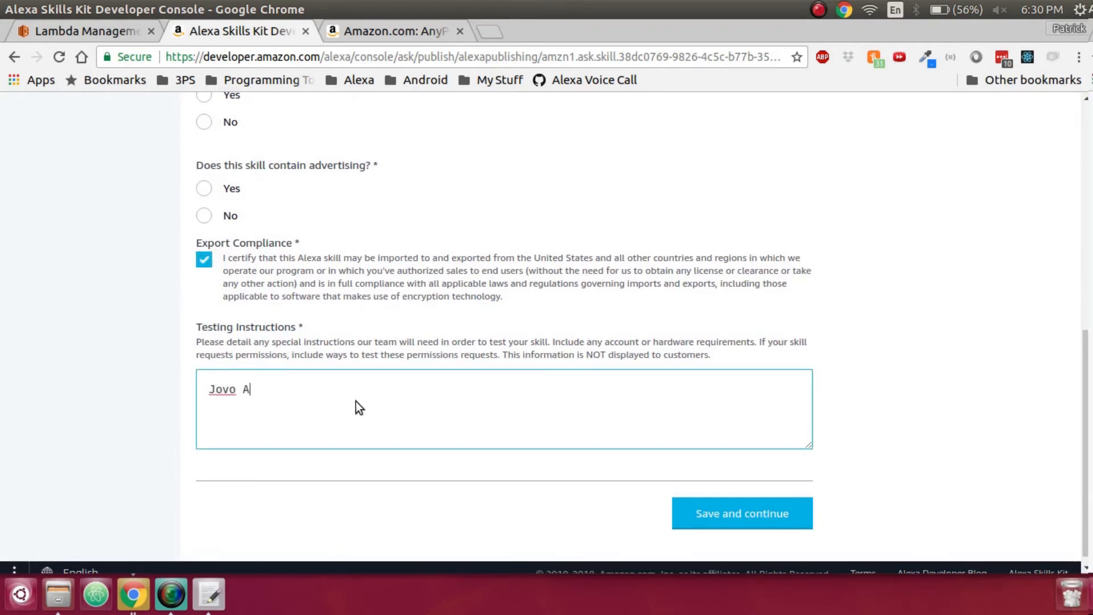
type("F")
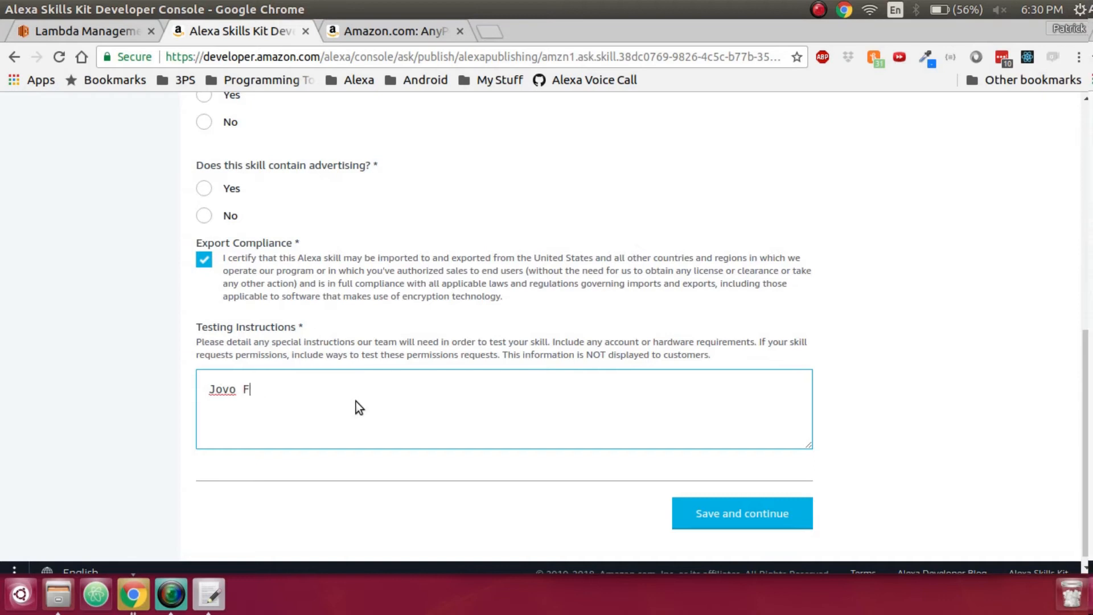
type("ramework")
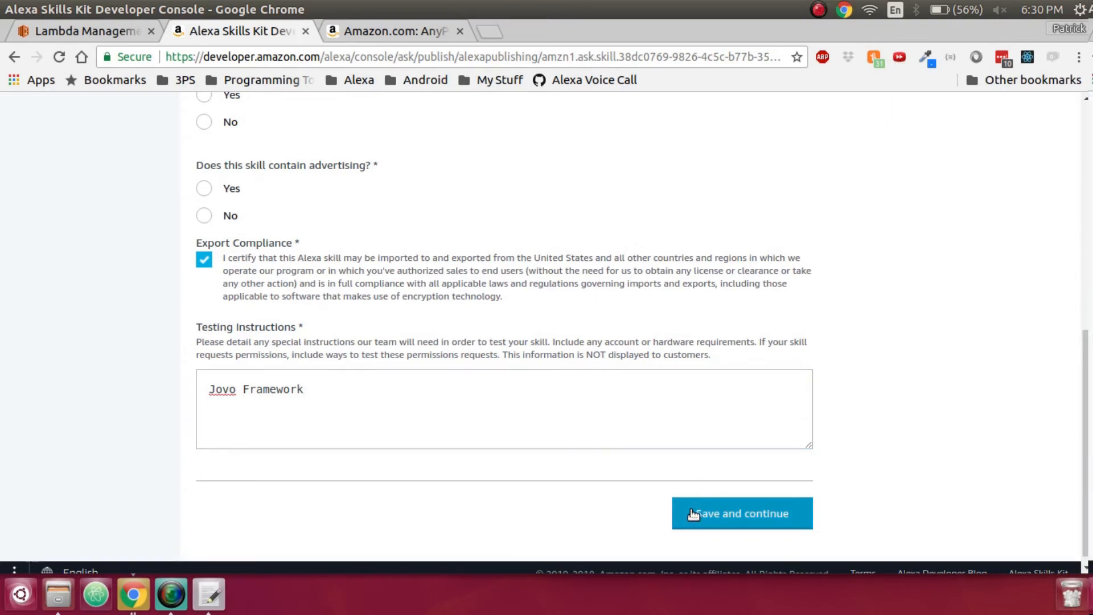
left_click(742, 514)
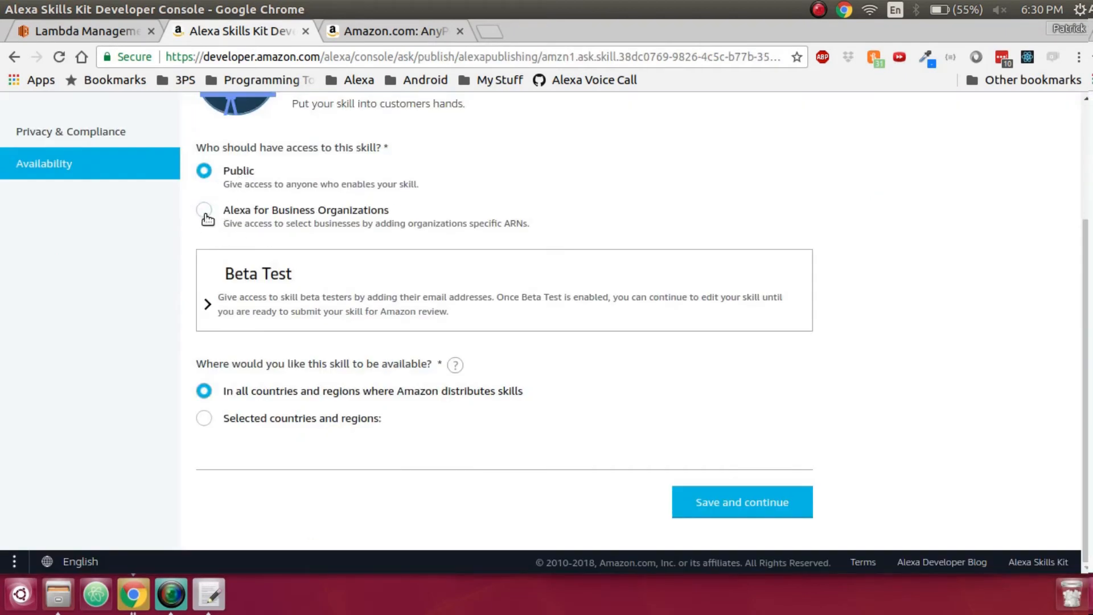
Step: Keep the skill Public and available in all countries, then save and continue to certification
left_click(204, 209)
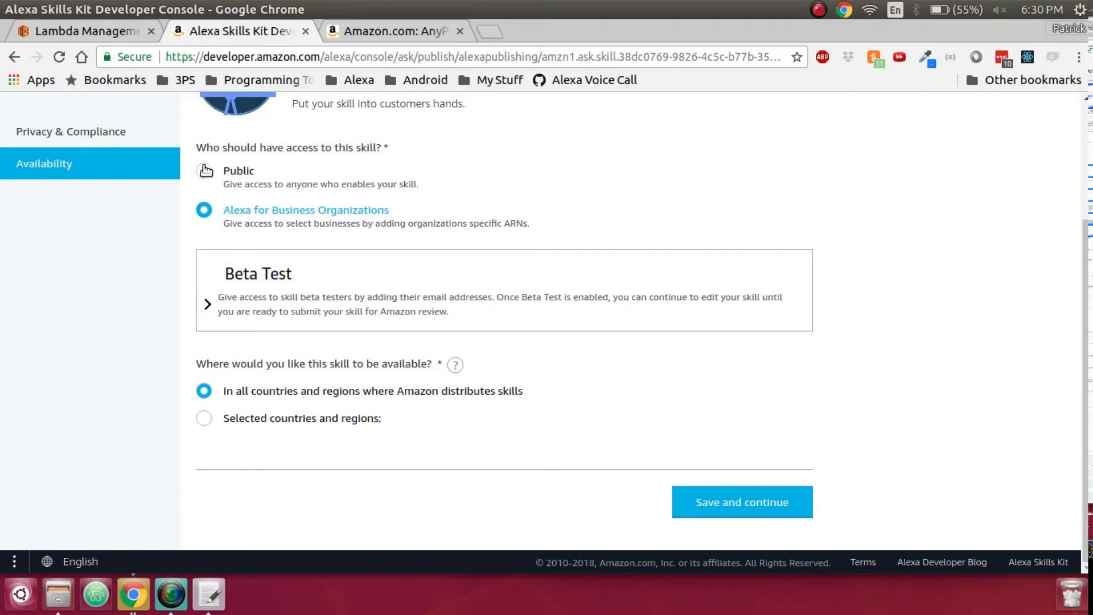
left_click(204, 169)
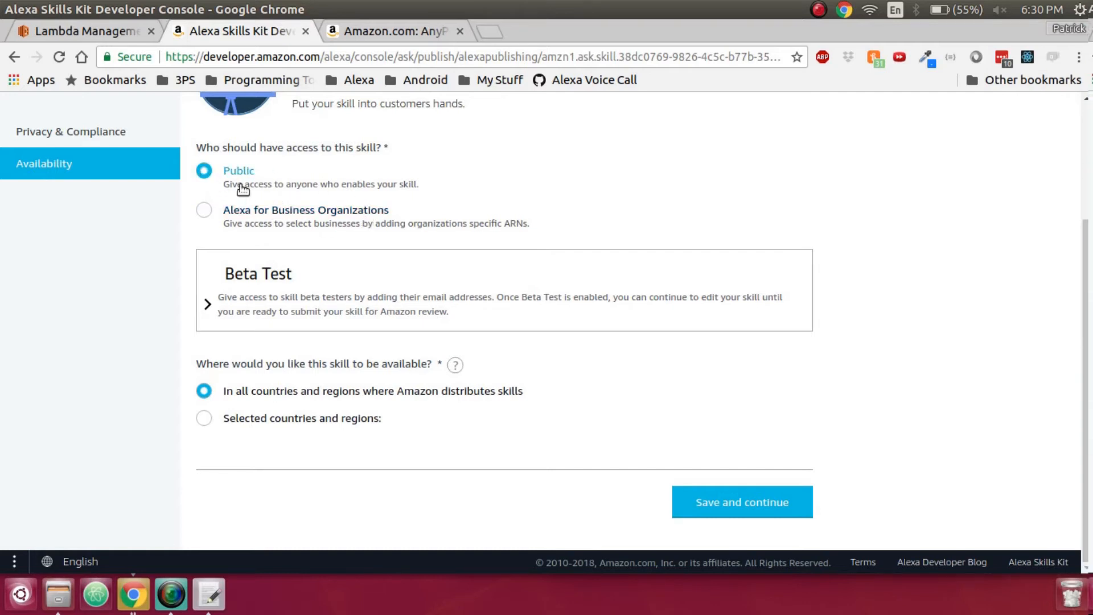
left_click(204, 418)
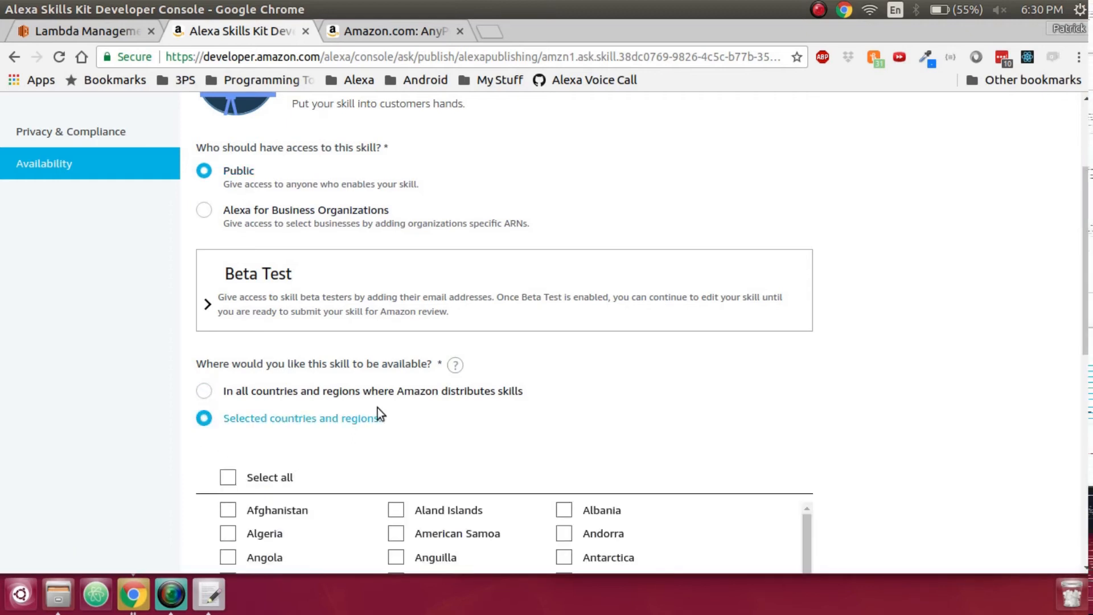
scroll("down", 3)
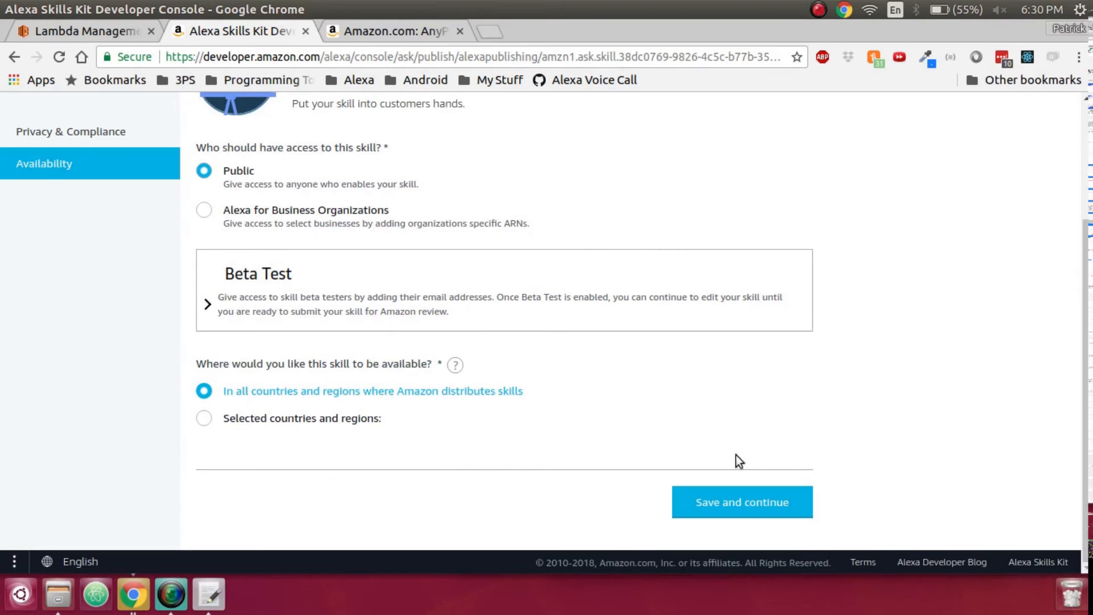
left_click(741, 502)
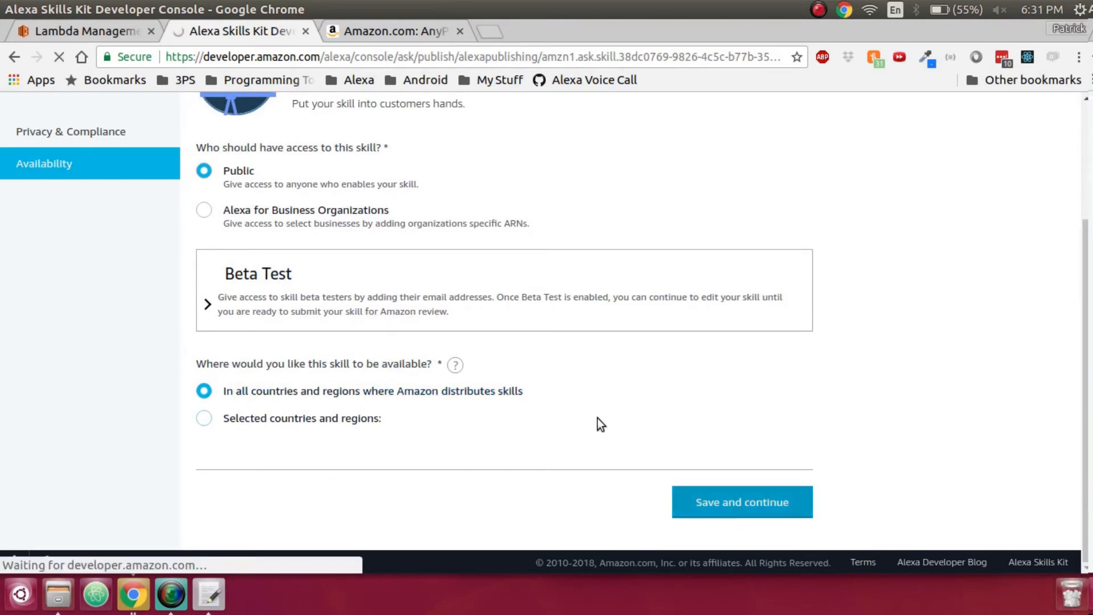
Step: Run validation until it reports zero errors, noting the advertising fix message
left_click(742, 502)
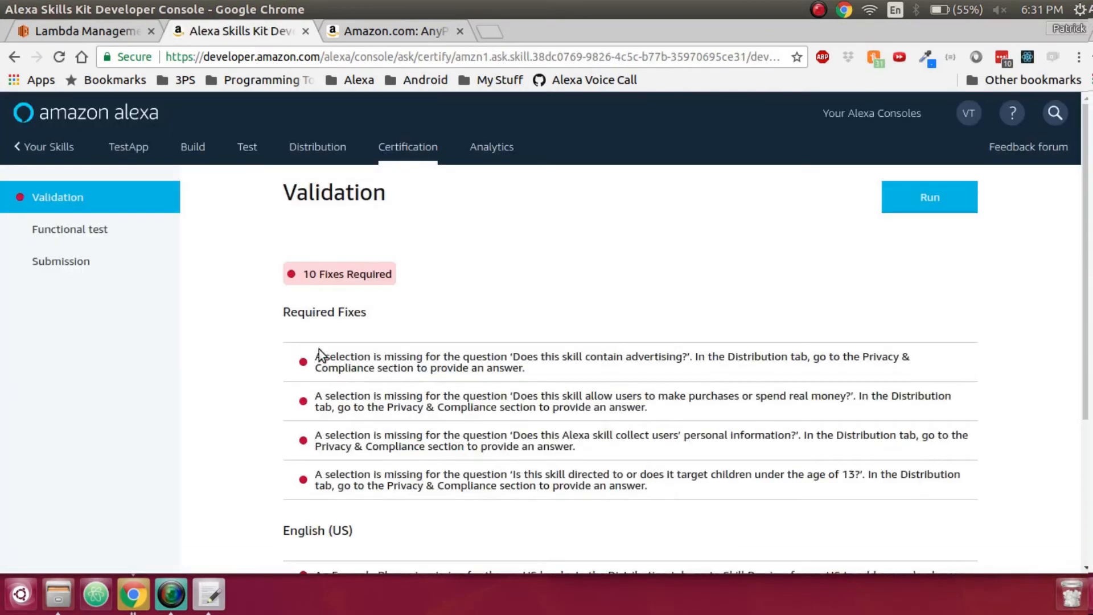
scroll("down", 3)
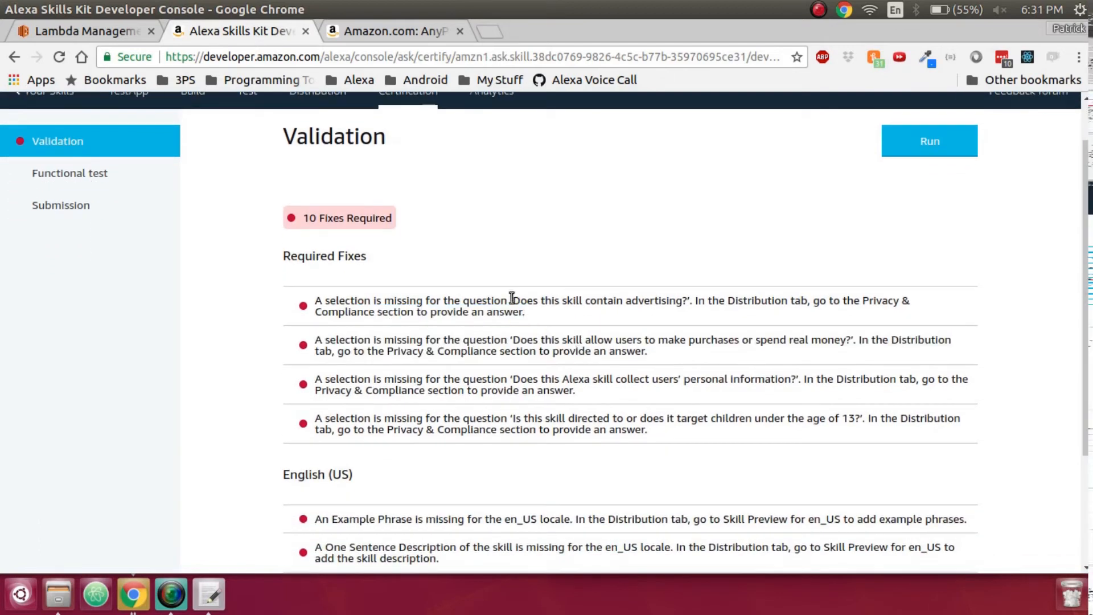
left_click_drag(511, 299, 524, 312)
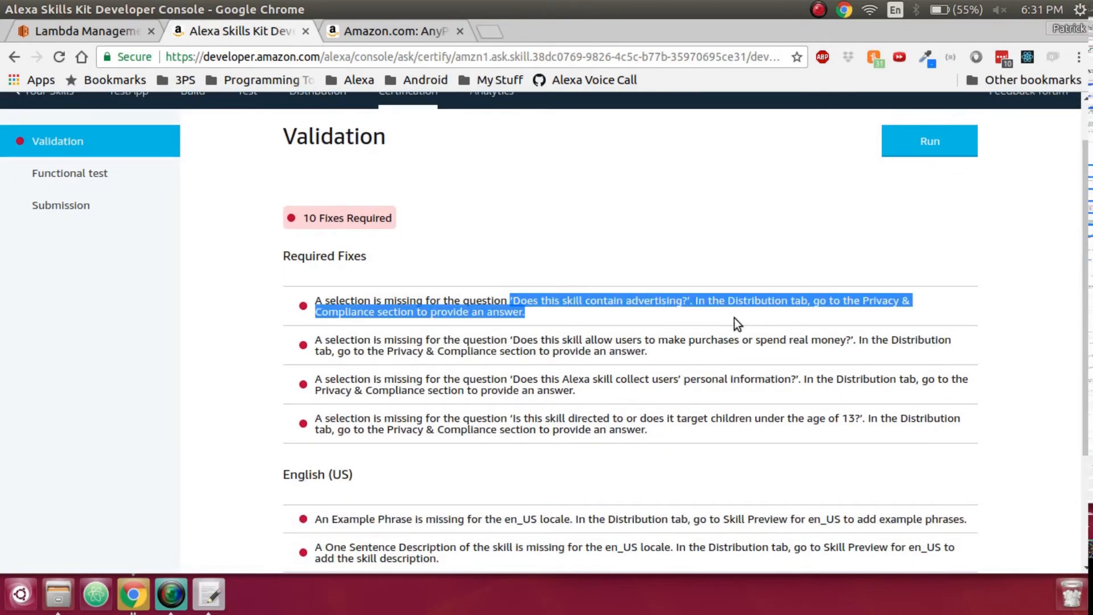
left_click(645, 226)
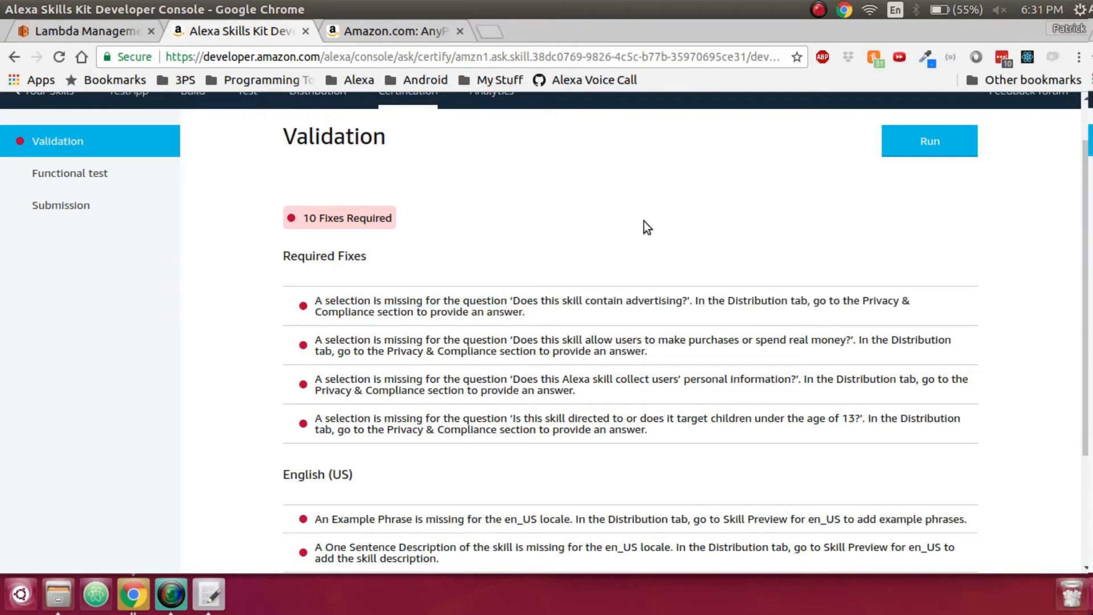
left_click(930, 141)
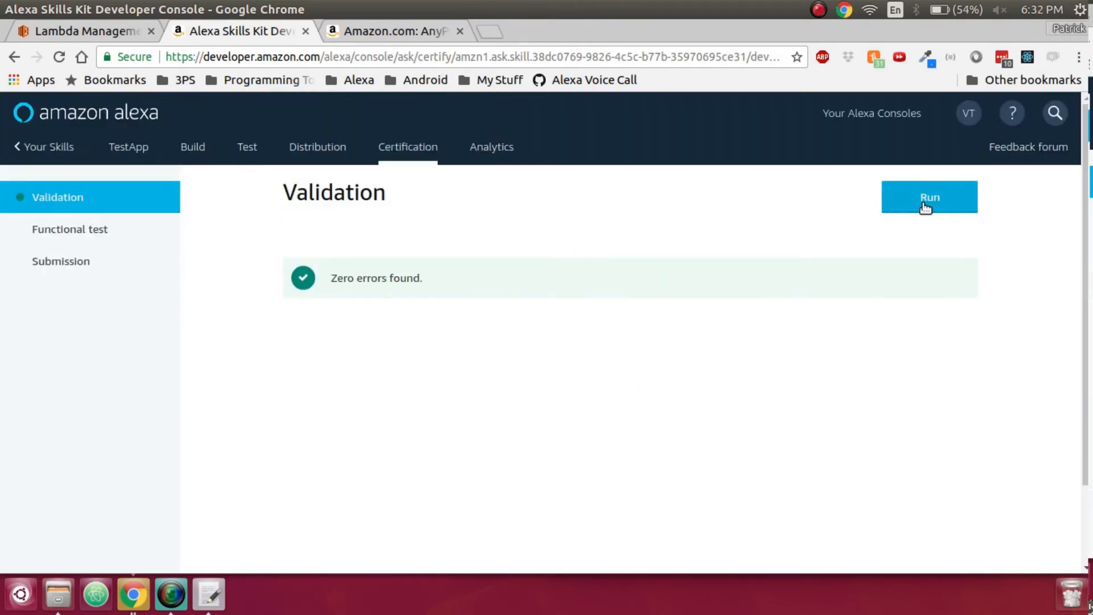
left_click(929, 197)
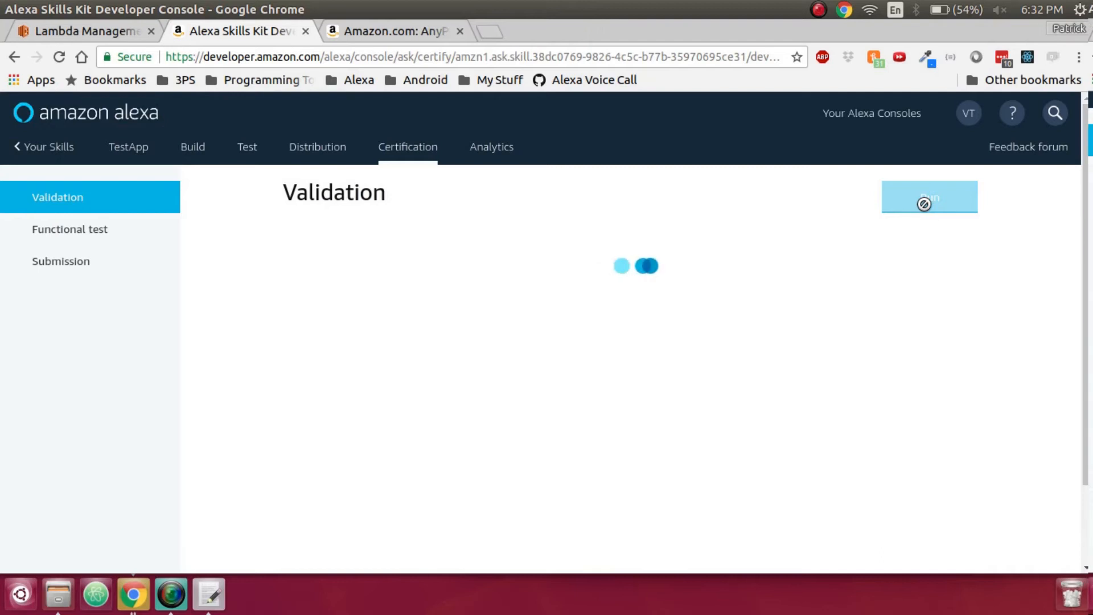
Step: Start the automated functional test checks
left_click(70, 229)
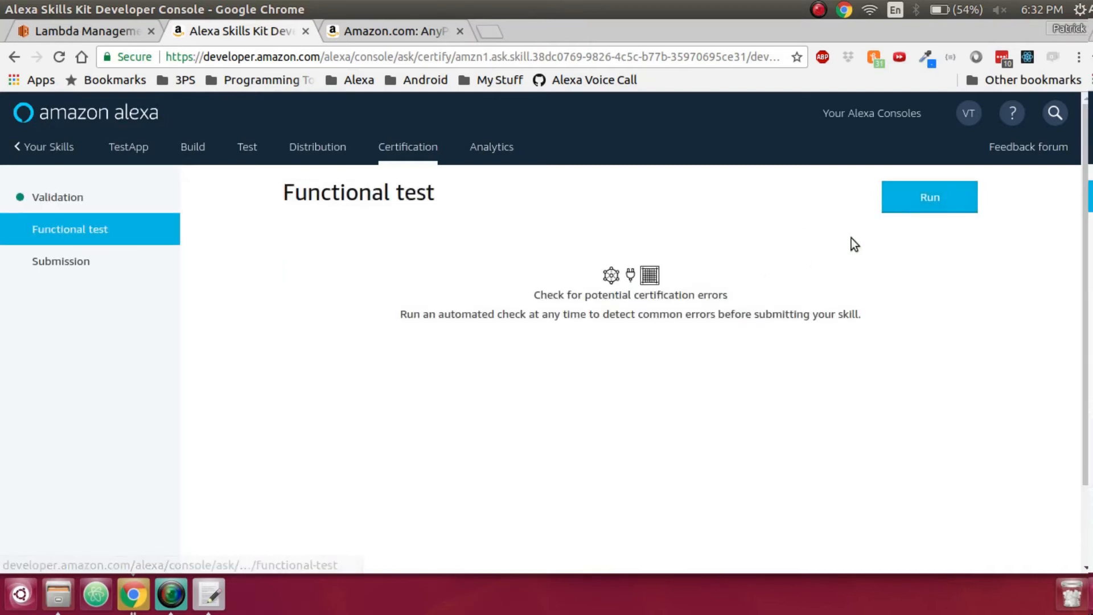
left_click(929, 197)
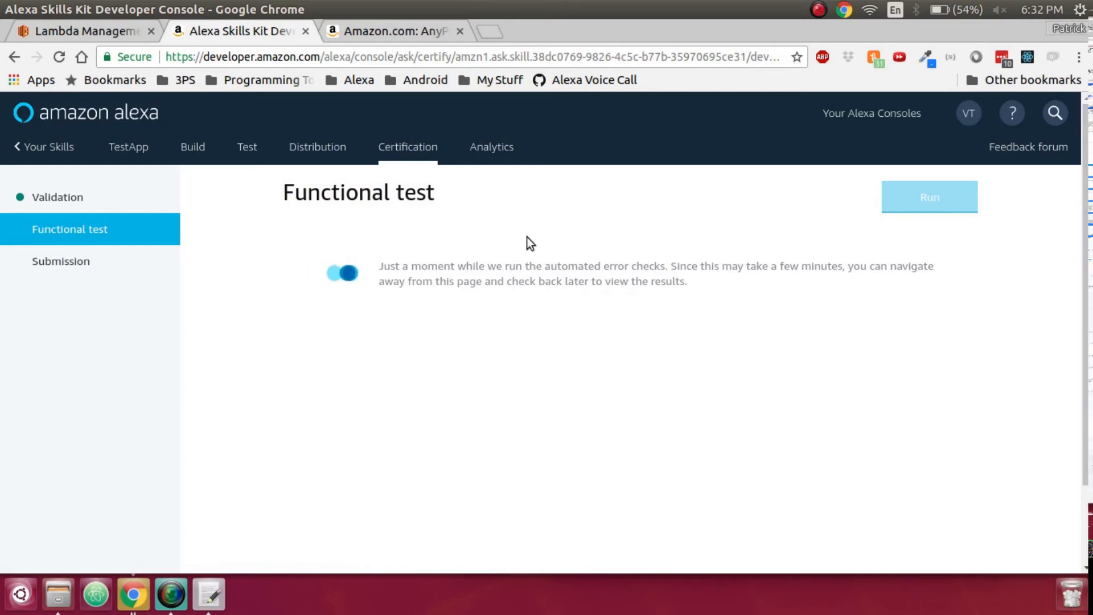
Step: Submit the skill for certification review and dismiss the functional errors notification
left_click(60, 261)
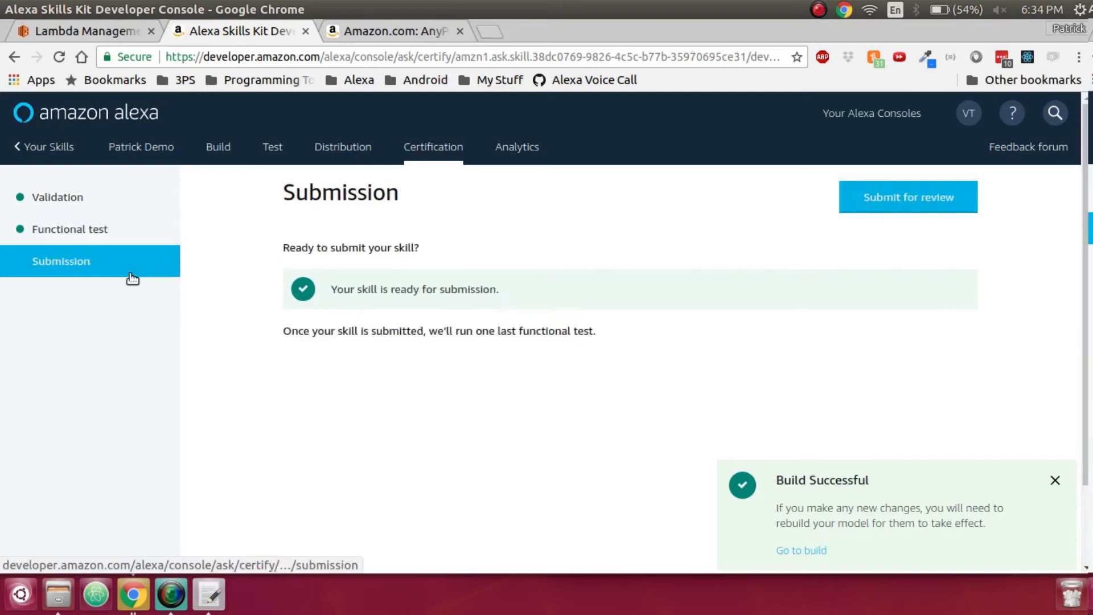
left_click(907, 198)
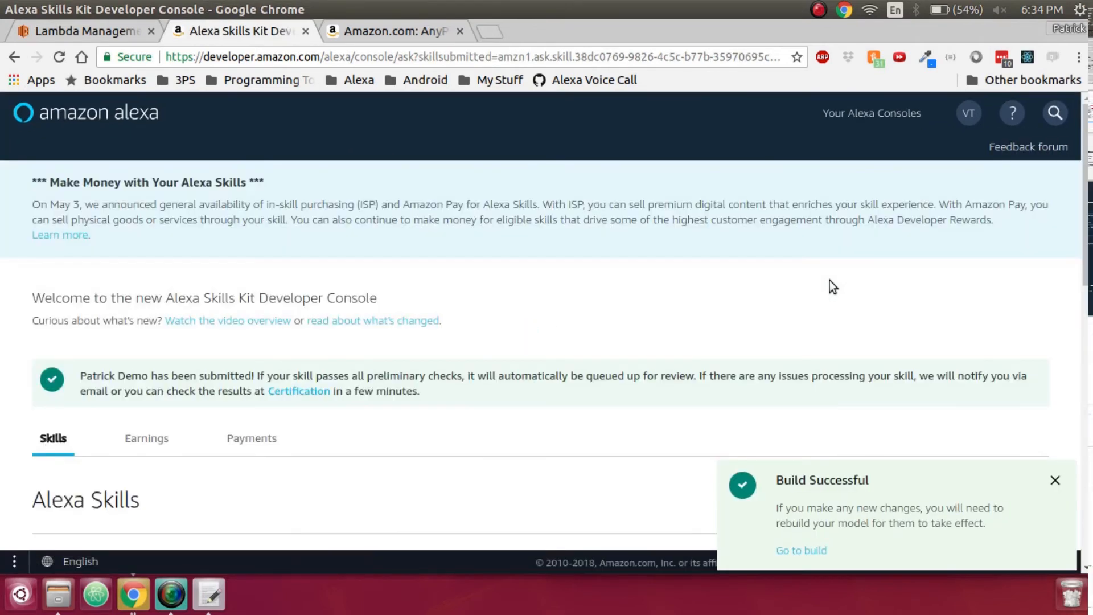
scroll("down", 3)
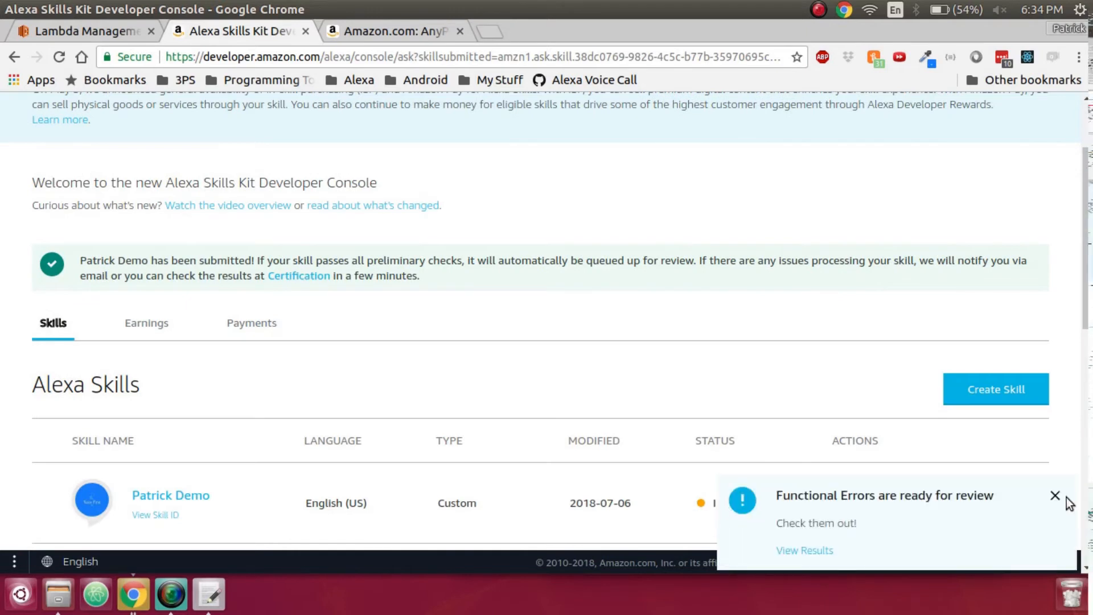
left_click(1055, 496)
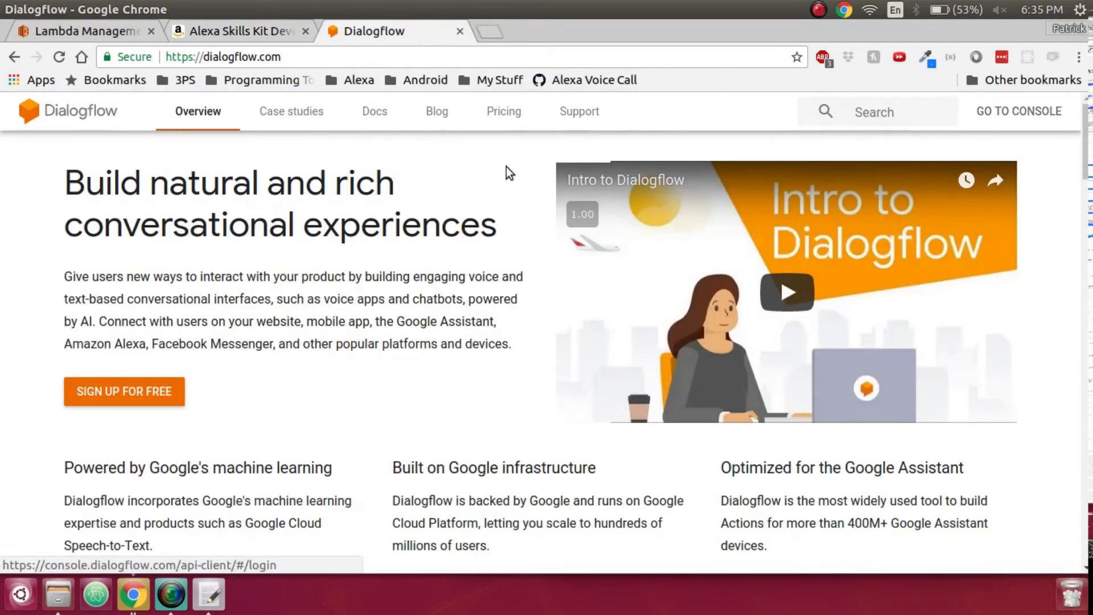
mouse_move(824, 135)
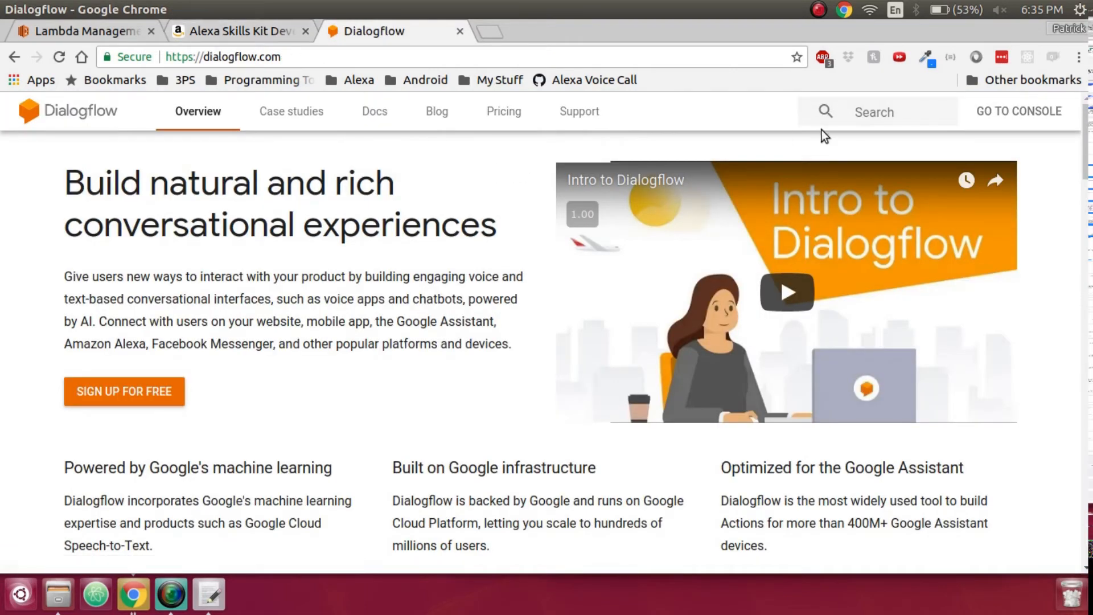
Step: Go to the Dialogflow console and sign in with a Google account
left_click(1018, 111)
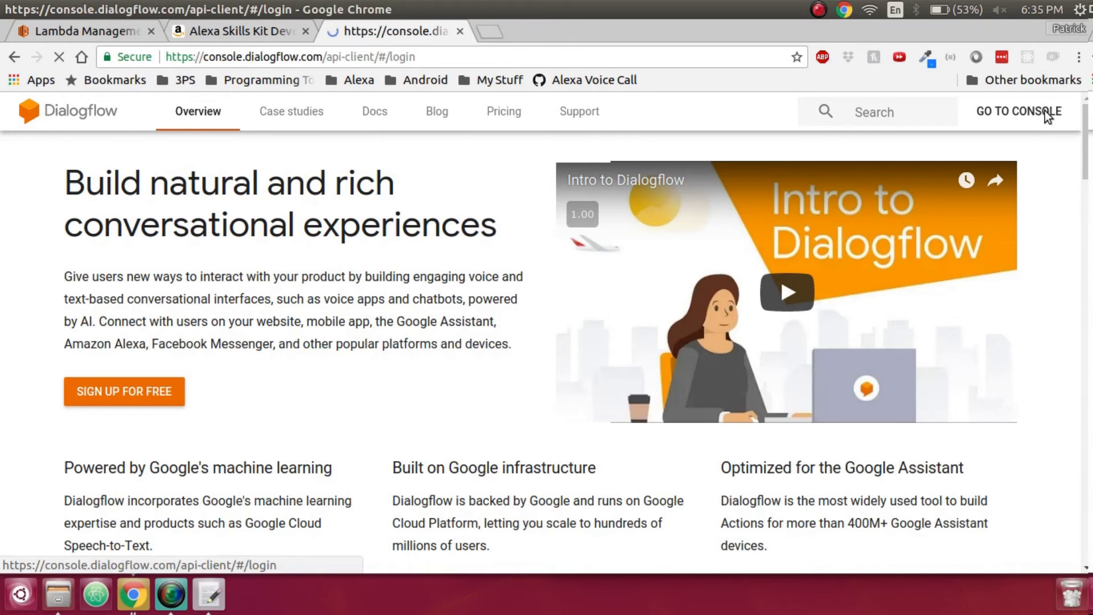
left_click(1018, 111)
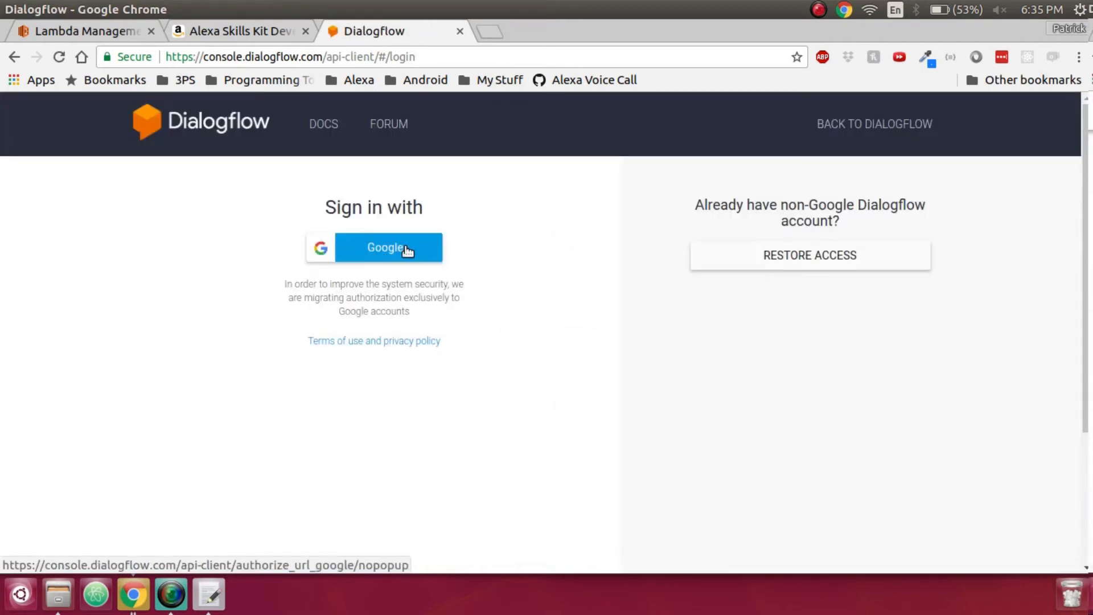
mouse_move(401, 233)
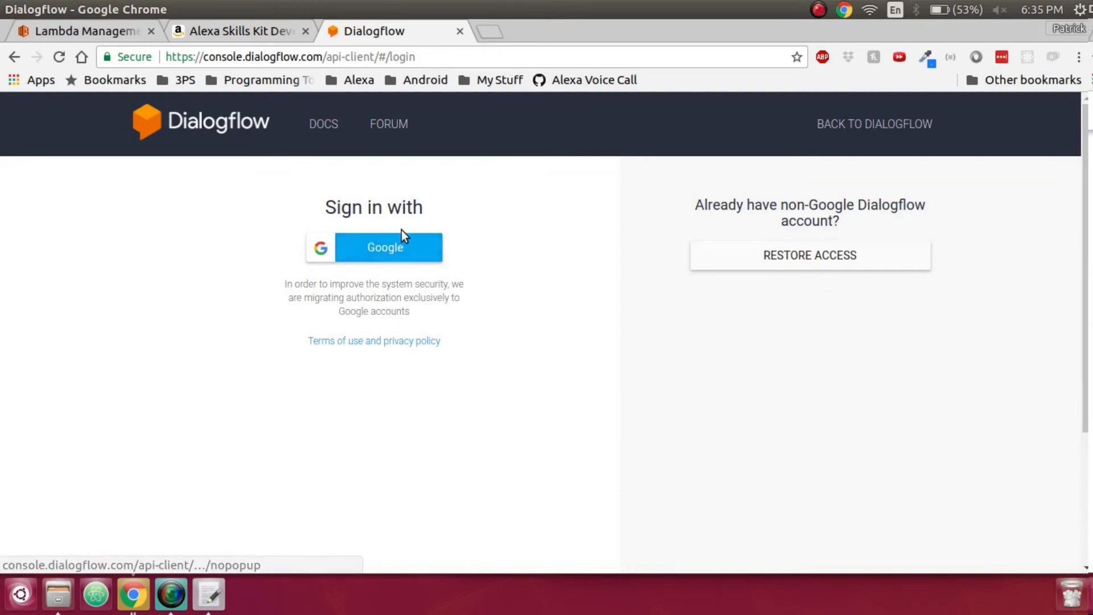
left_click(383, 247)
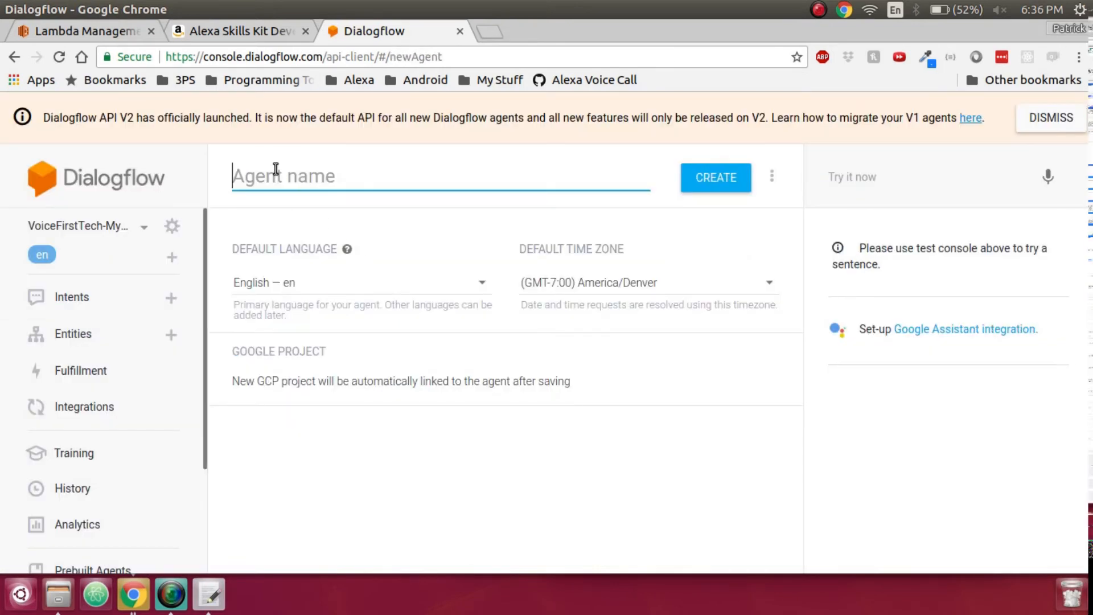
Step: Create a new Dialogflow agent named Voice First Tech
type("Pa")
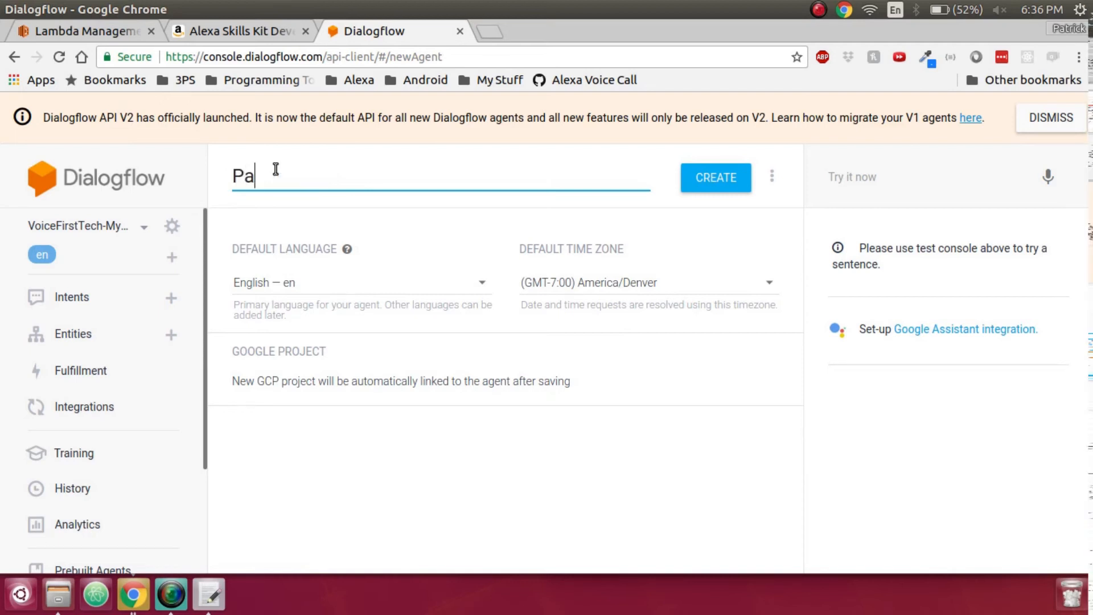
type("Voice Fir")
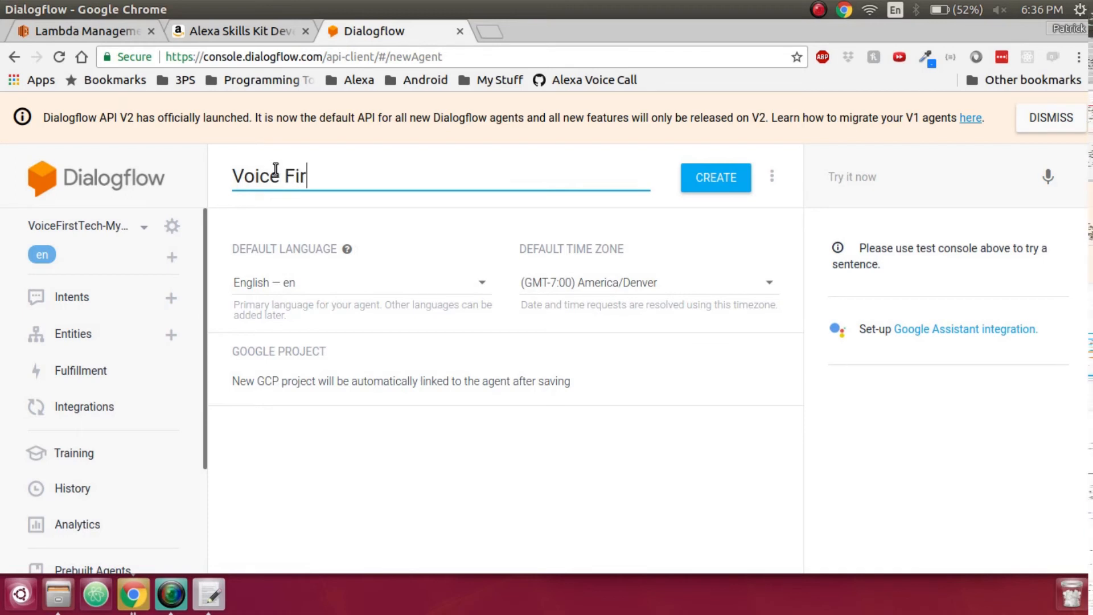
type("st Tech")
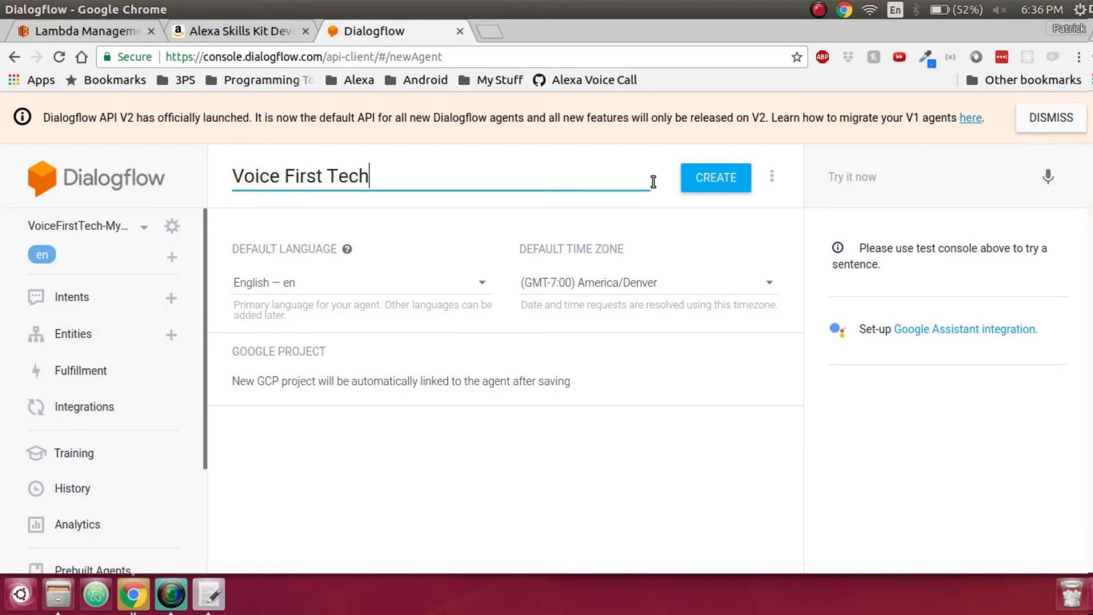
left_click(715, 177)
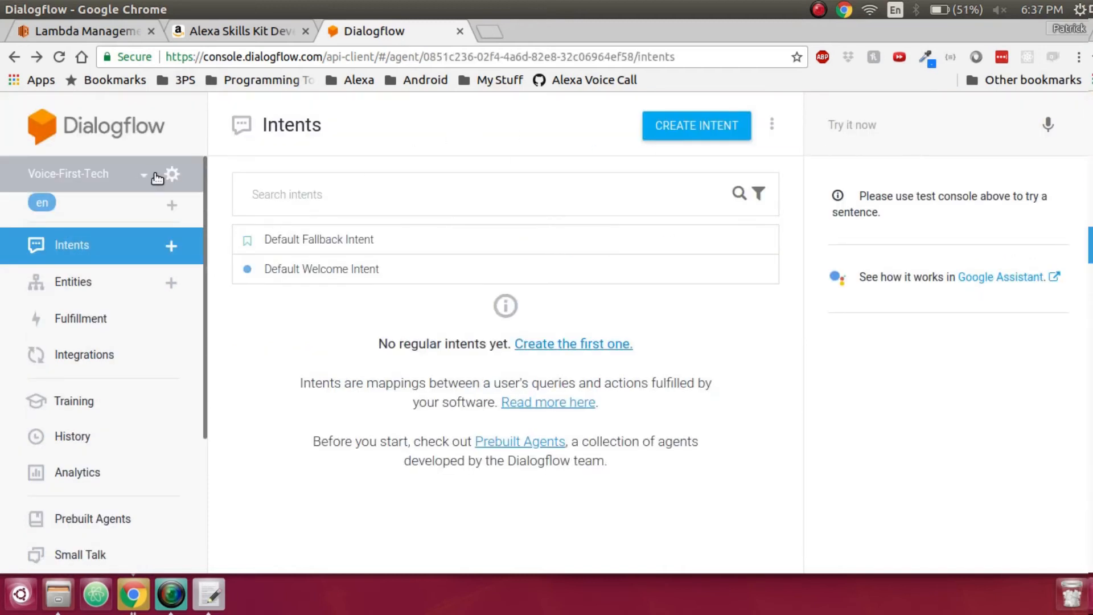
mouse_move(341, 269)
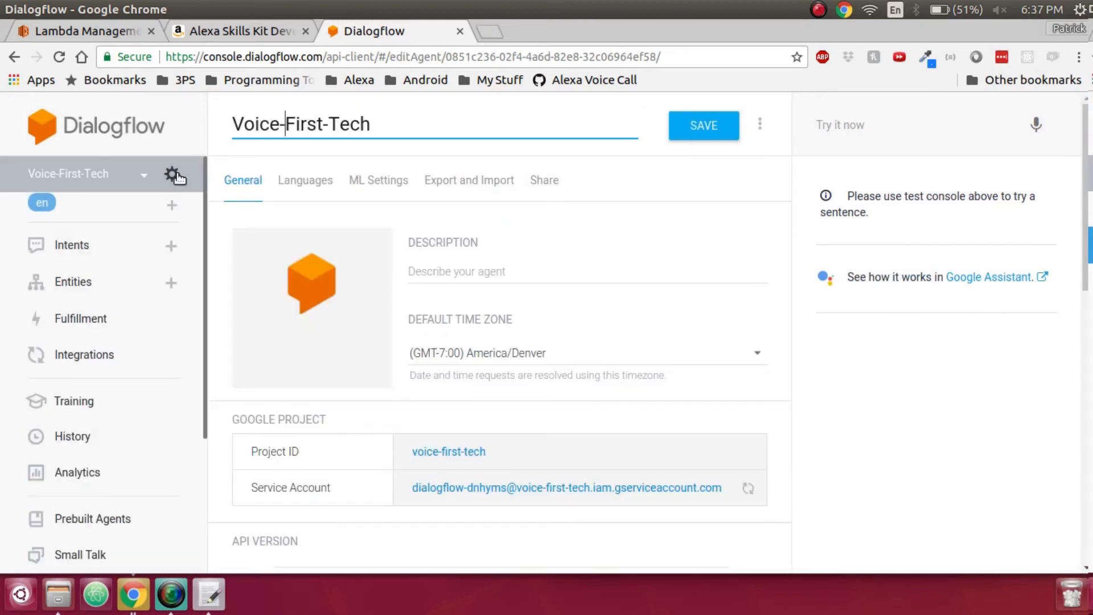
Step: Restore the Voice-First-Tech agent from dialogflow_agent.zip, confirming with RESTORE, then view its intents
left_click(470, 180)
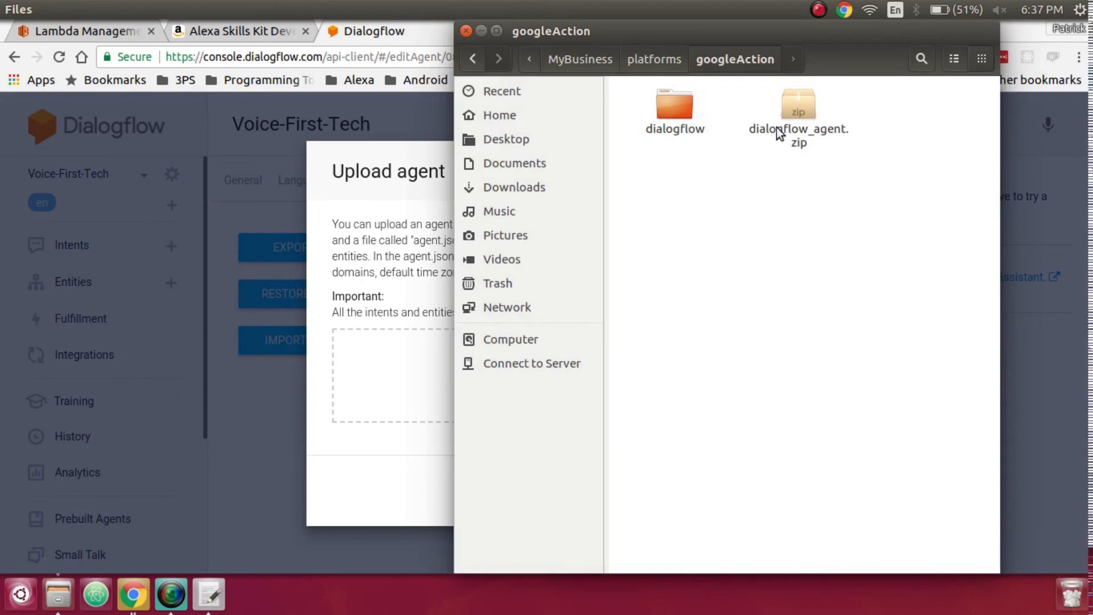
left_click_drag(798, 118, 415, 369)
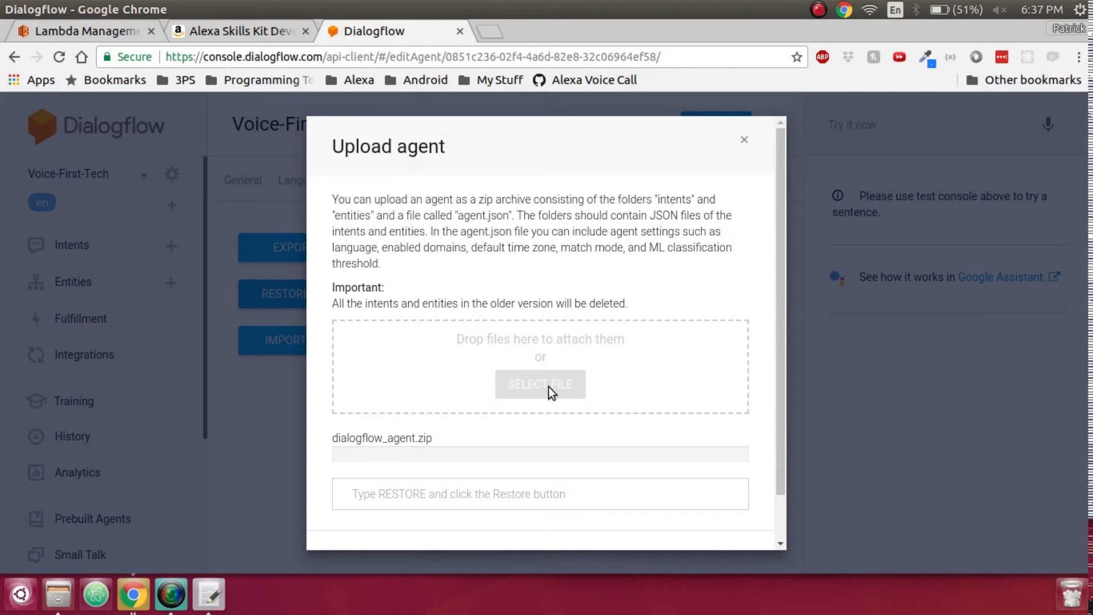
type("R")
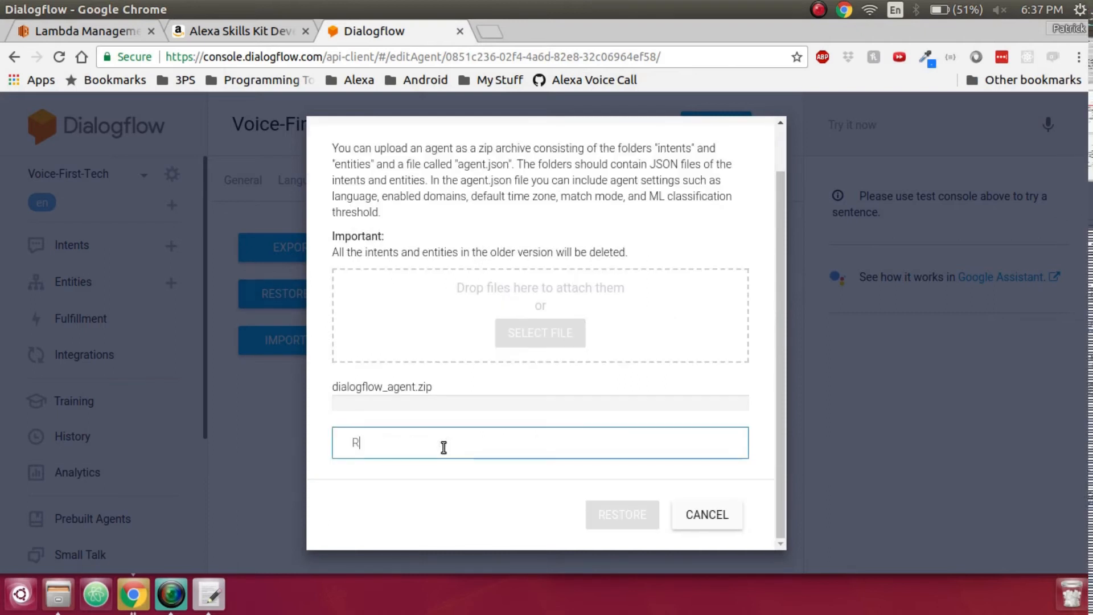
type("ESTORE")
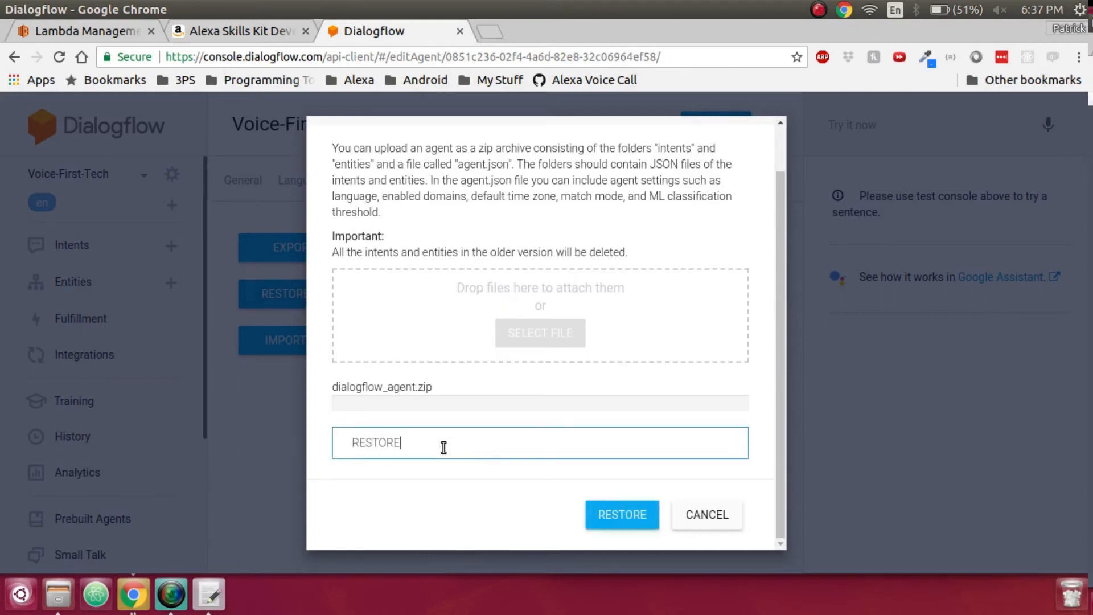
left_click(621, 515)
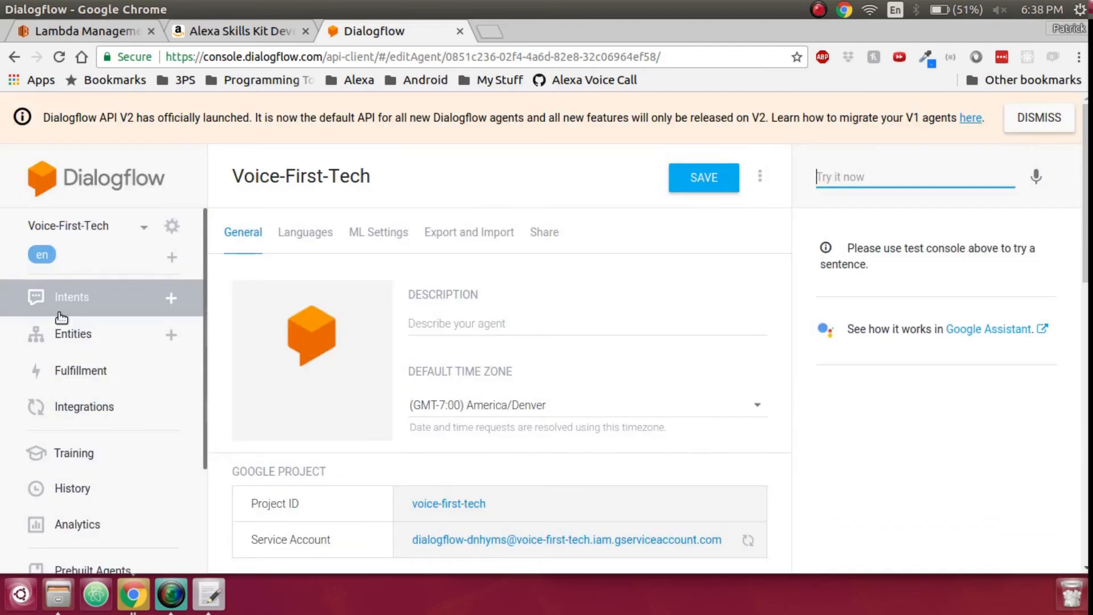
left_click(71, 296)
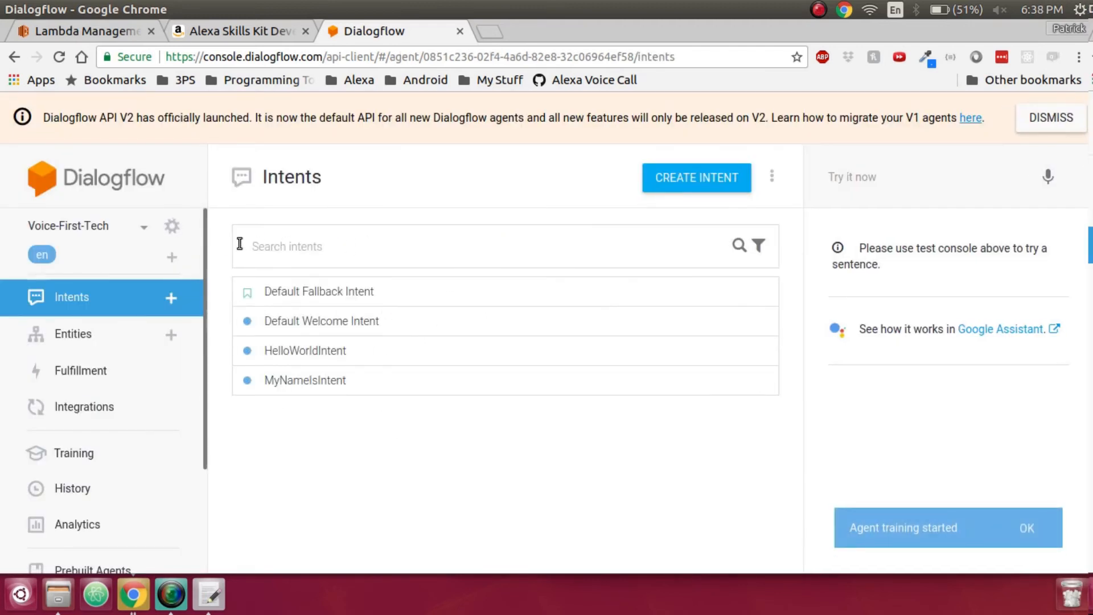
mouse_move(80, 370)
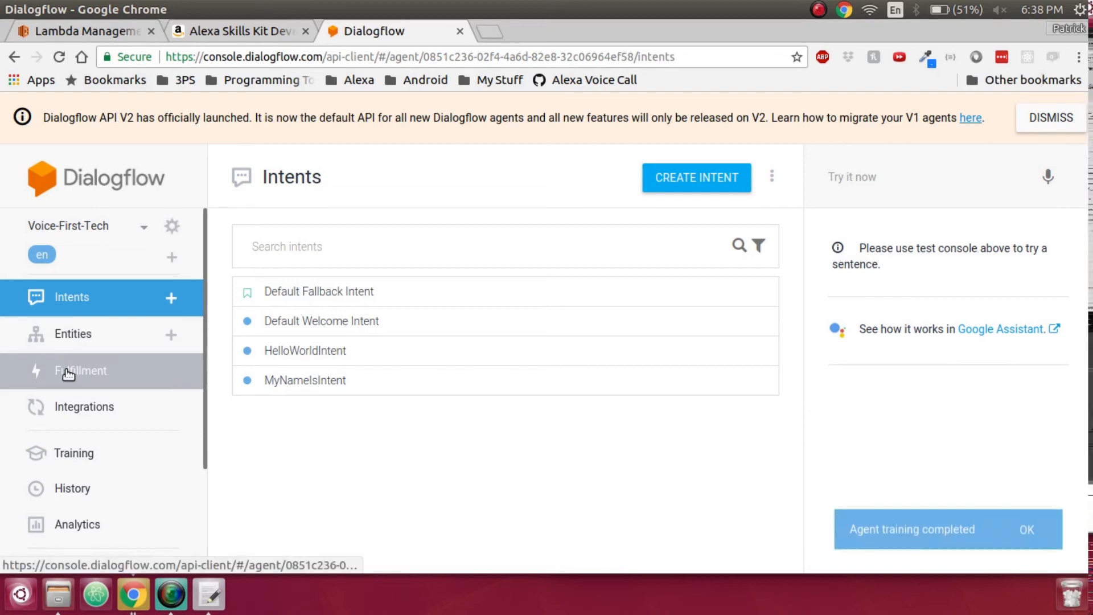
Step: Show the agent's Fulfillment settings with the webhook section and its empty URL
left_click(81, 370)
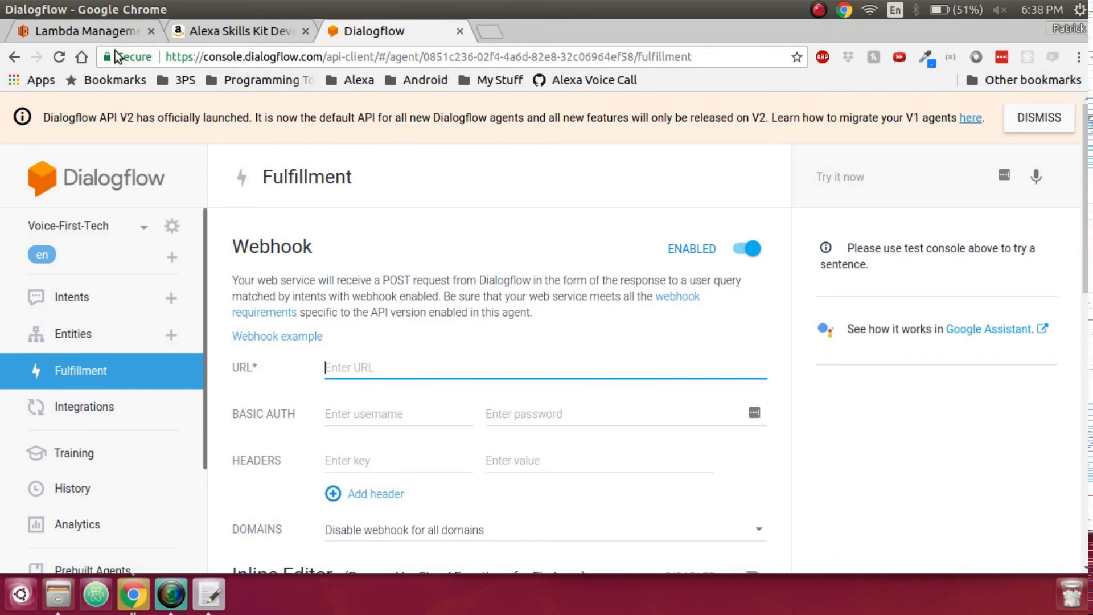
mouse_move(409, 293)
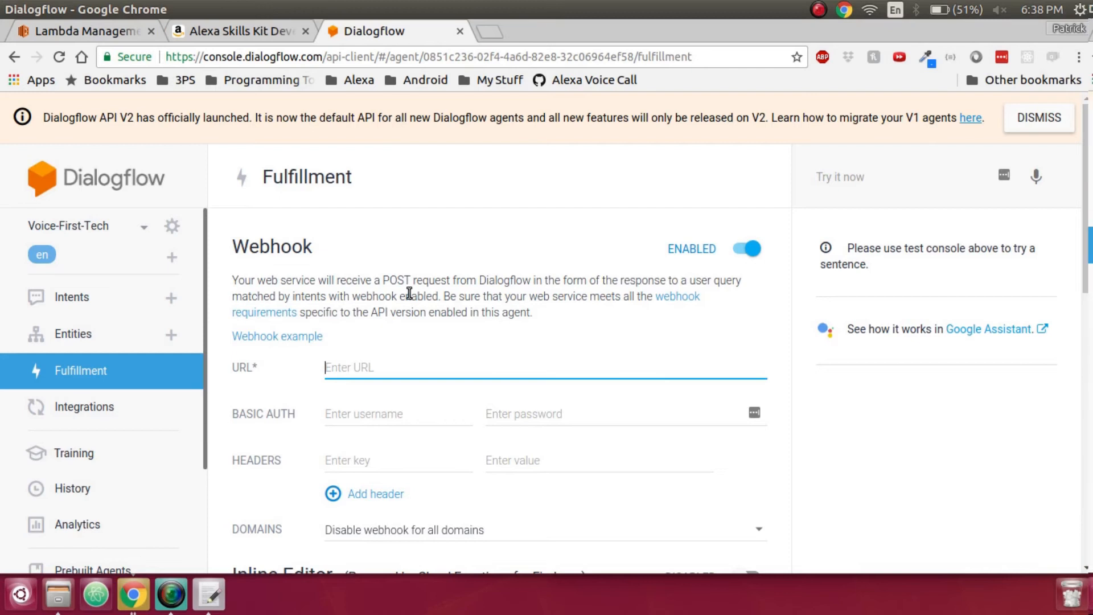
Step: From the AWS console start a new API Gateway API named 'Voice First Tech Demo'
left_click(80, 31)
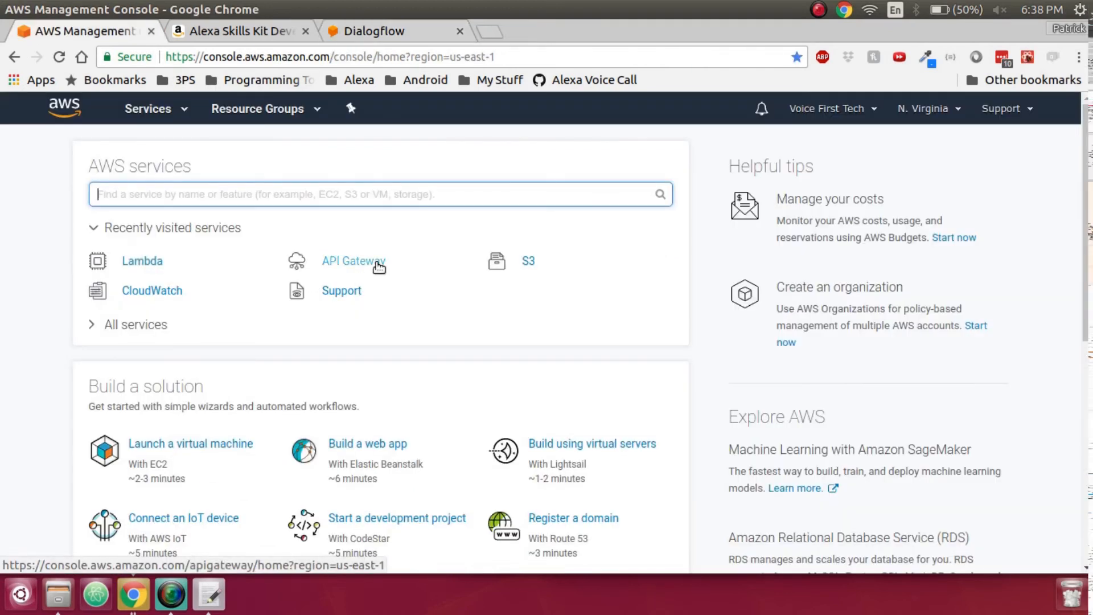
left_click(353, 261)
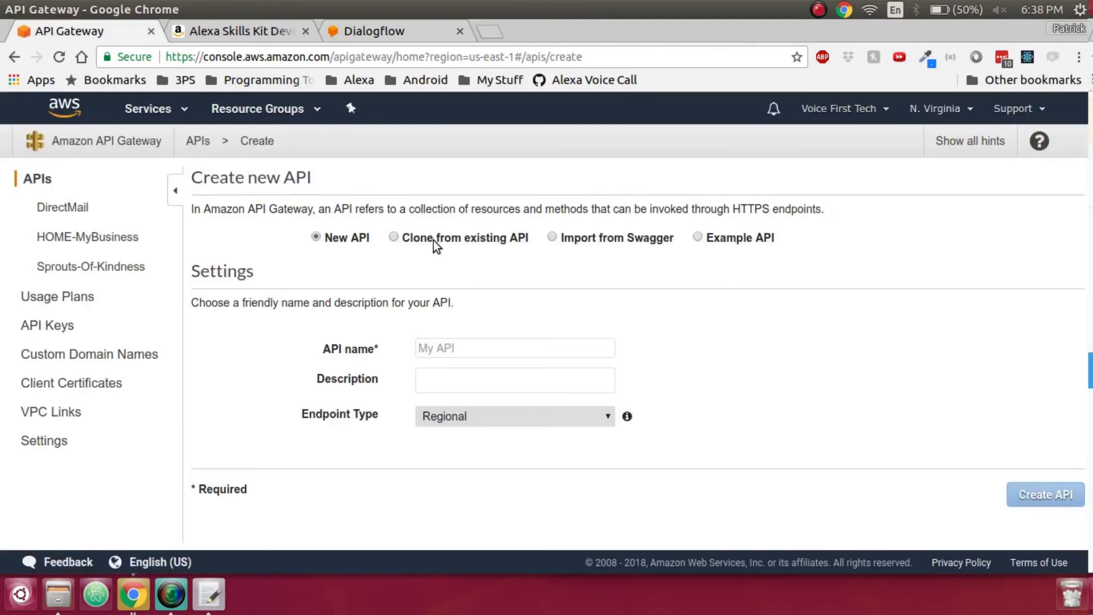
left_click(515, 349)
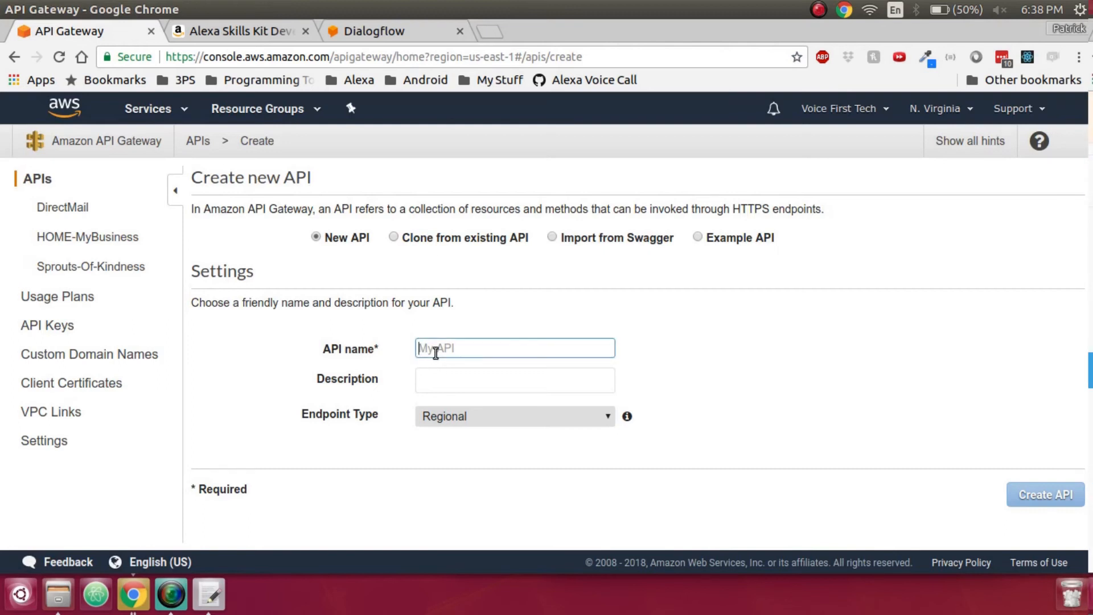
type("Voice First Tech Demo")
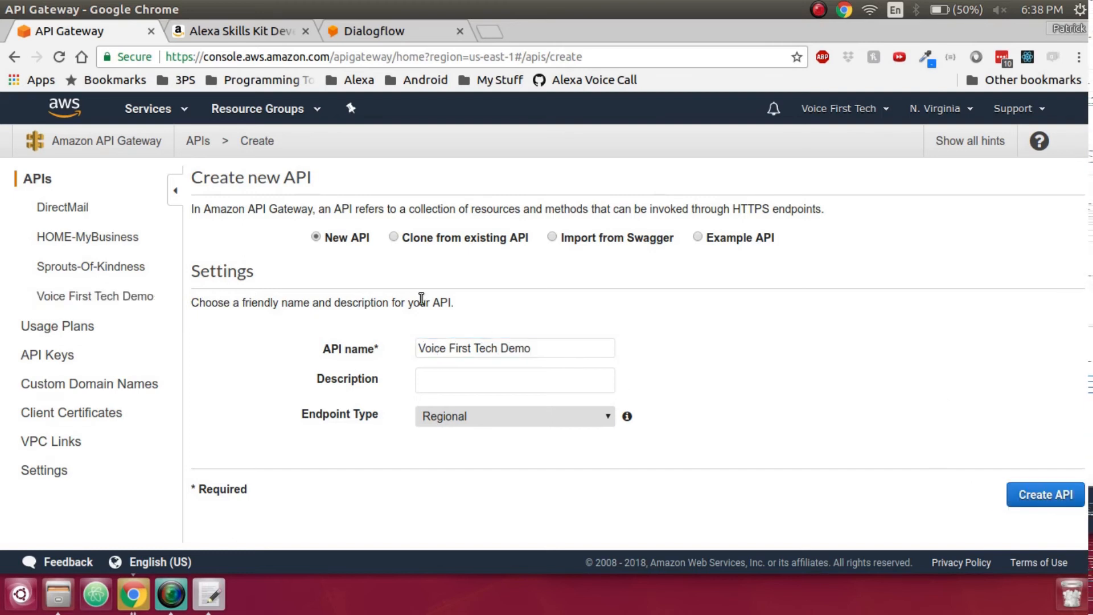
Step: Create the API and add a POST method on its root resource
left_click(1045, 494)
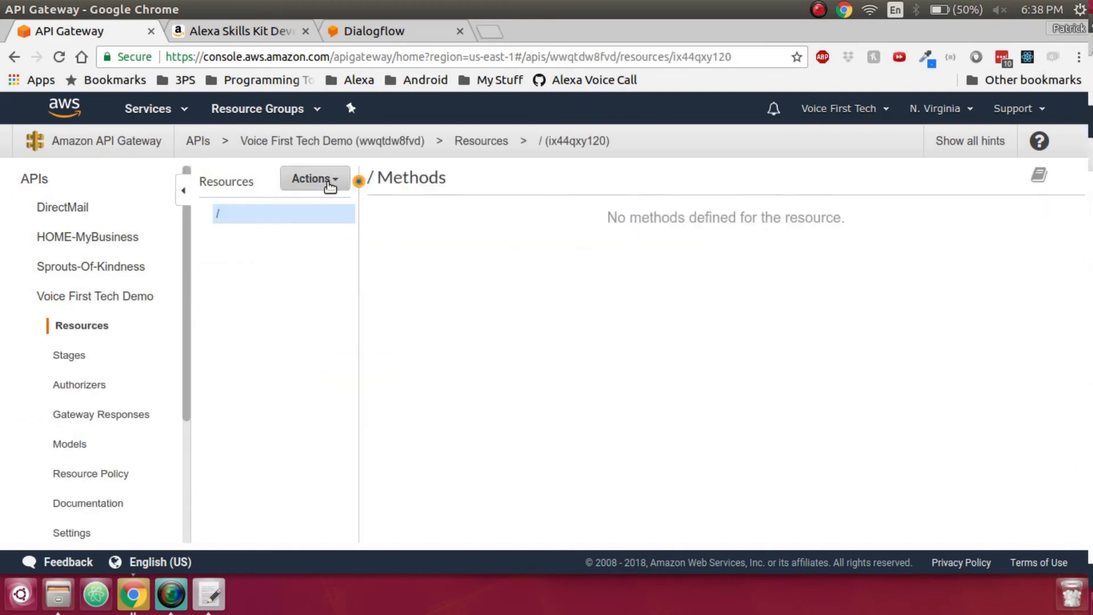
left_click(310, 177)
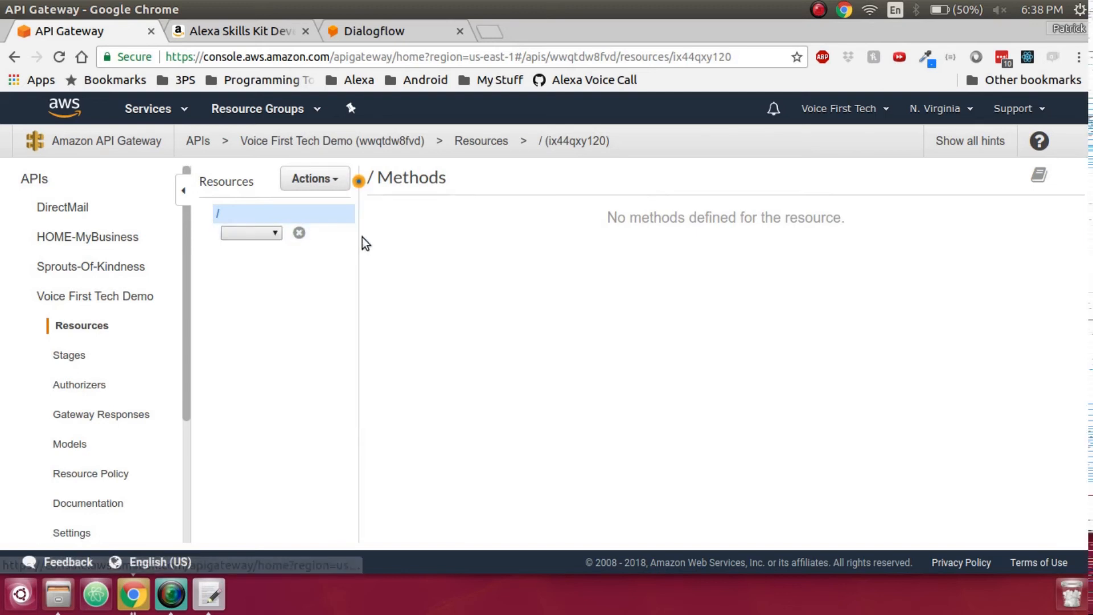
left_click(250, 232)
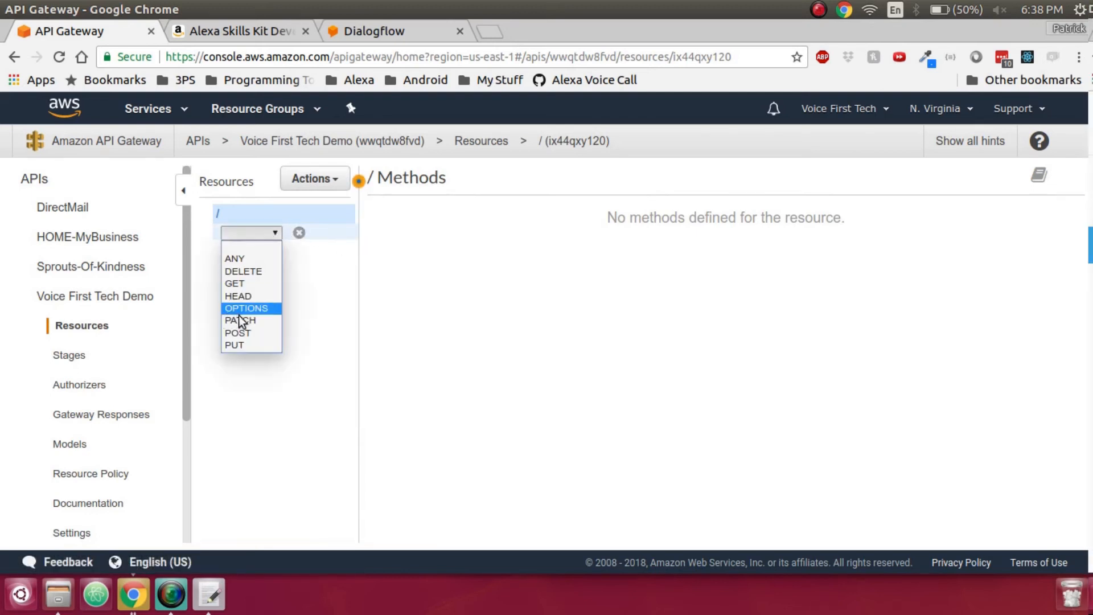
left_click(237, 332)
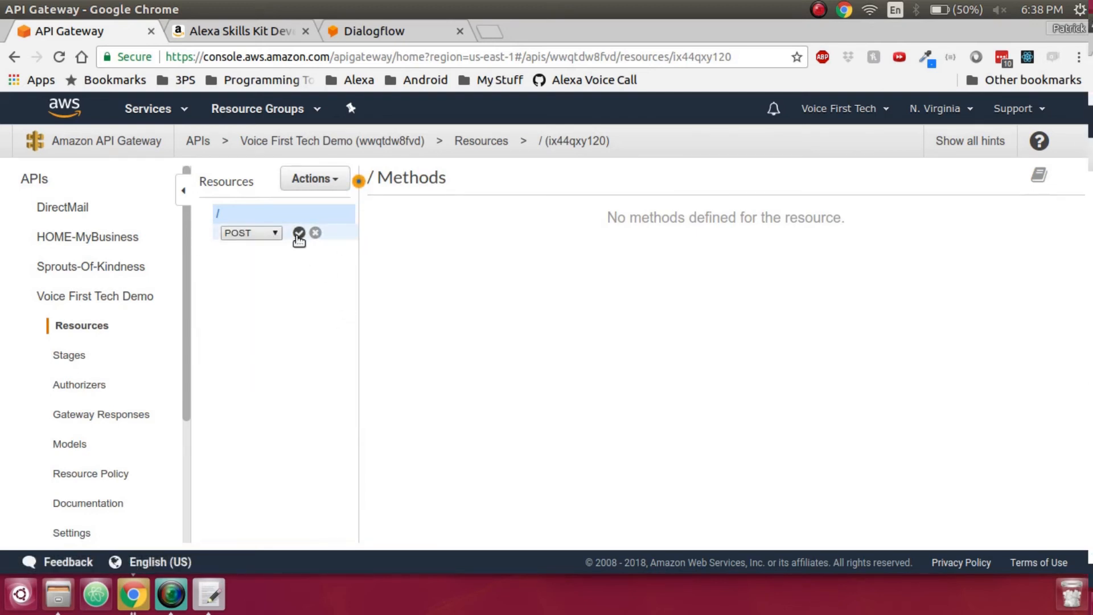
left_click(298, 232)
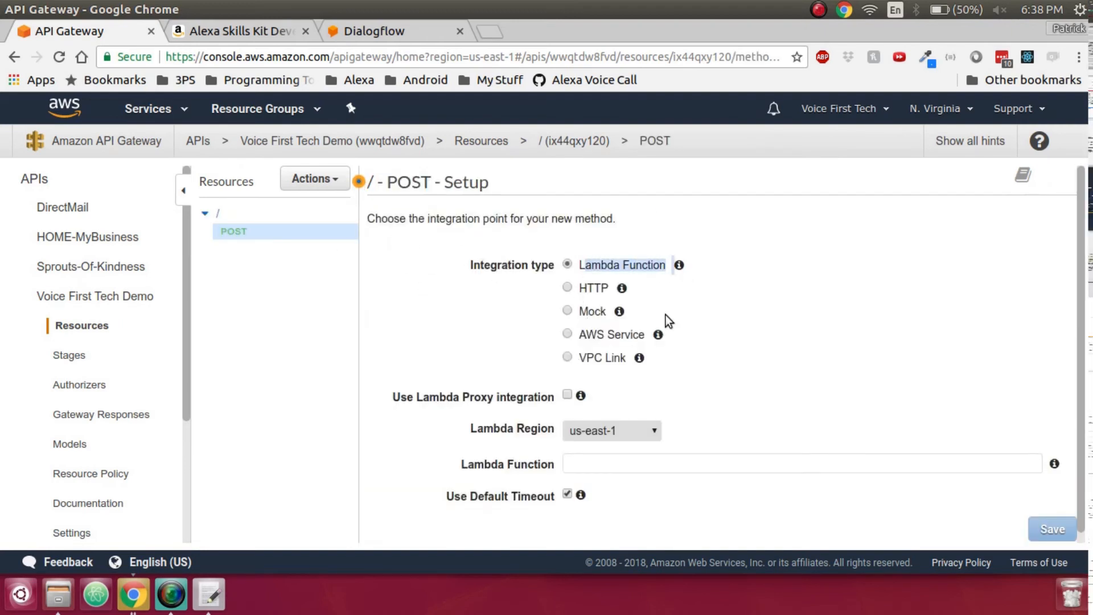
Step: Integrate the POST method with the TestFunction Lambda, grant invoke permission, and view its execution overview
left_click(800, 454)
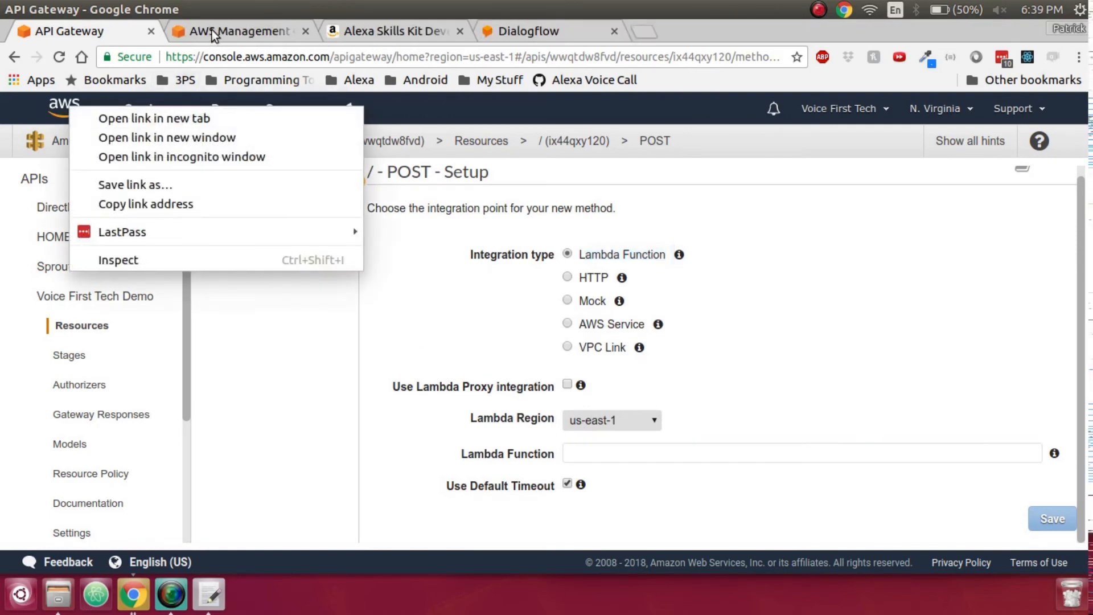
left_click(237, 30)
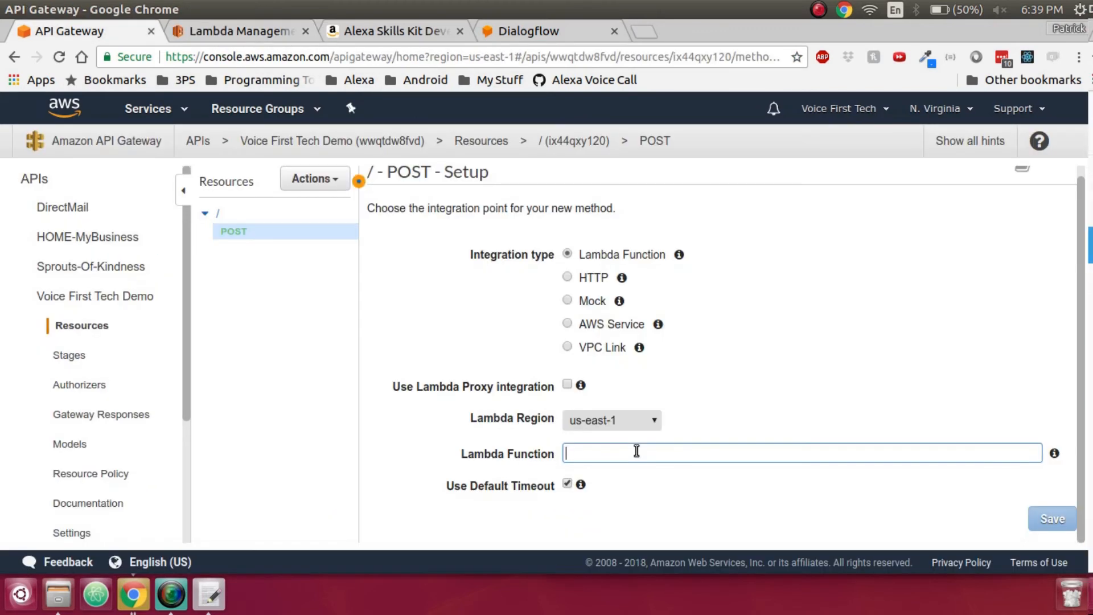
left_click(1051, 518)
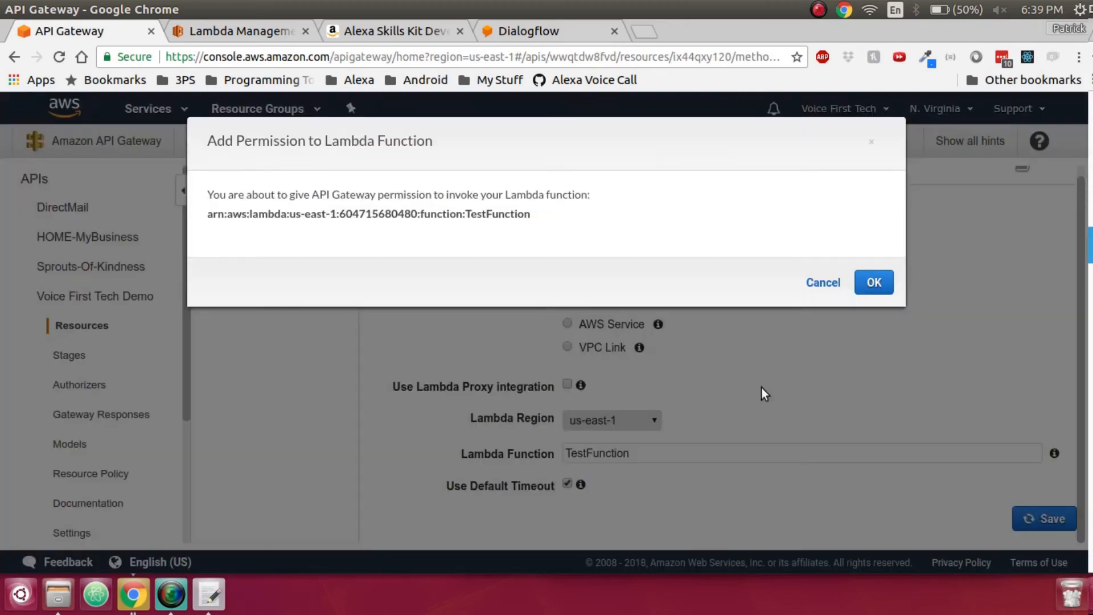
left_click(874, 283)
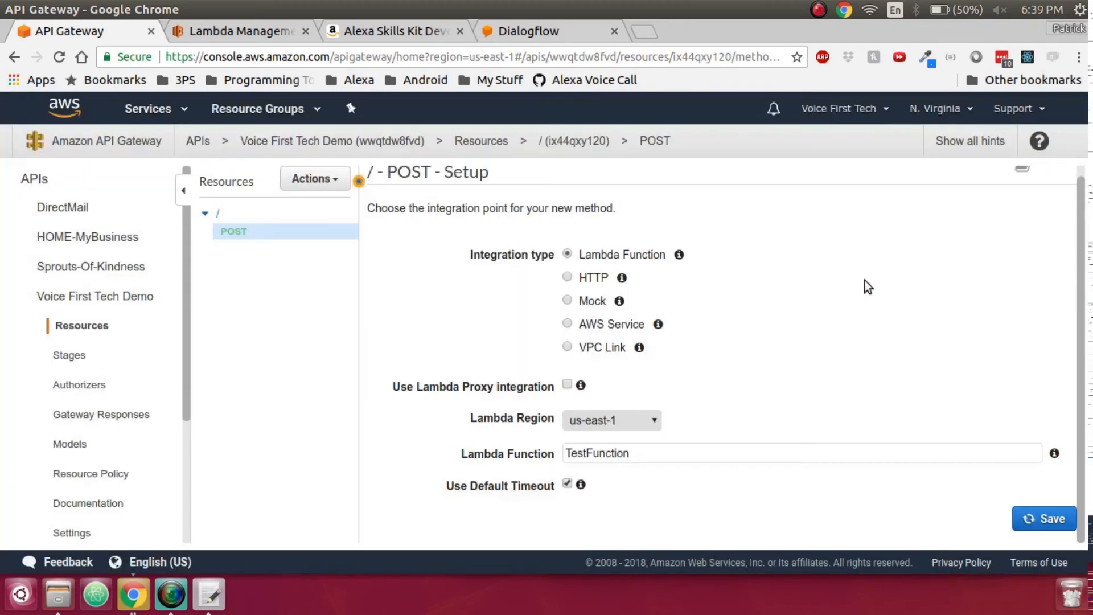
left_click(233, 231)
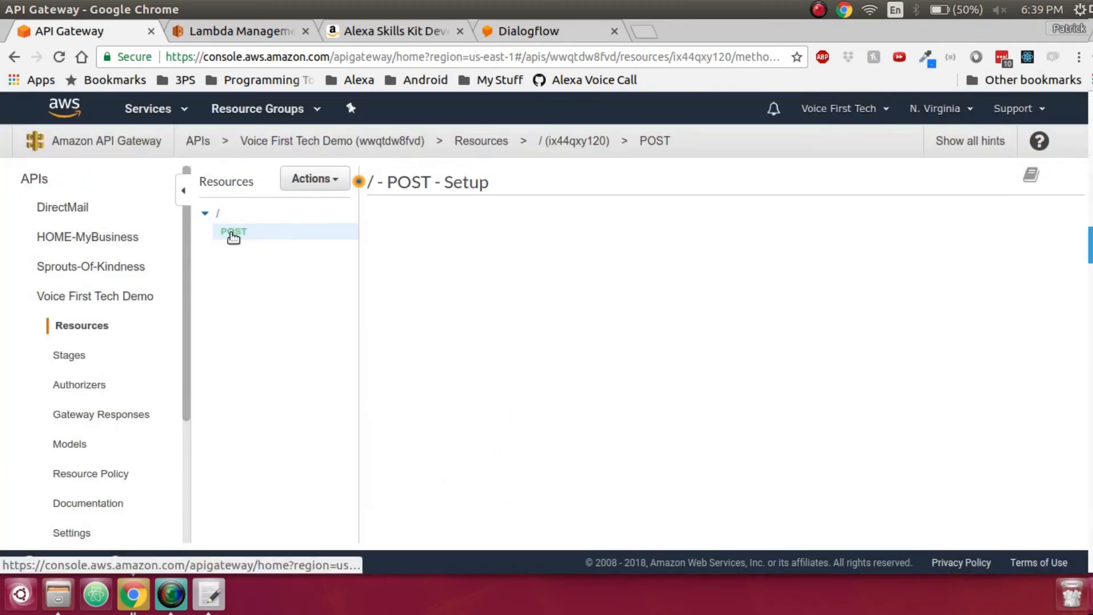
left_click(233, 231)
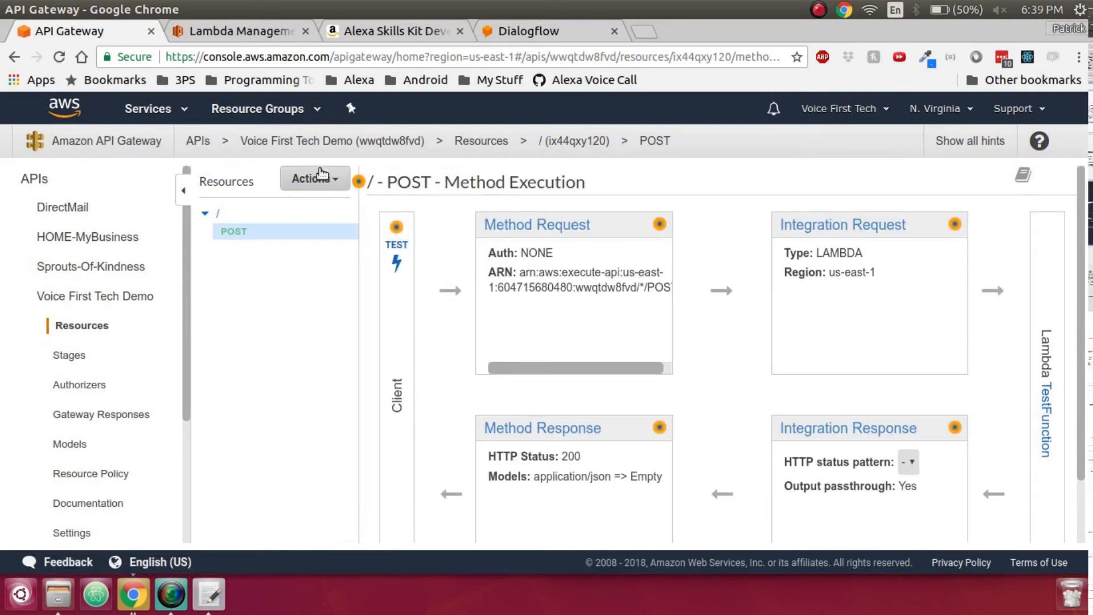
Step: Deploy the API to a new stage named TESTING, showing its invoke URL
left_click(312, 178)
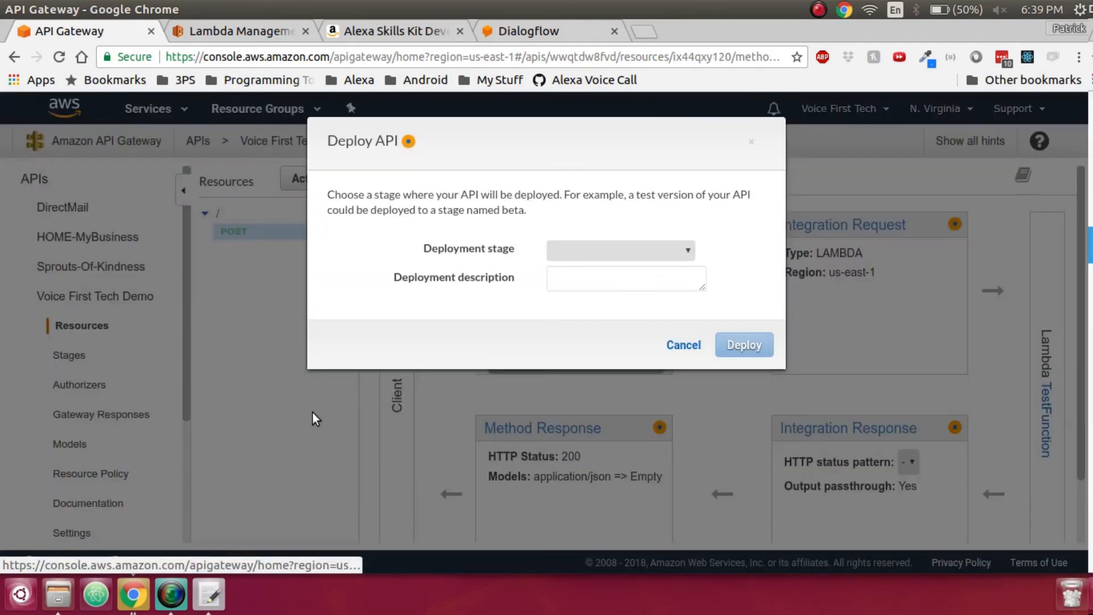
left_click(619, 250)
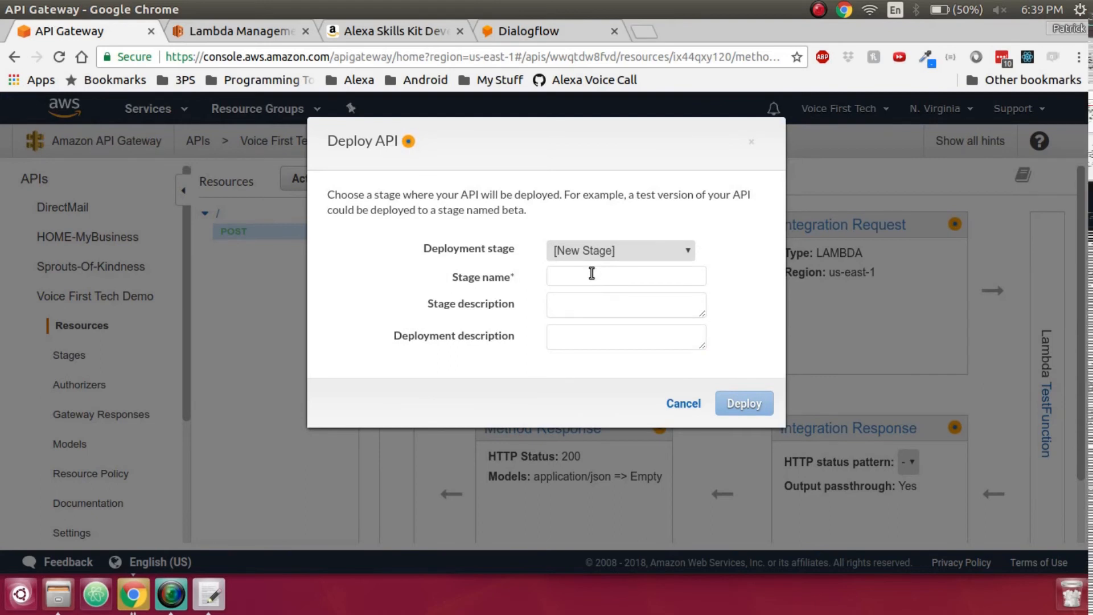
type("TESTING")
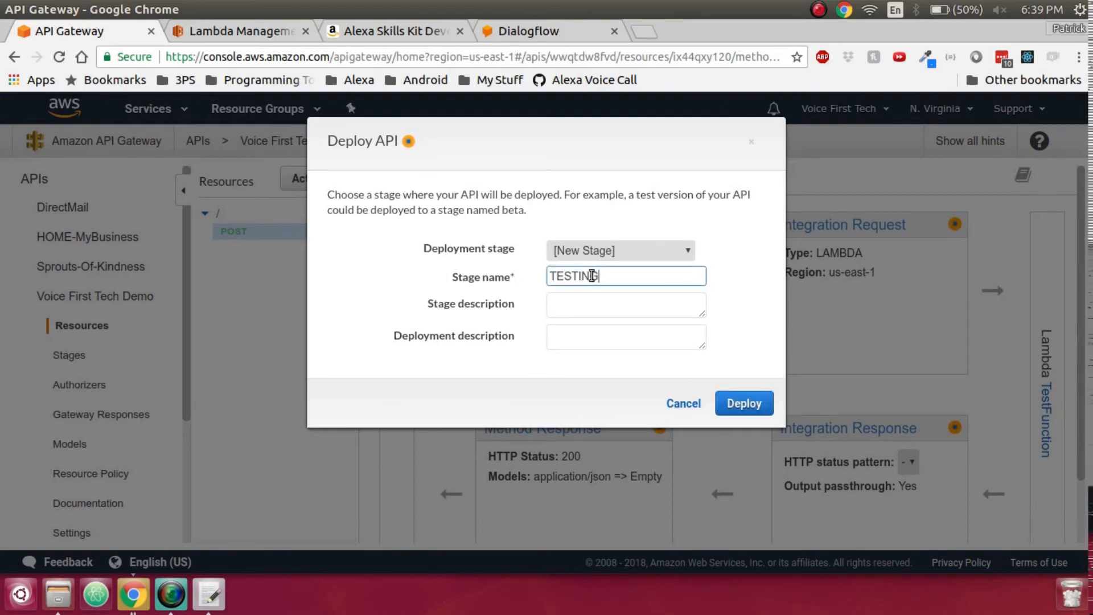
left_click(744, 403)
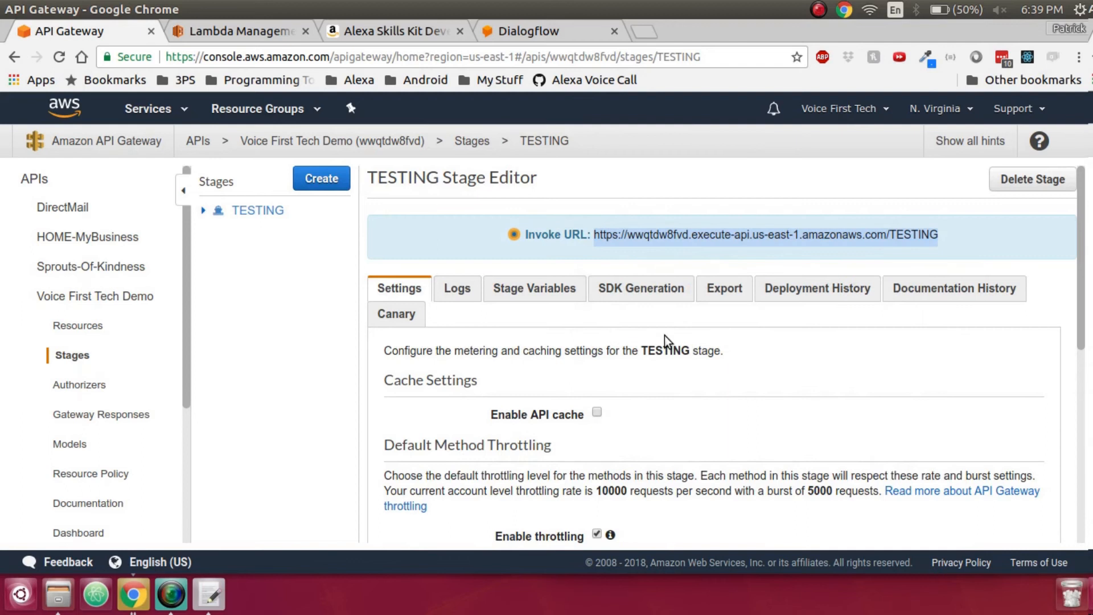
left_click(546, 30)
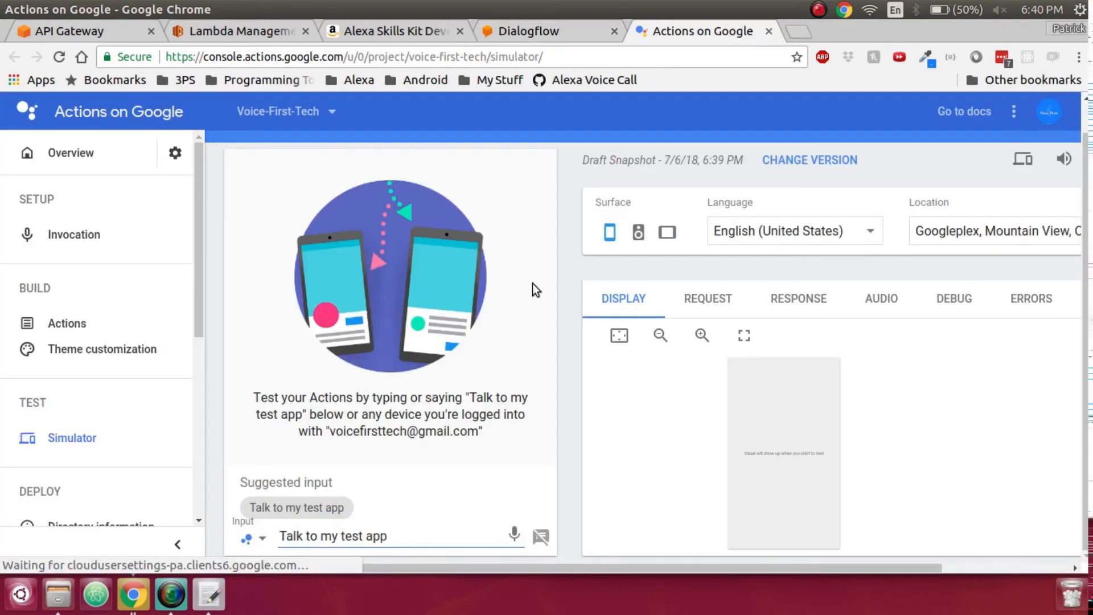
mouse_move(283, 507)
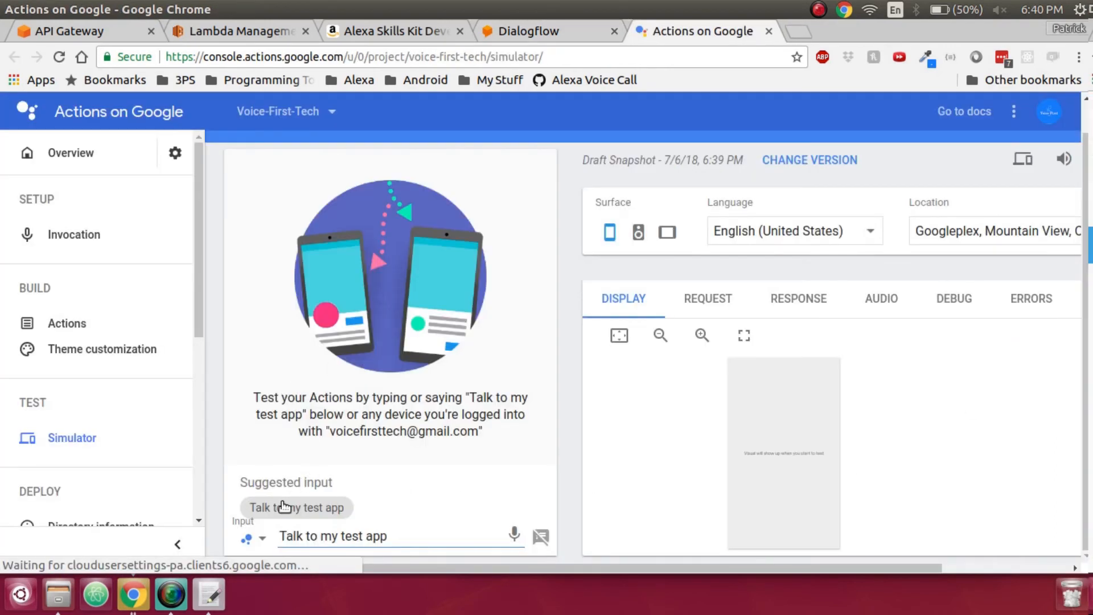
Step: Run 'Talk to my test app' in the simulator and get the test version's welcome response
left_click(297, 507)
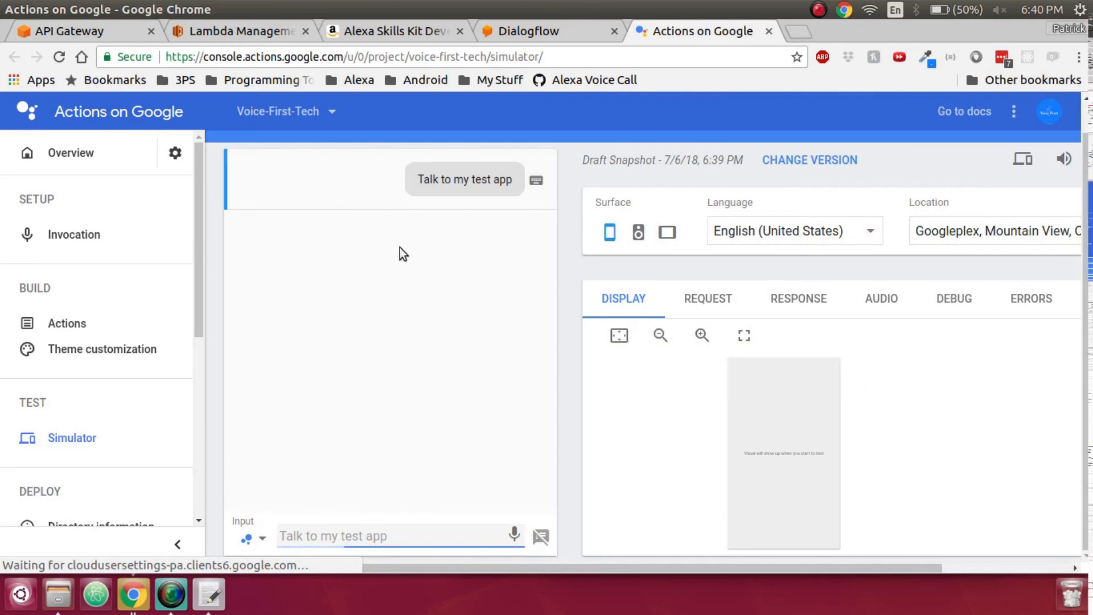
left_click(464, 179)
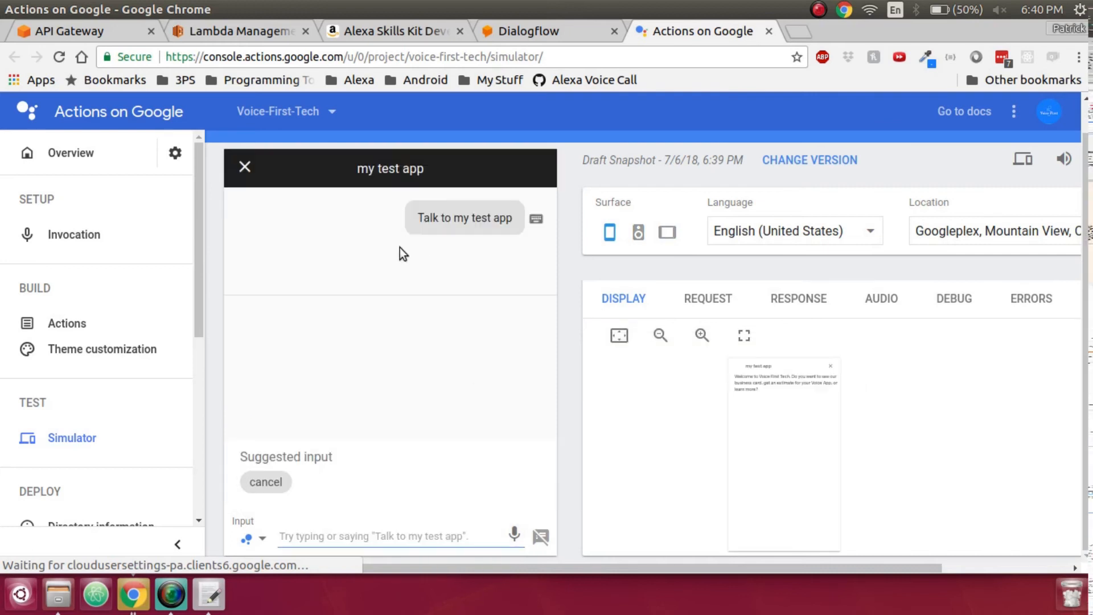
left_click(463, 217)
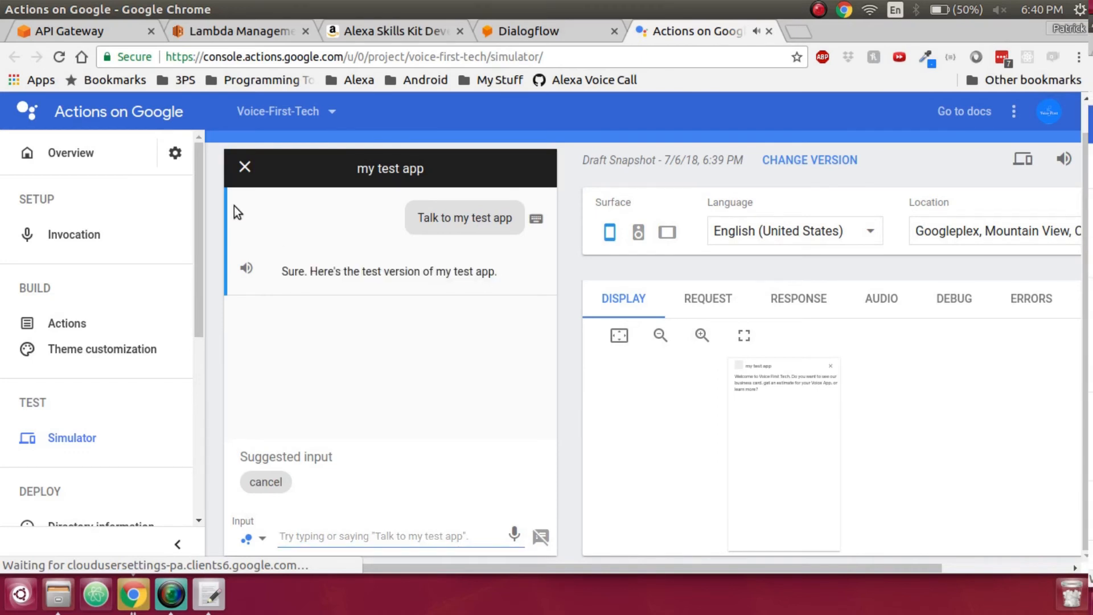
mouse_move(338, 237)
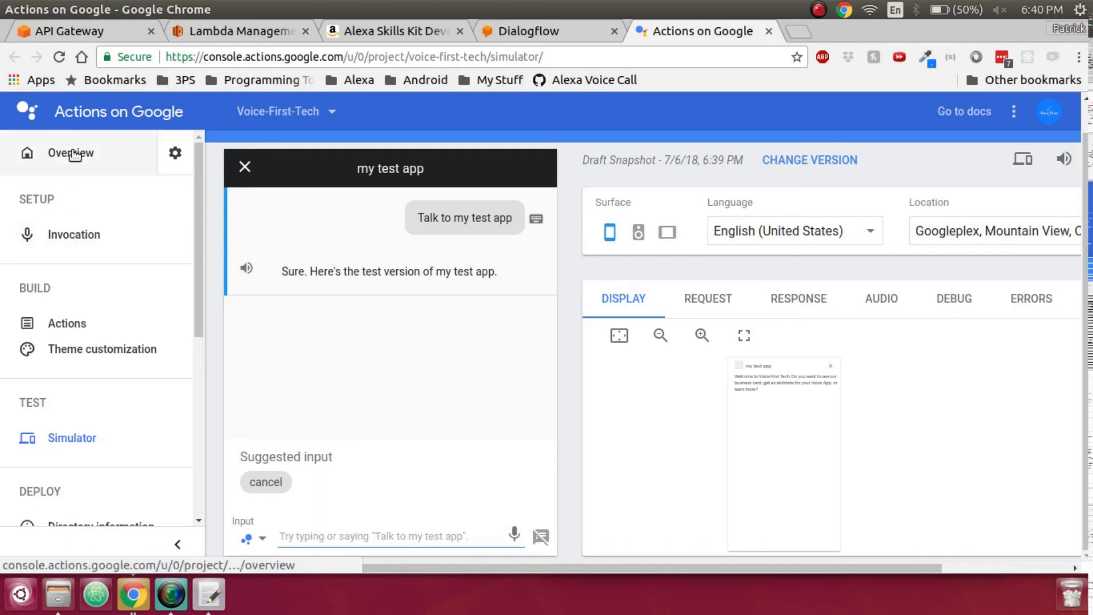
Step: From the project overview, set the invocation display name to 'Voice First Tech'
left_click(70, 152)
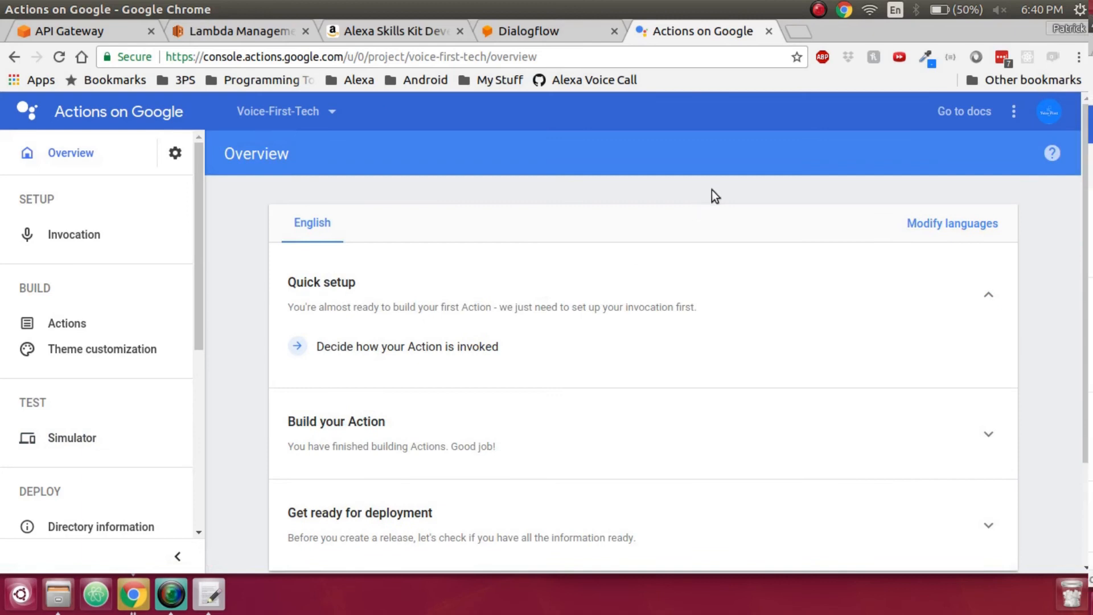
left_click(407, 346)
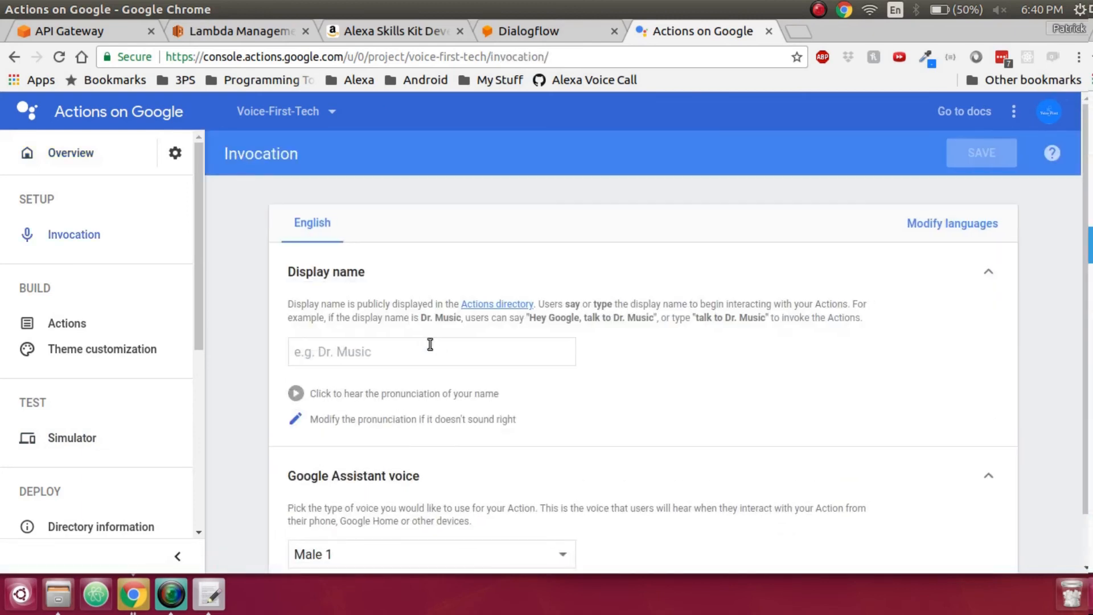
type("Voice First Tech")
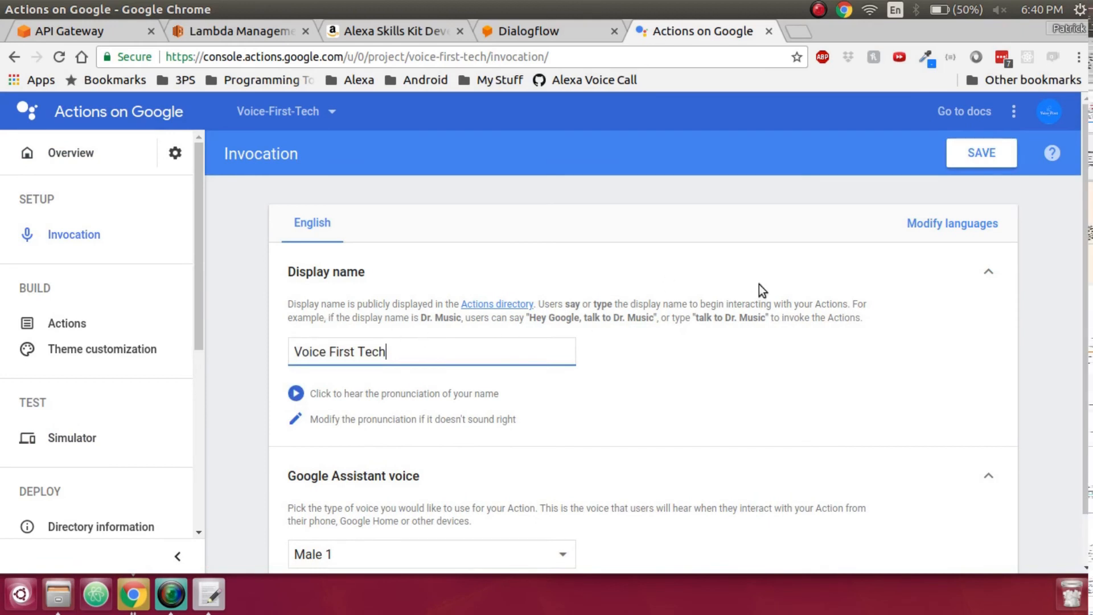
scroll("down", 3)
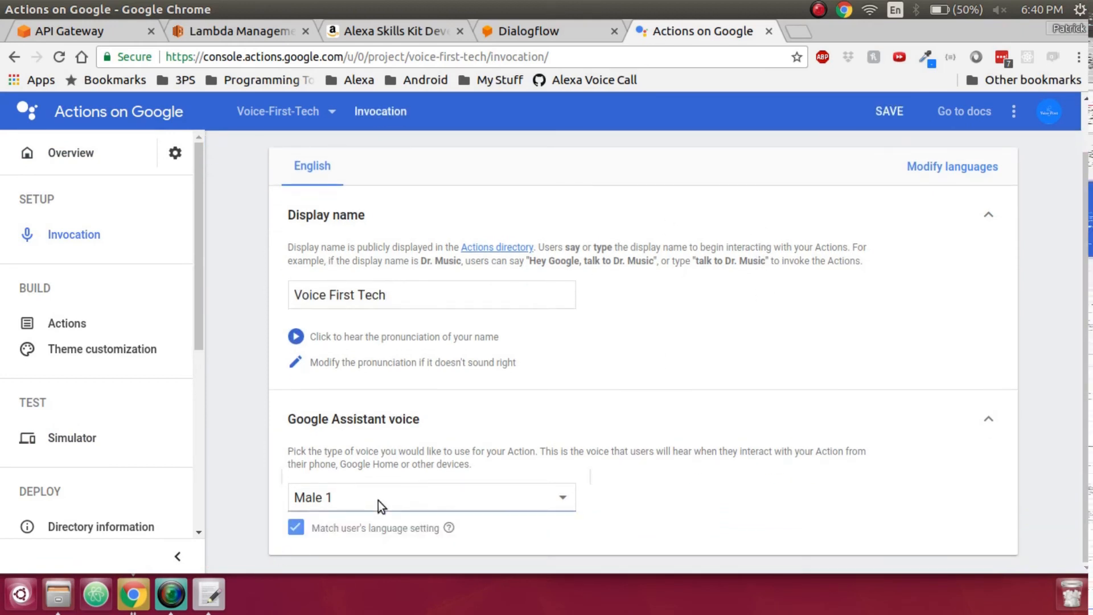
Step: Keep the Male 1 assistant voice and leave Match user's language setting checked
left_click(431, 498)
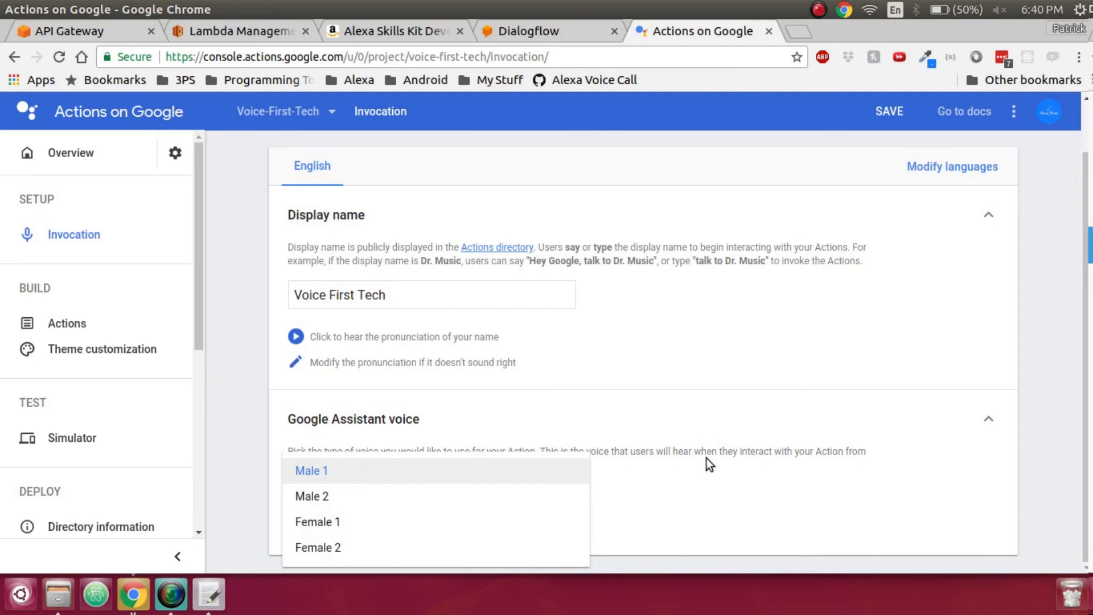
left_click(312, 470)
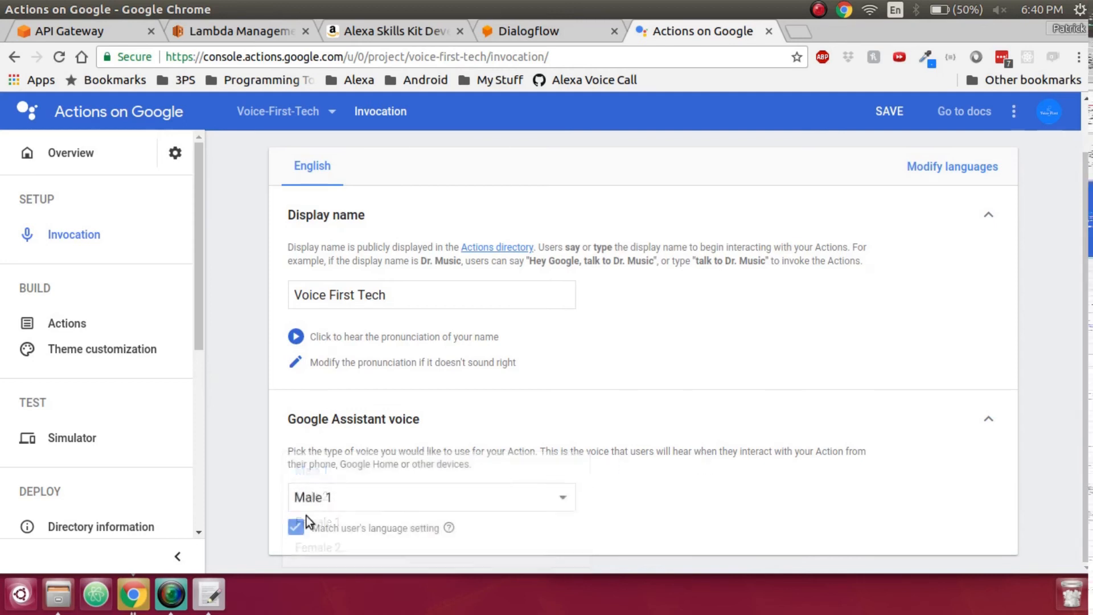
left_click(296, 529)
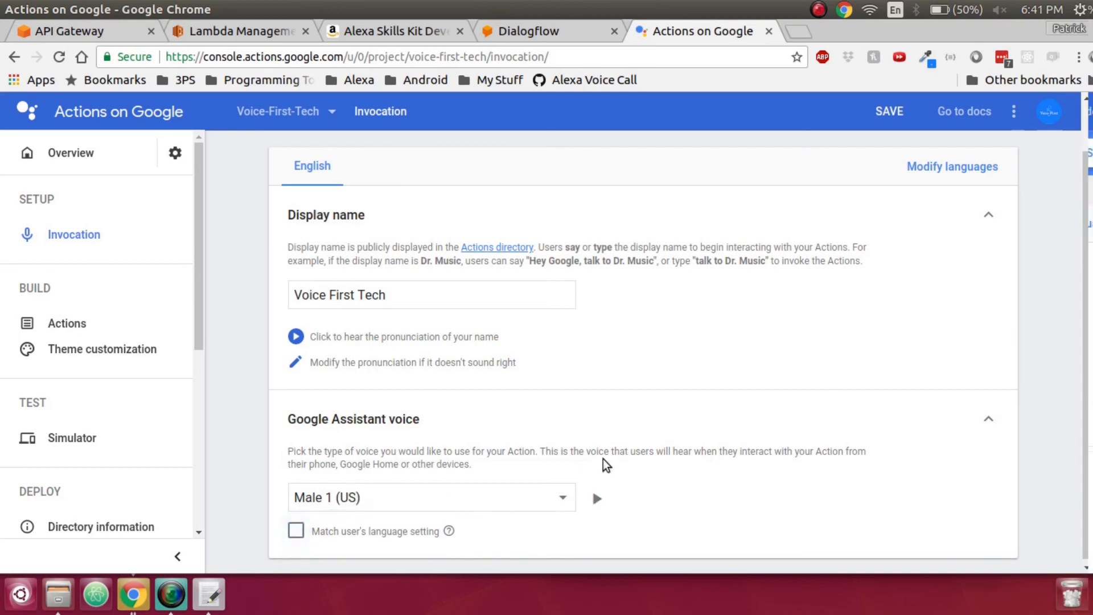
left_click(431, 496)
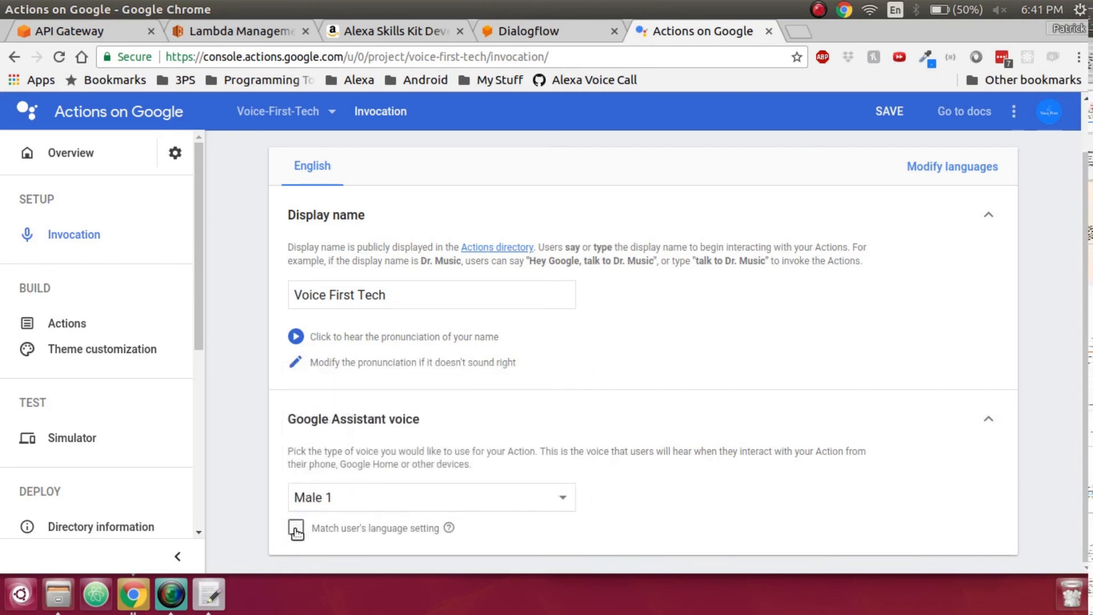
left_click(296, 527)
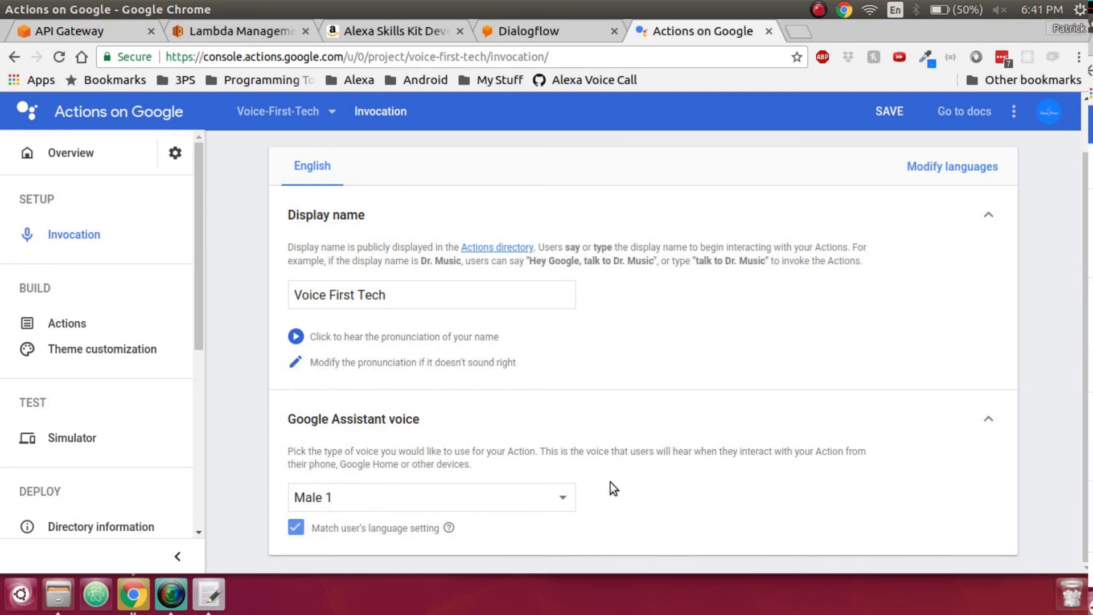
Step: Go to the Actions page discarding unsaved changes, browse the built-in intents in Create Action, and close it without adding one
left_click(66, 322)
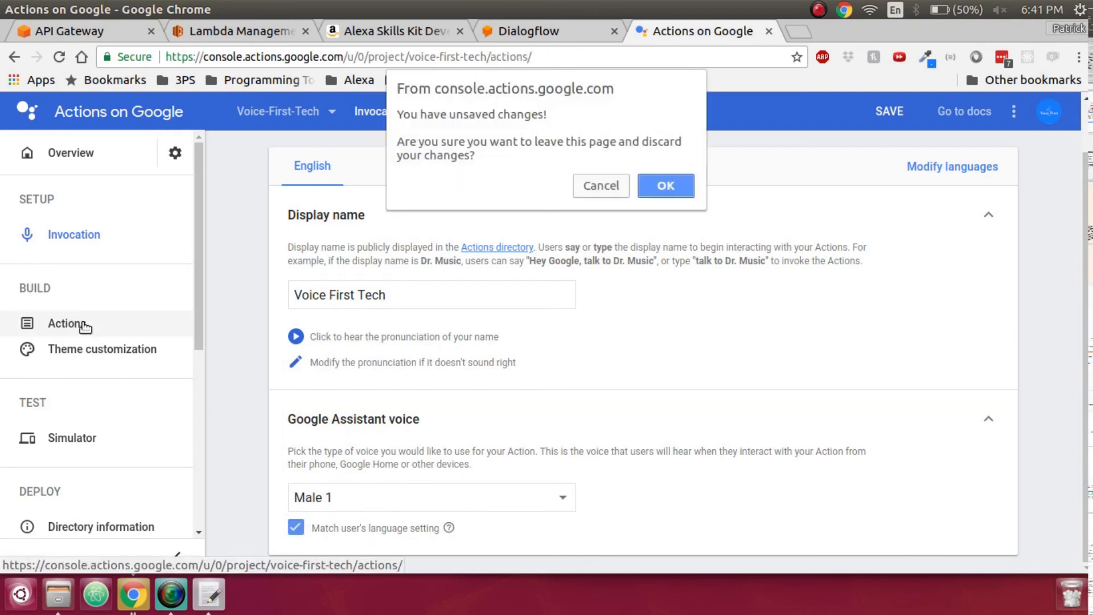
left_click(664, 185)
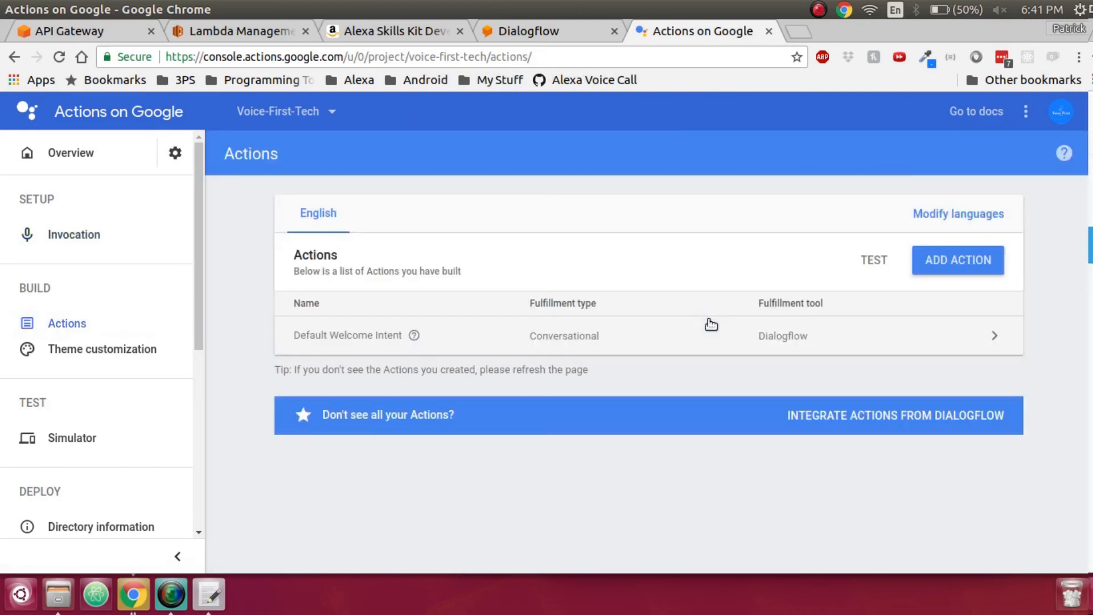
mouse_move(389, 282)
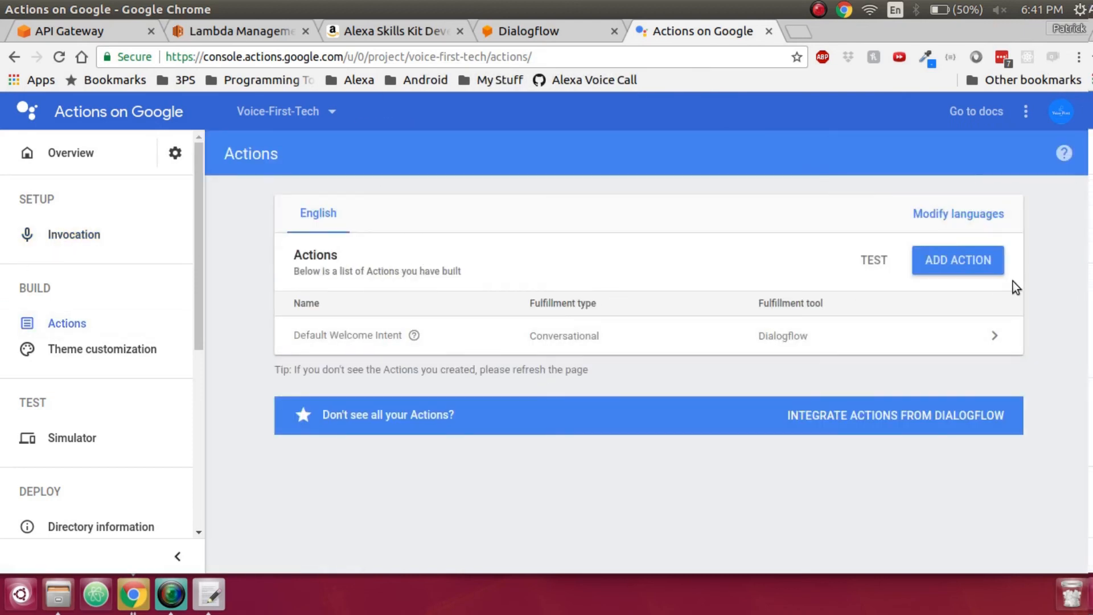
mouse_move(958, 260)
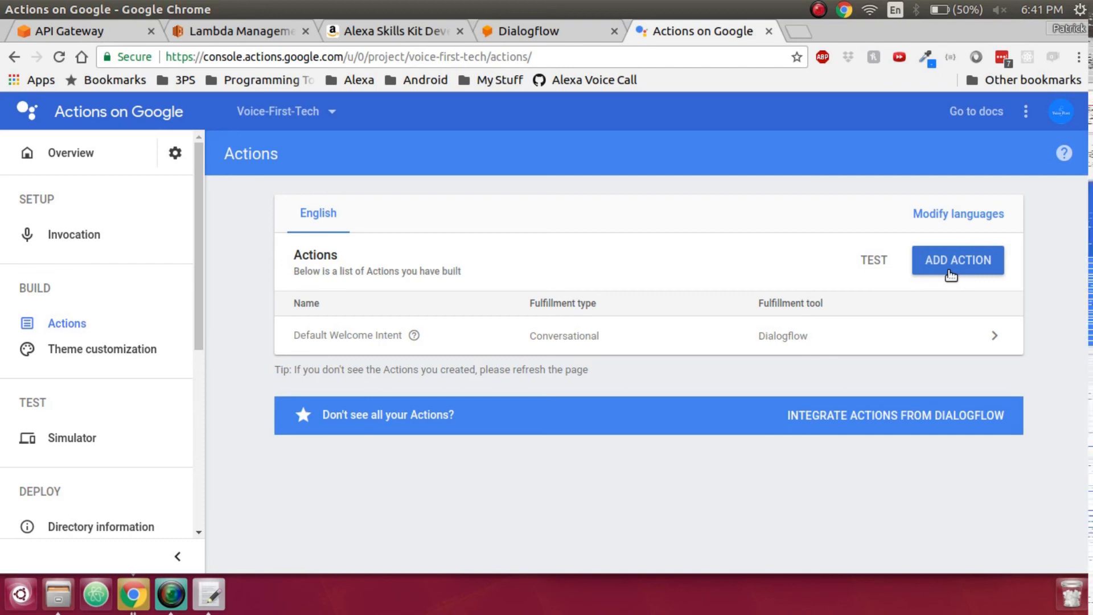
left_click(958, 260)
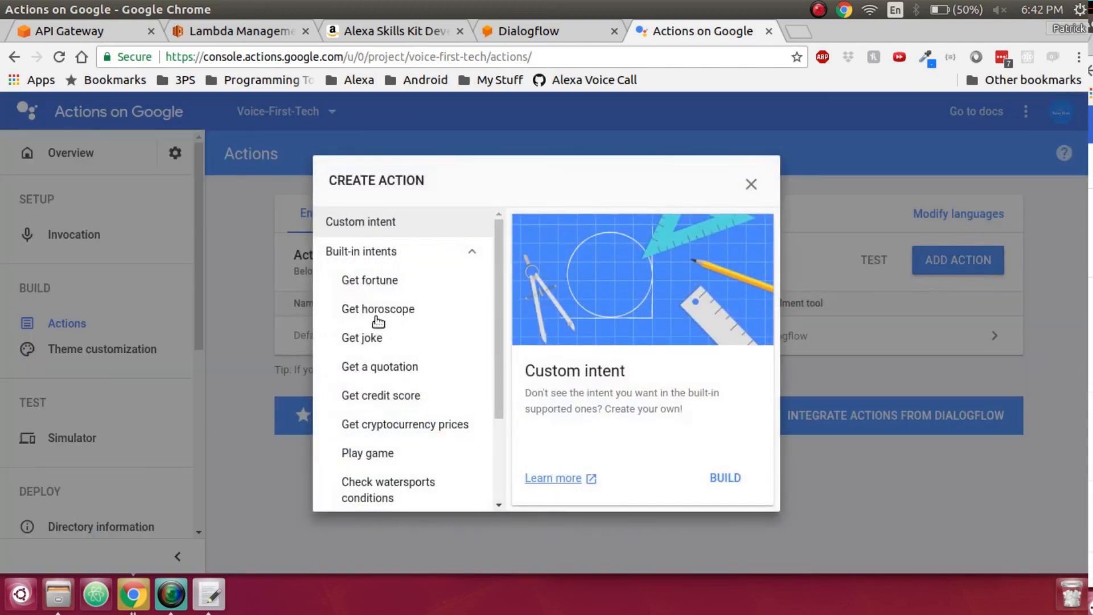
scroll("down", 3)
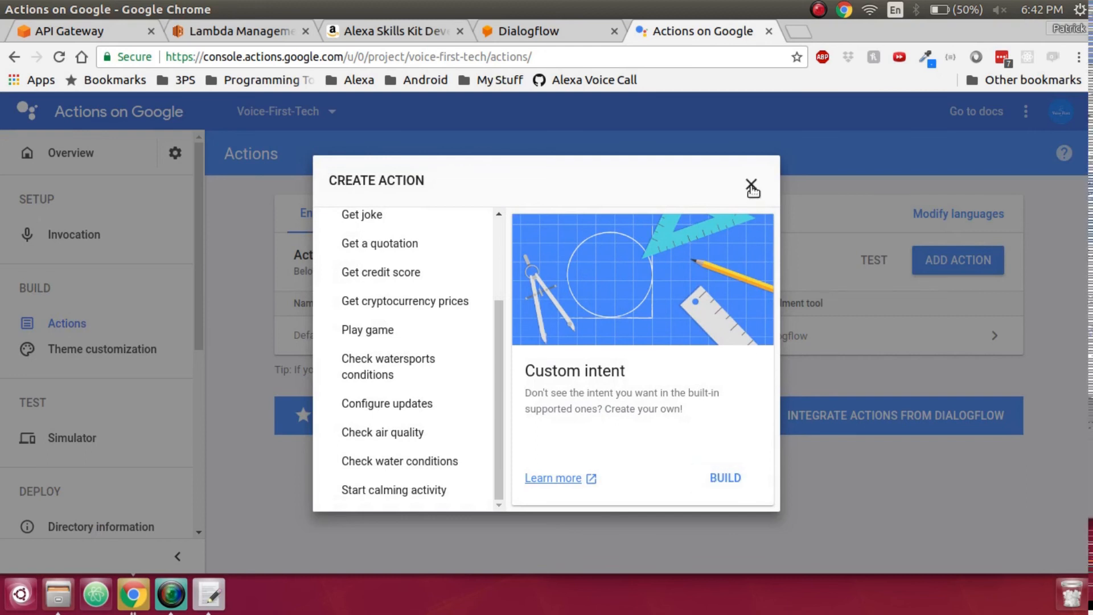
left_click(752, 188)
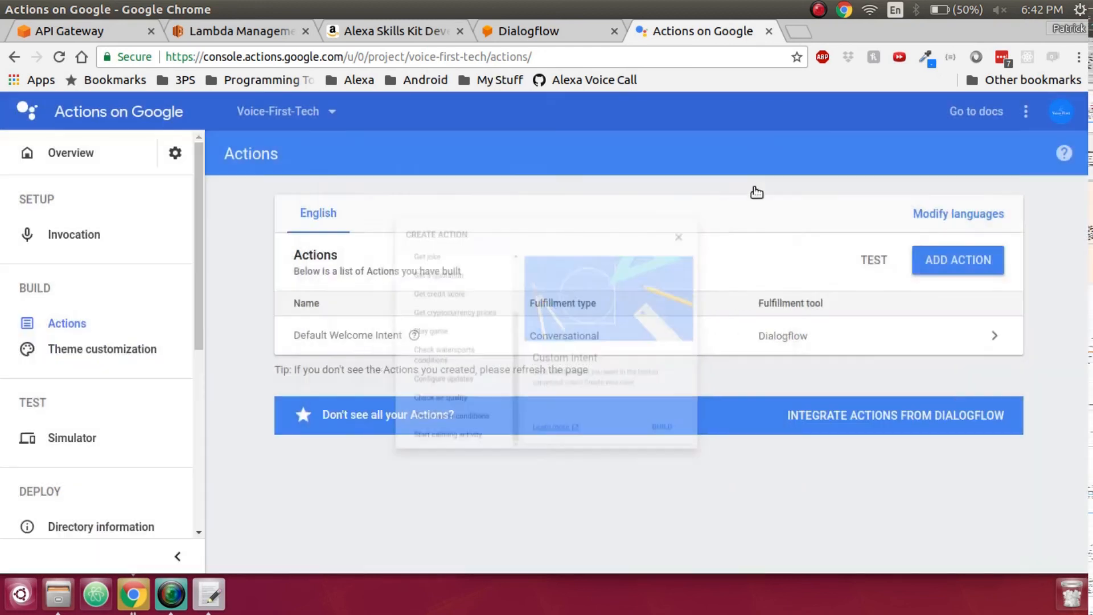
Step: Review the Theme customization colour, typography, shape and background options without changing them
left_click(102, 349)
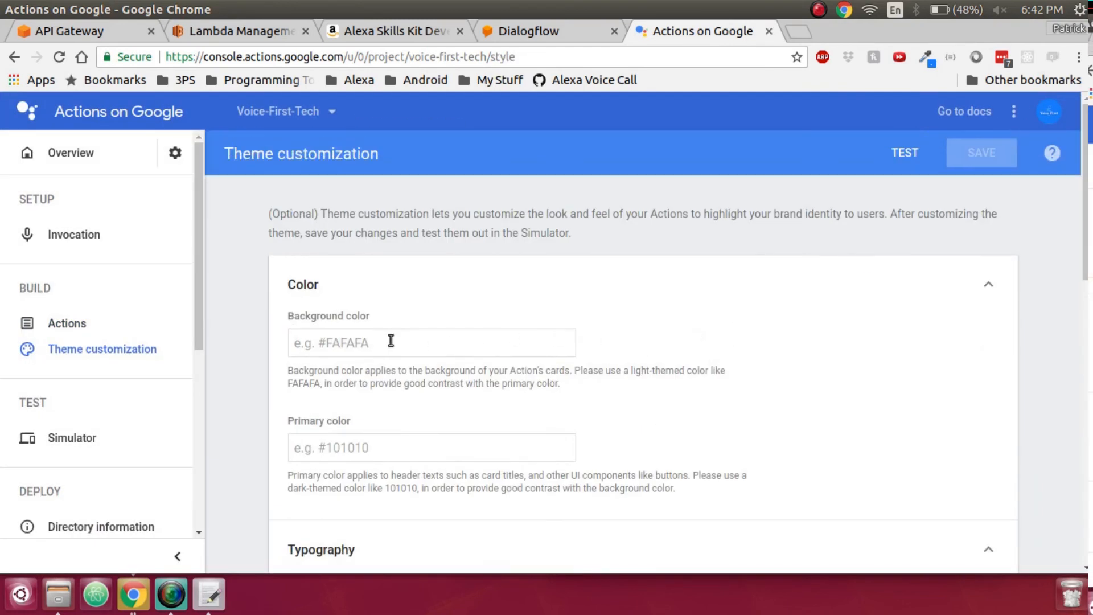
left_click(430, 343)
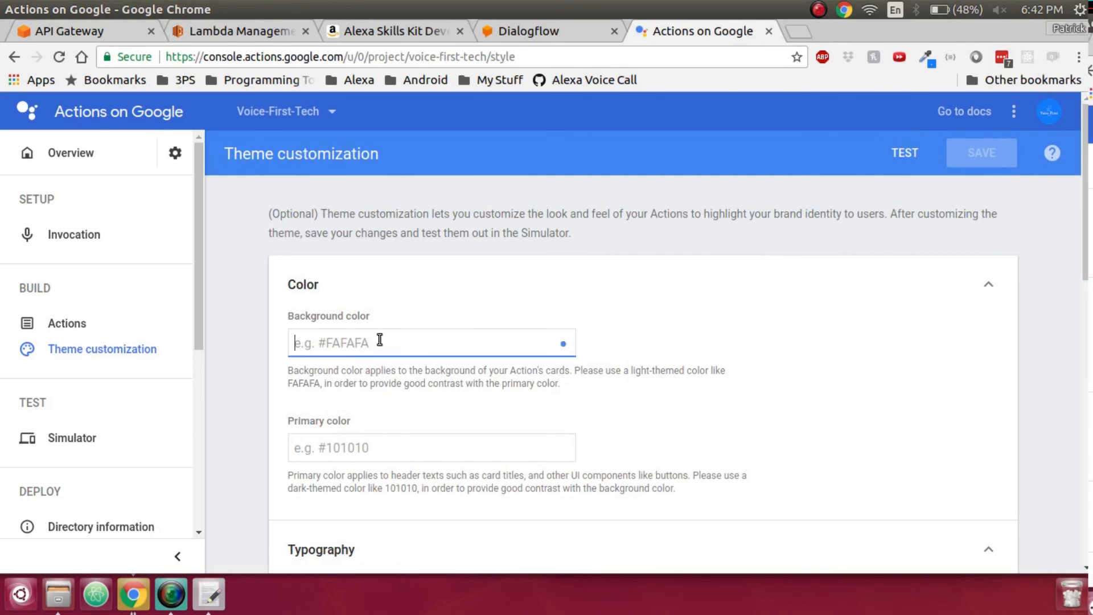
scroll("down", 3)
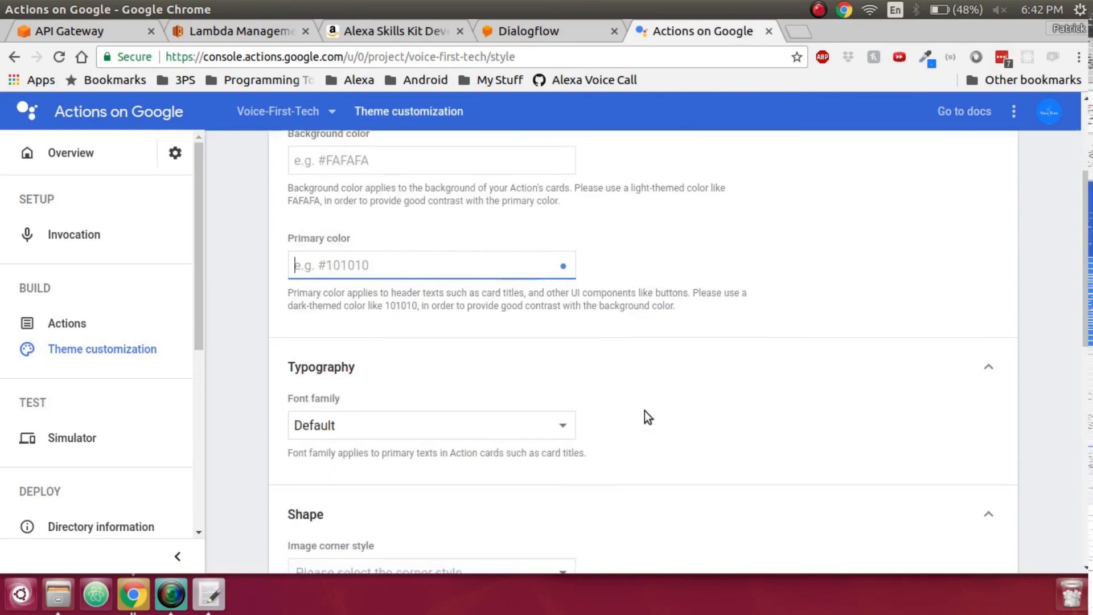
scroll("down", 3)
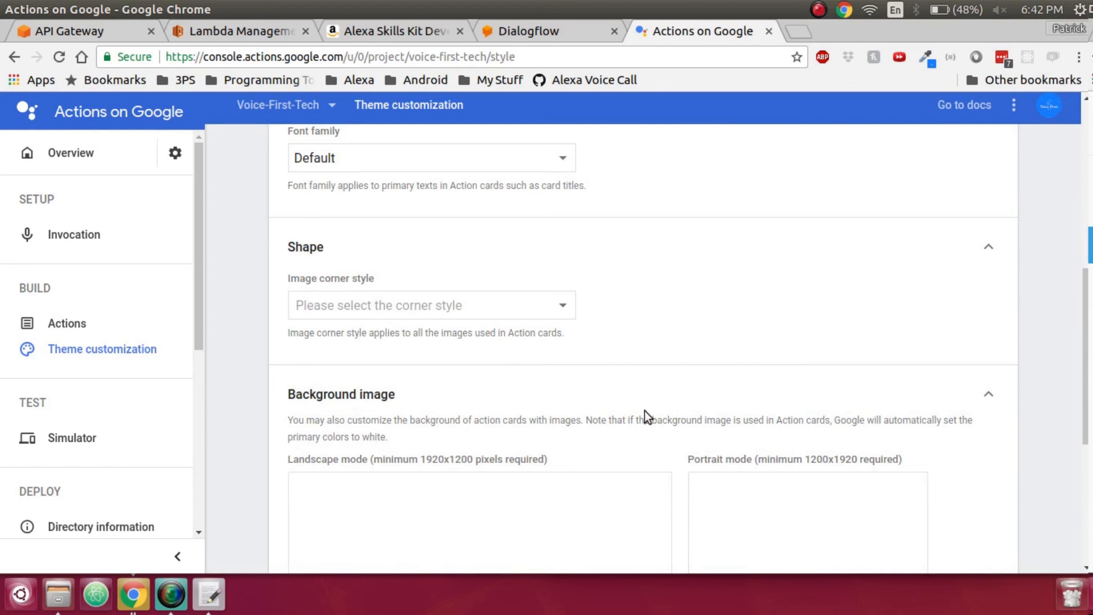
scroll("down", 3)
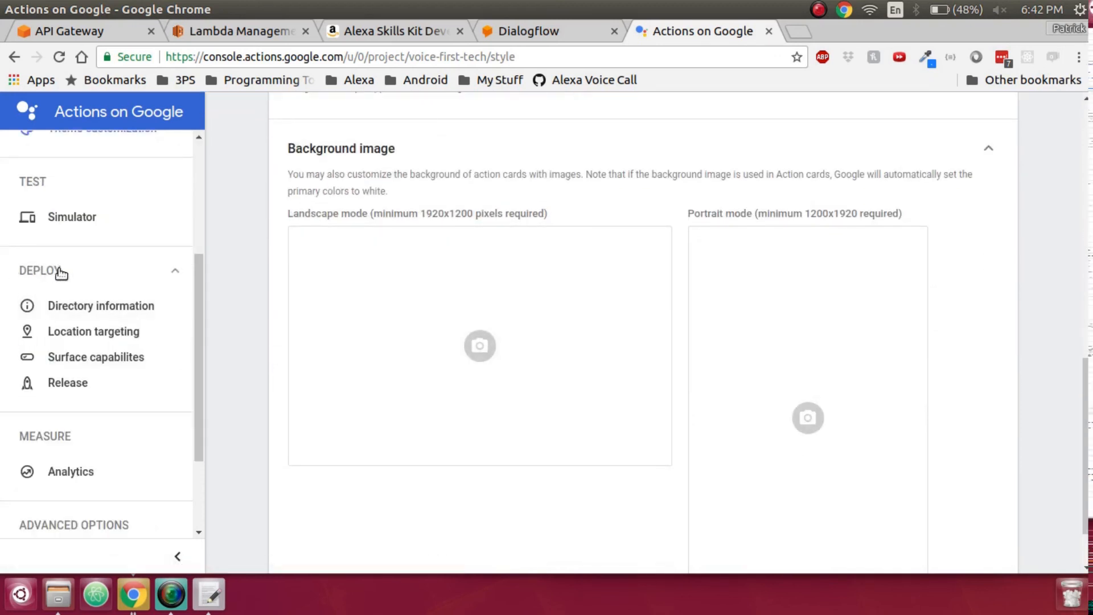
Step: Fill the Directory information short and full description fields ('Short Dec', 'ong Desc')
left_click(100, 306)
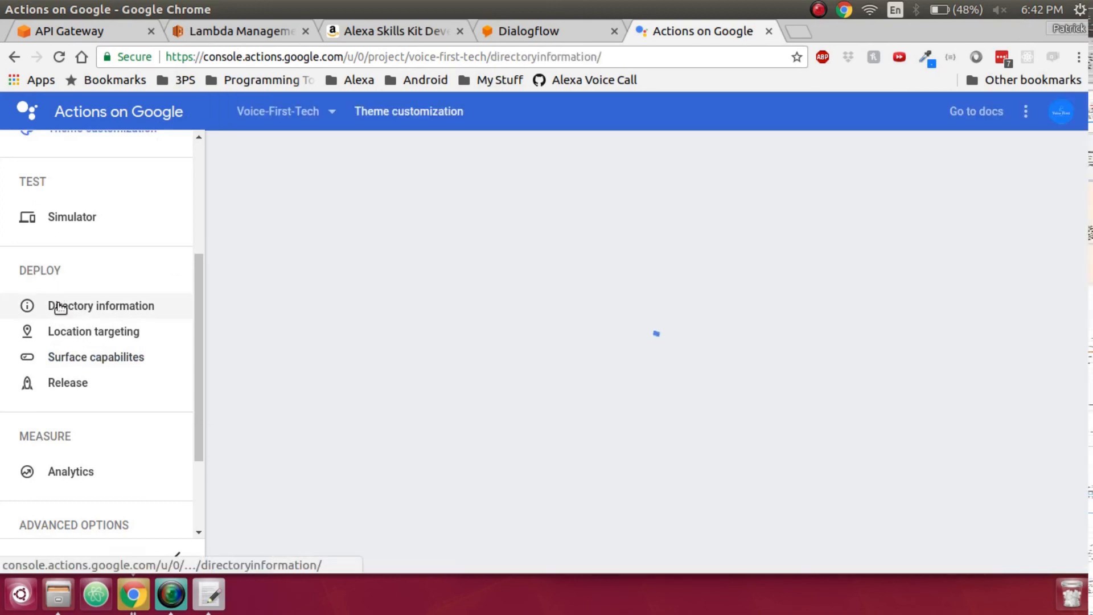
left_click(100, 305)
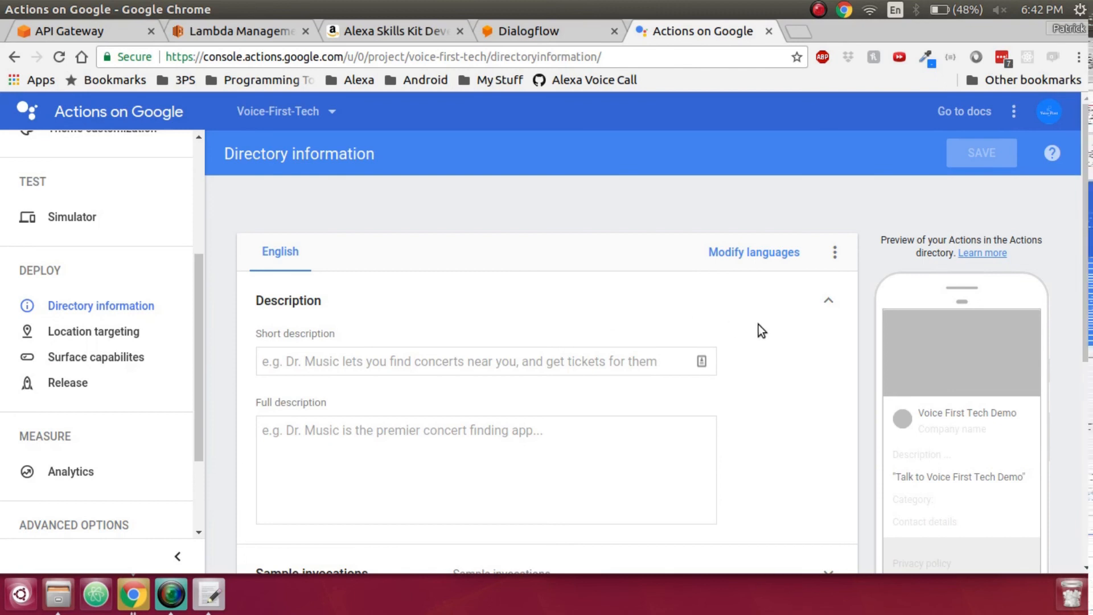
scroll("down", 3)
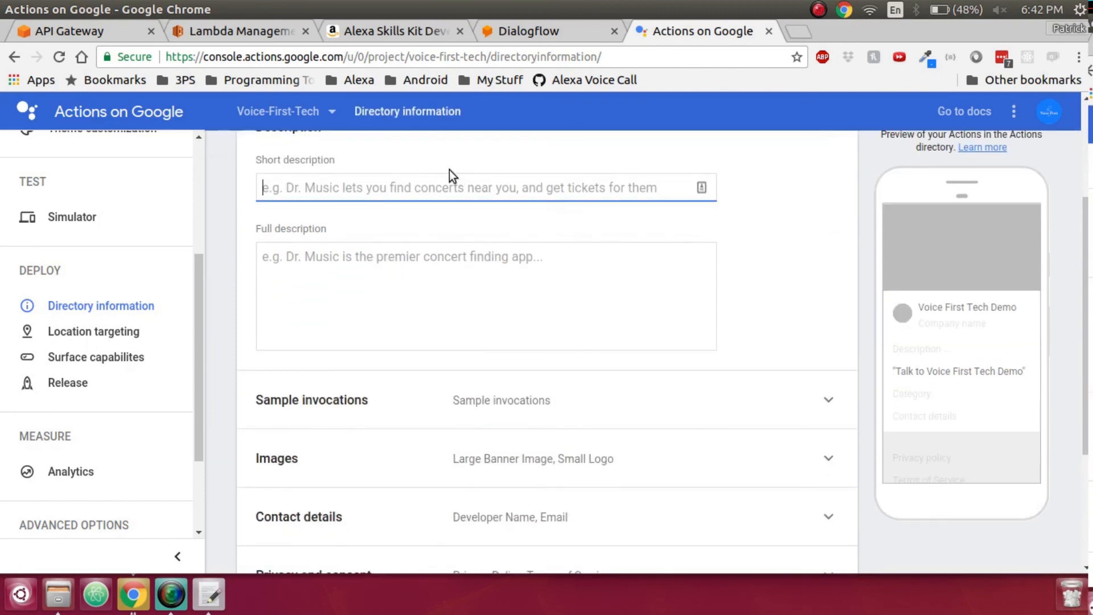
type("Short Dec")
left_click(485, 297)
type("L")
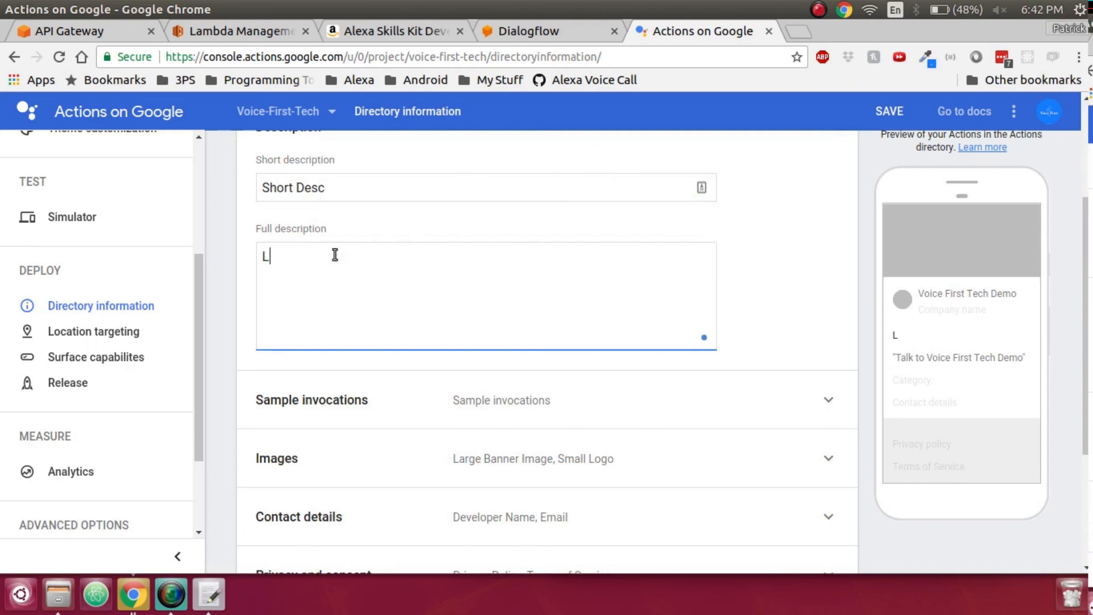
type("ong Desc")
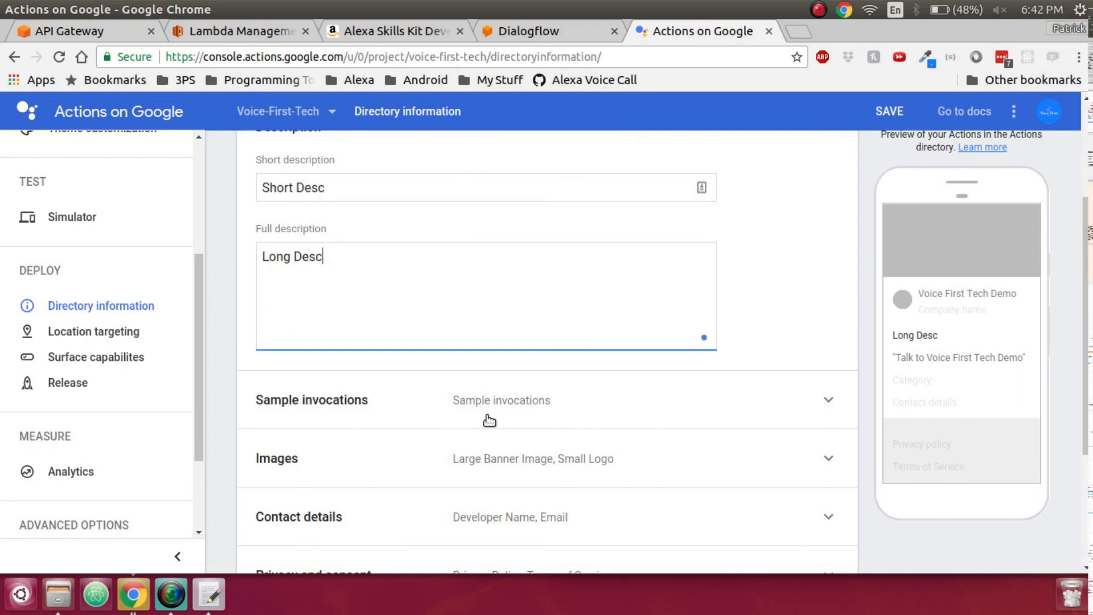
Step: Expand Sample invocations and review the VoiceFirstTech-MyBusiness project's filled directory info
left_click(312, 400)
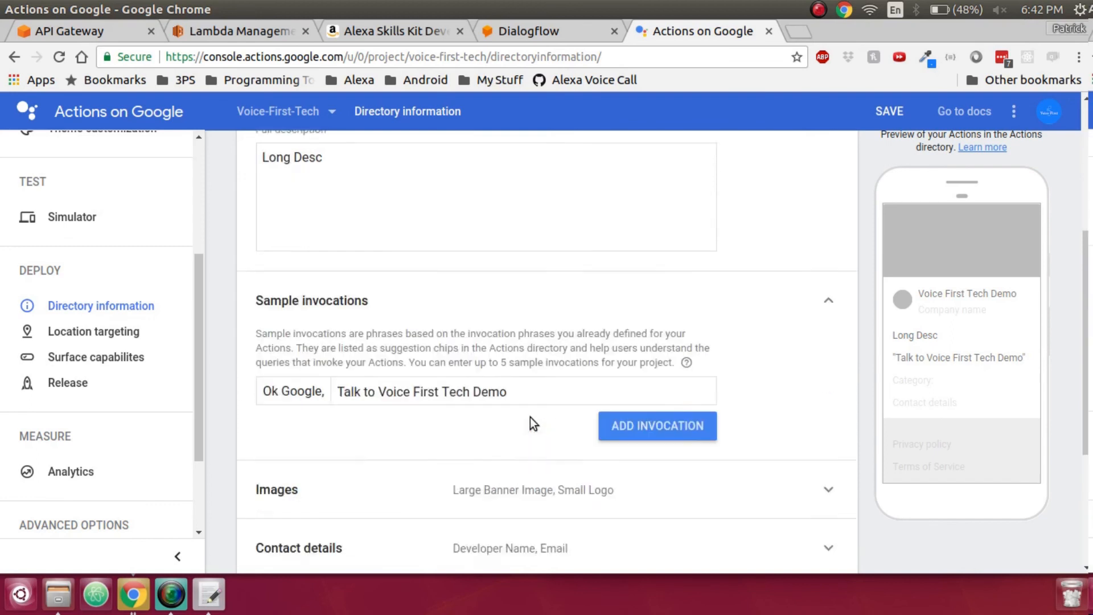
scroll("down", 3)
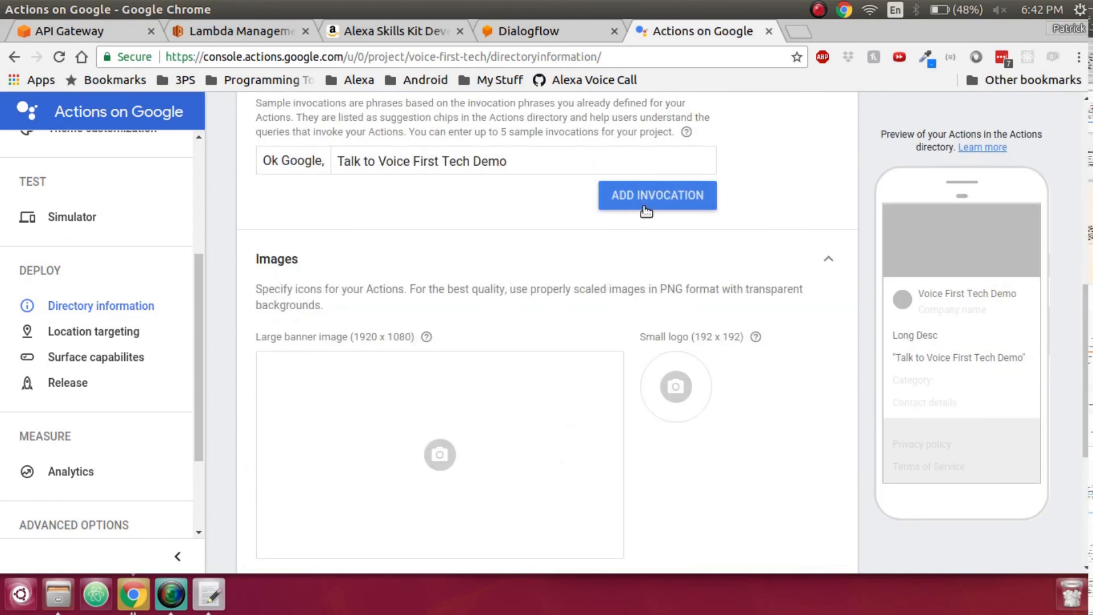
scroll("down", 3)
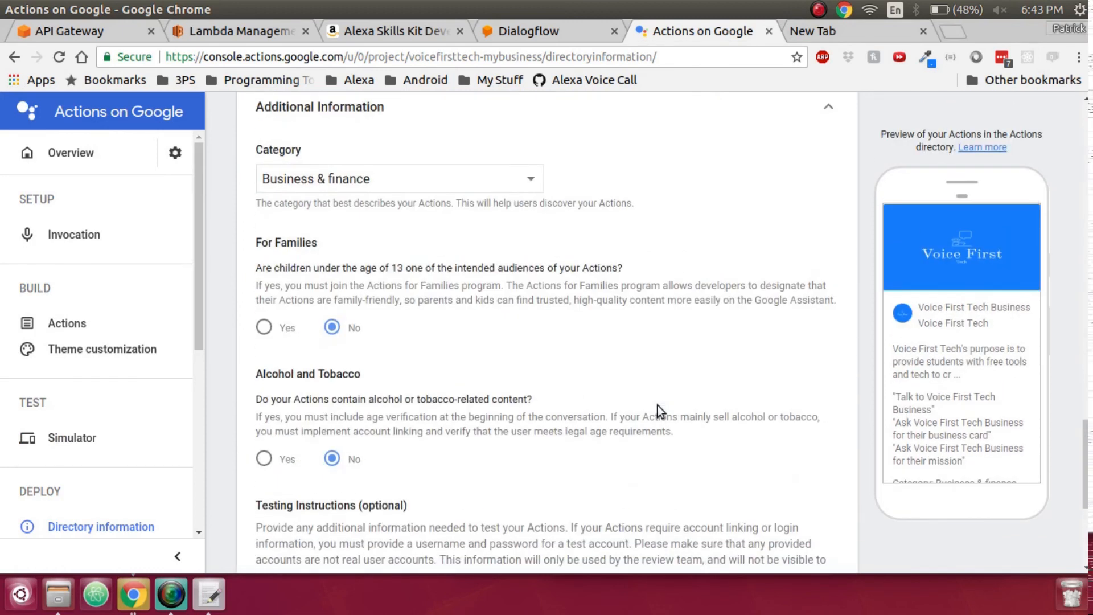
scroll("down", 3)
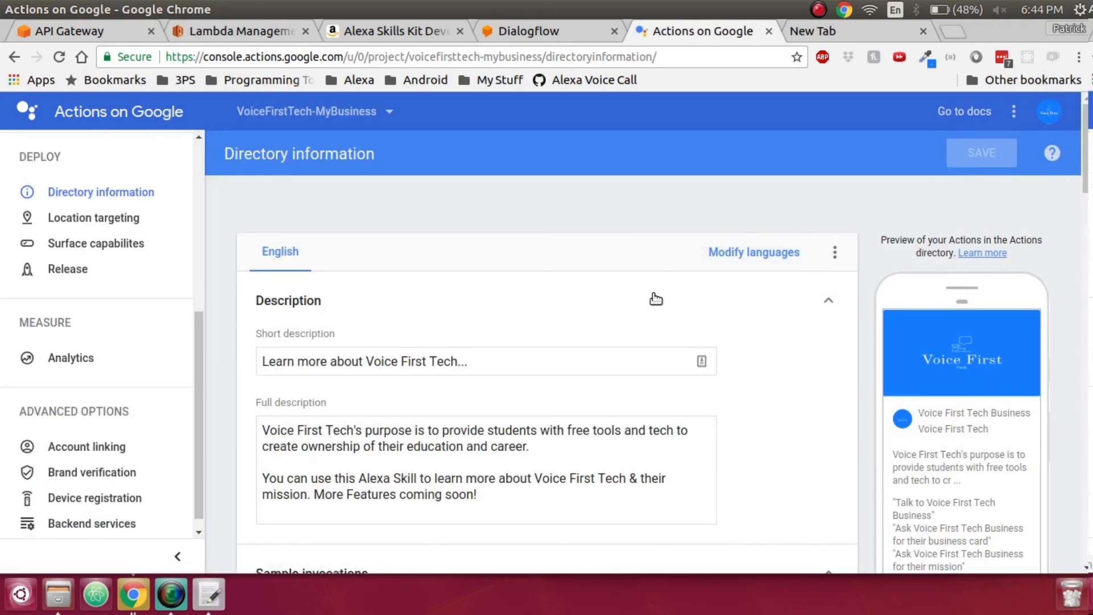
mouse_move(109, 243)
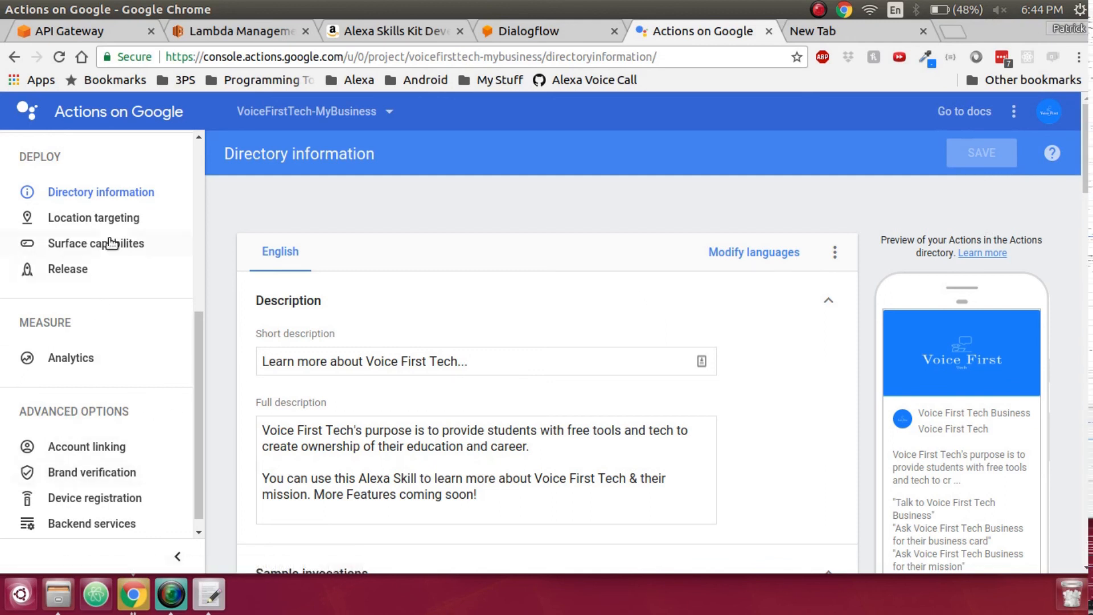
Step: Keep Location targeting at all 213 countries for VoiceFirstTech-MyBusiness
left_click(93, 218)
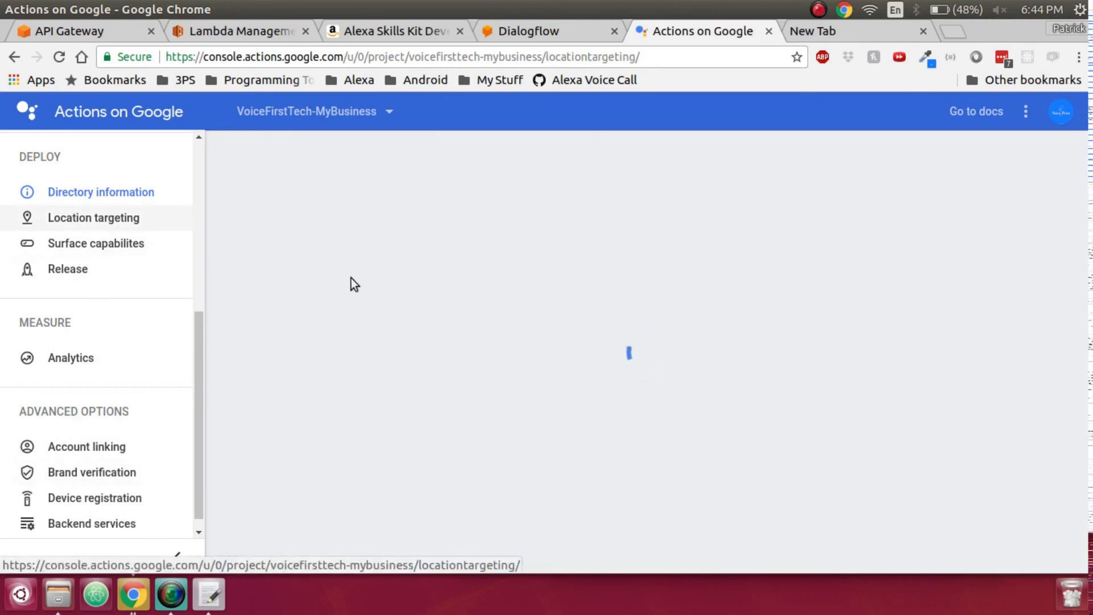
left_click(93, 217)
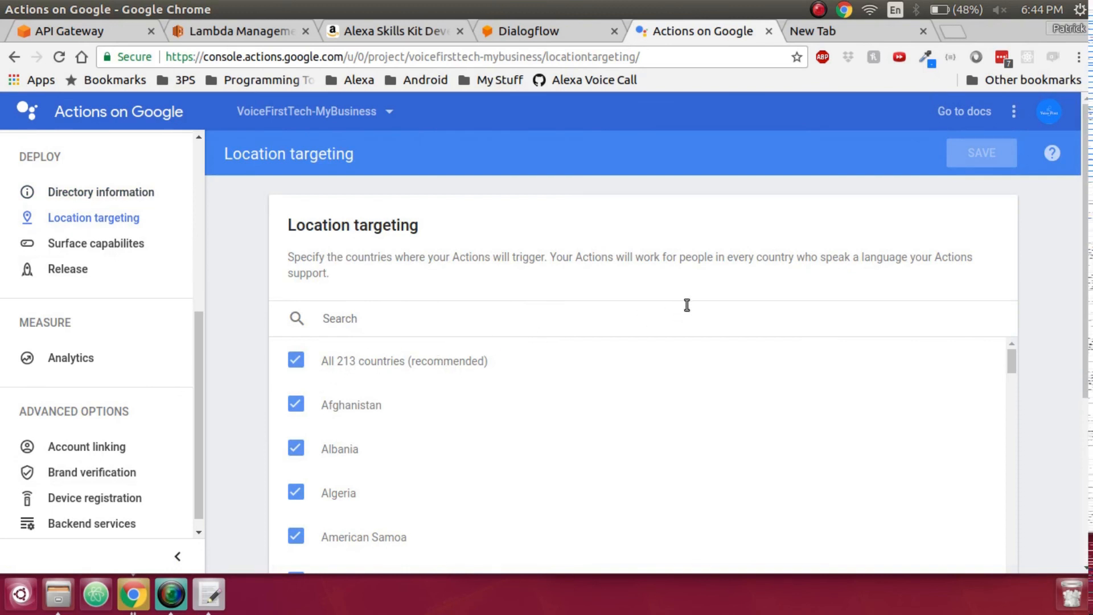
mouse_move(958, 229)
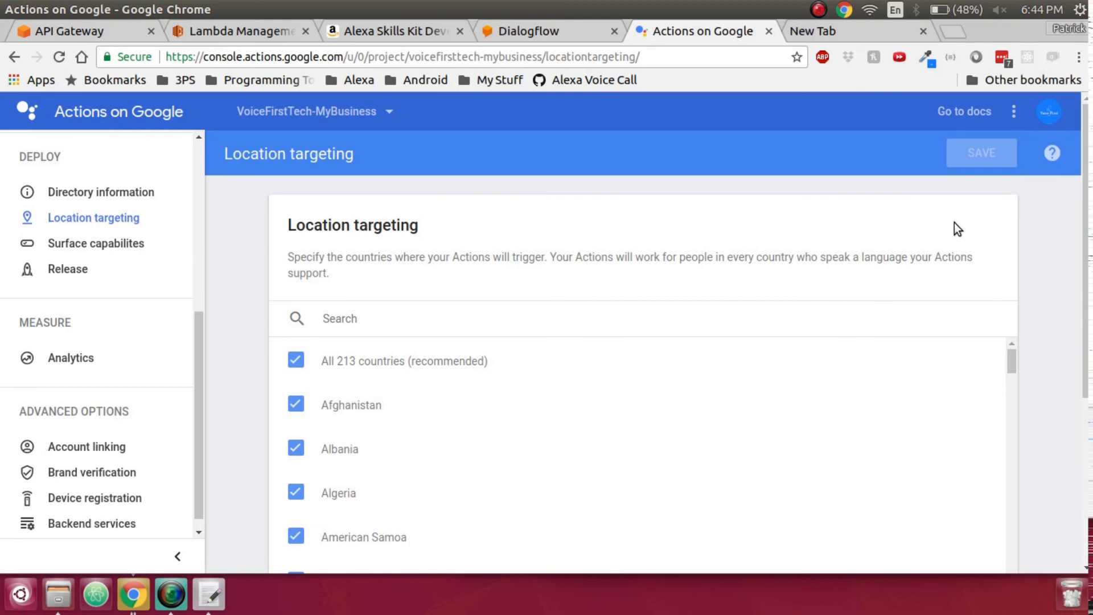
mouse_move(86, 447)
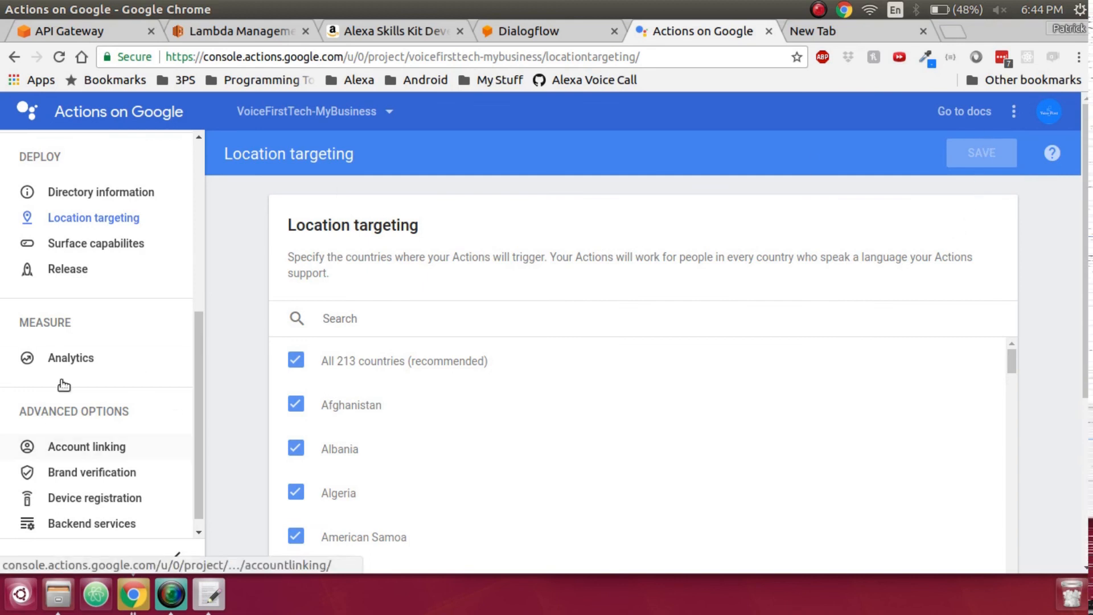
Step: Leave all four Surface capabilities requirements at No, supporting phones and speakers
left_click(96, 243)
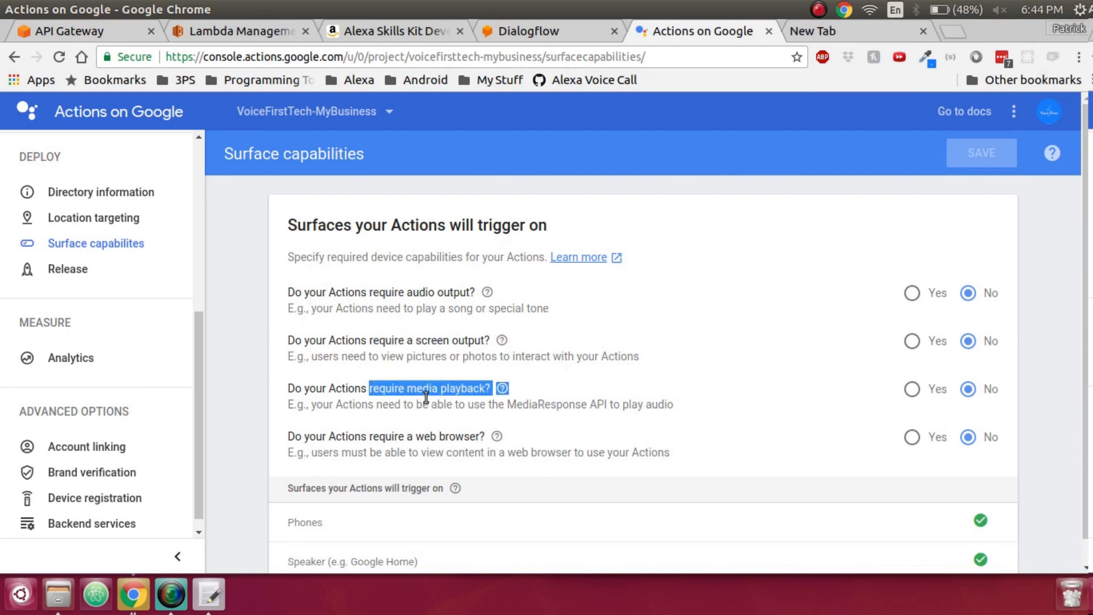
double_click(437, 293)
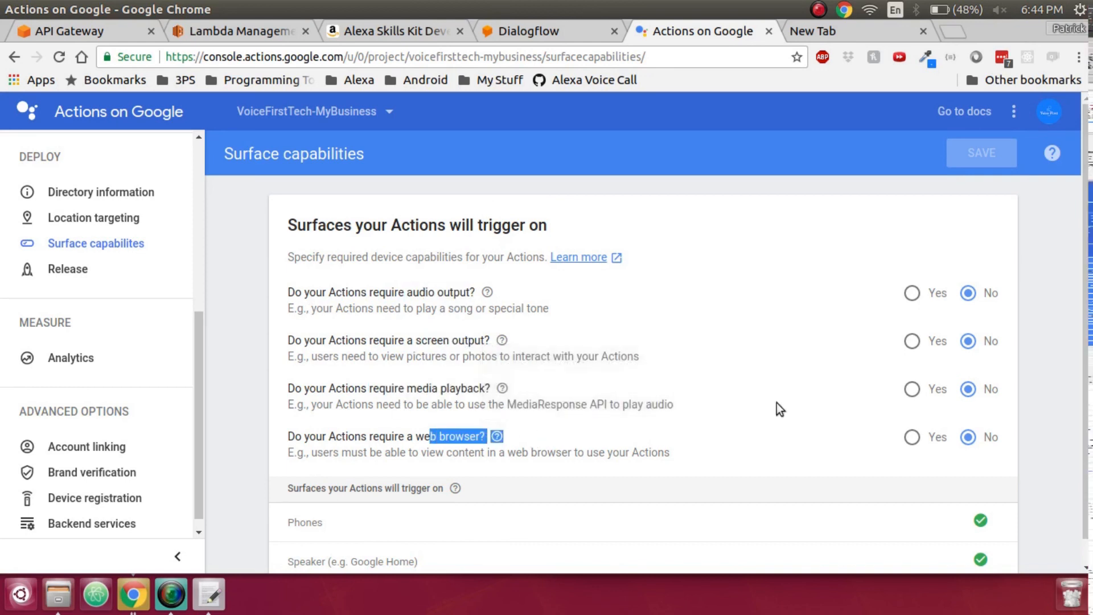
scroll("down", 3)
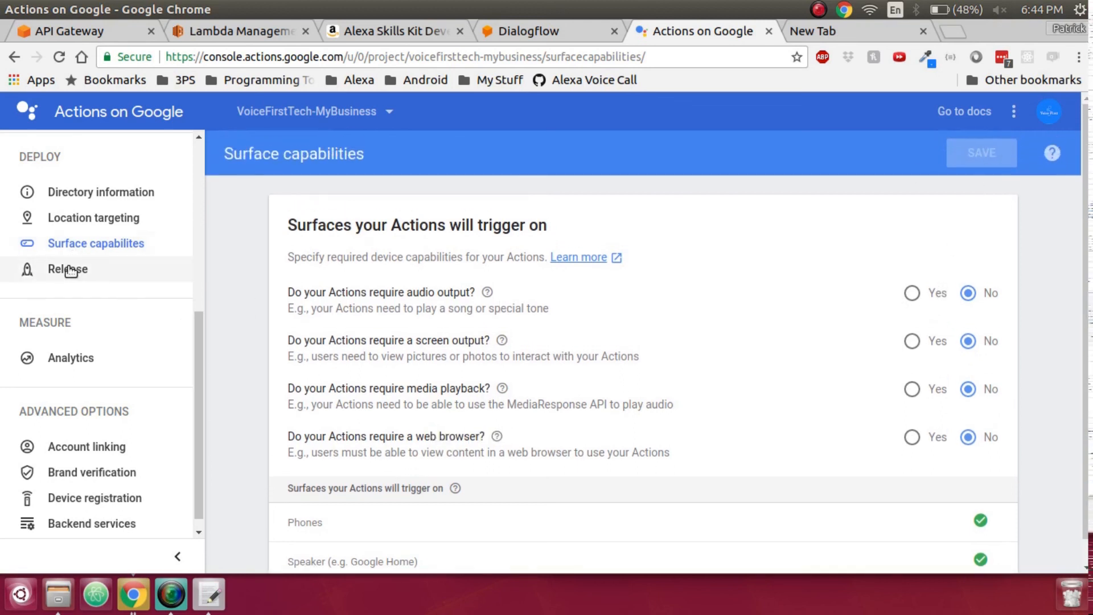
Step: Submit VoiceFirstTech-MyBusiness for production review from Release, accepting the confirmation
left_click(67, 269)
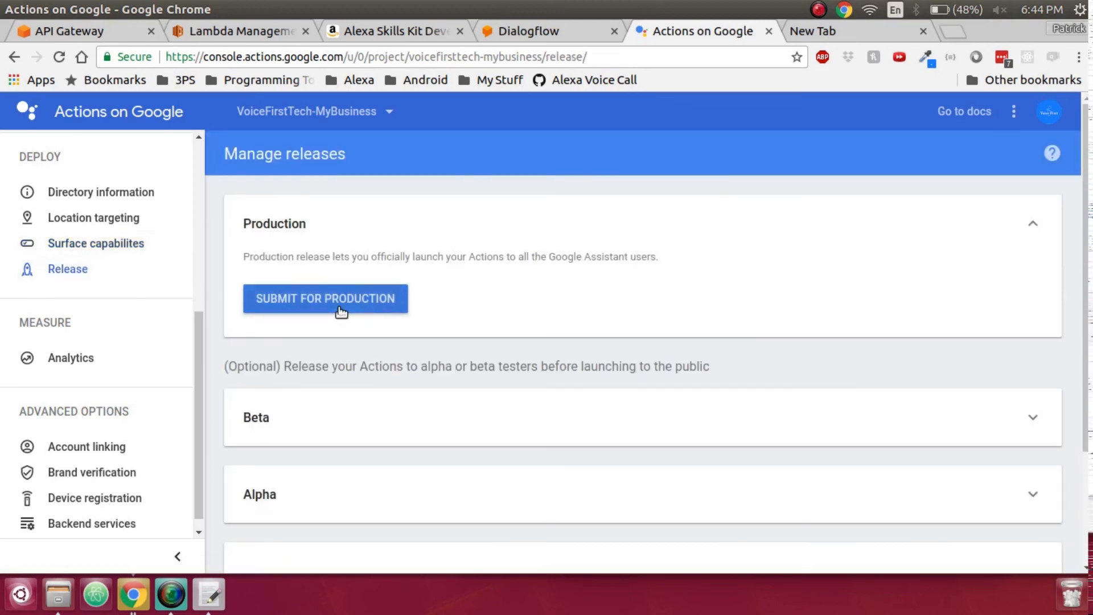
left_click(324, 299)
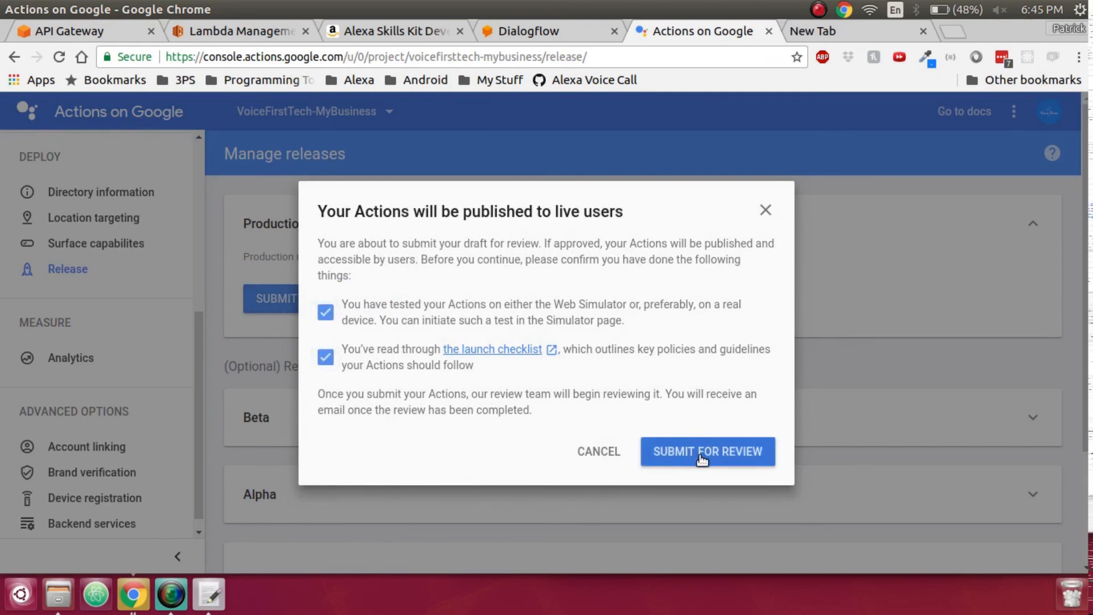
left_click(706, 451)
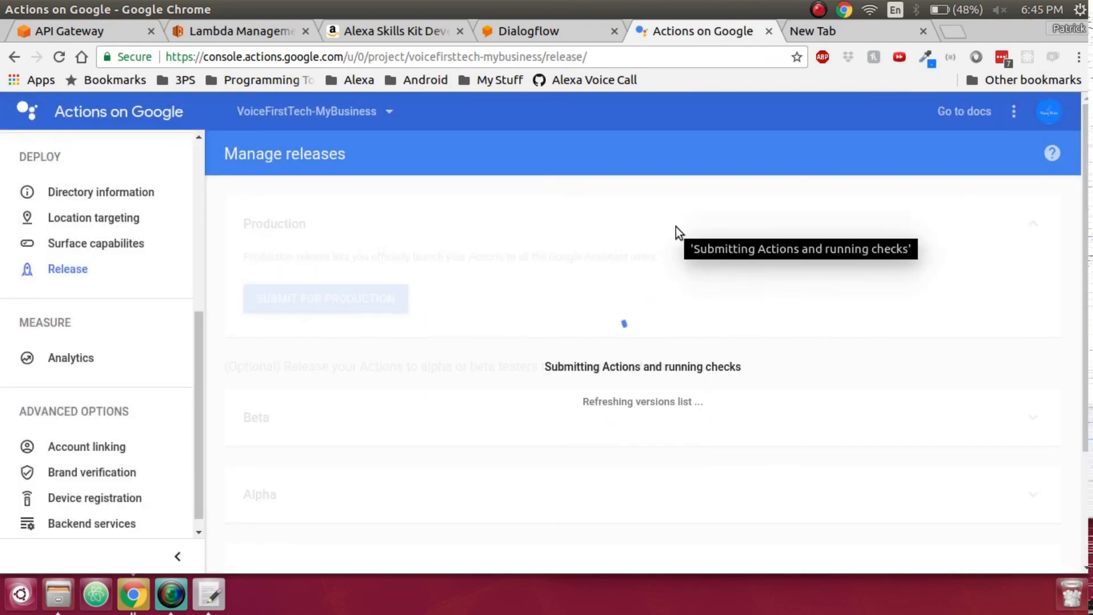